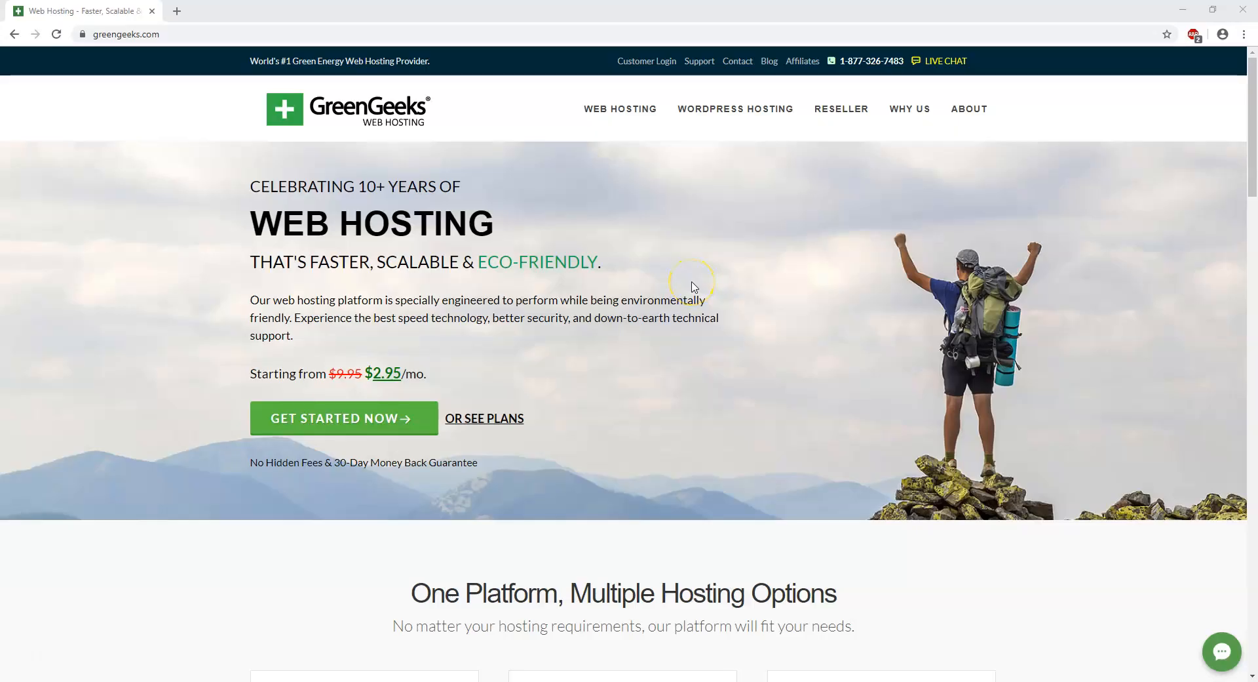
pyautogui.moveTo(692, 287)
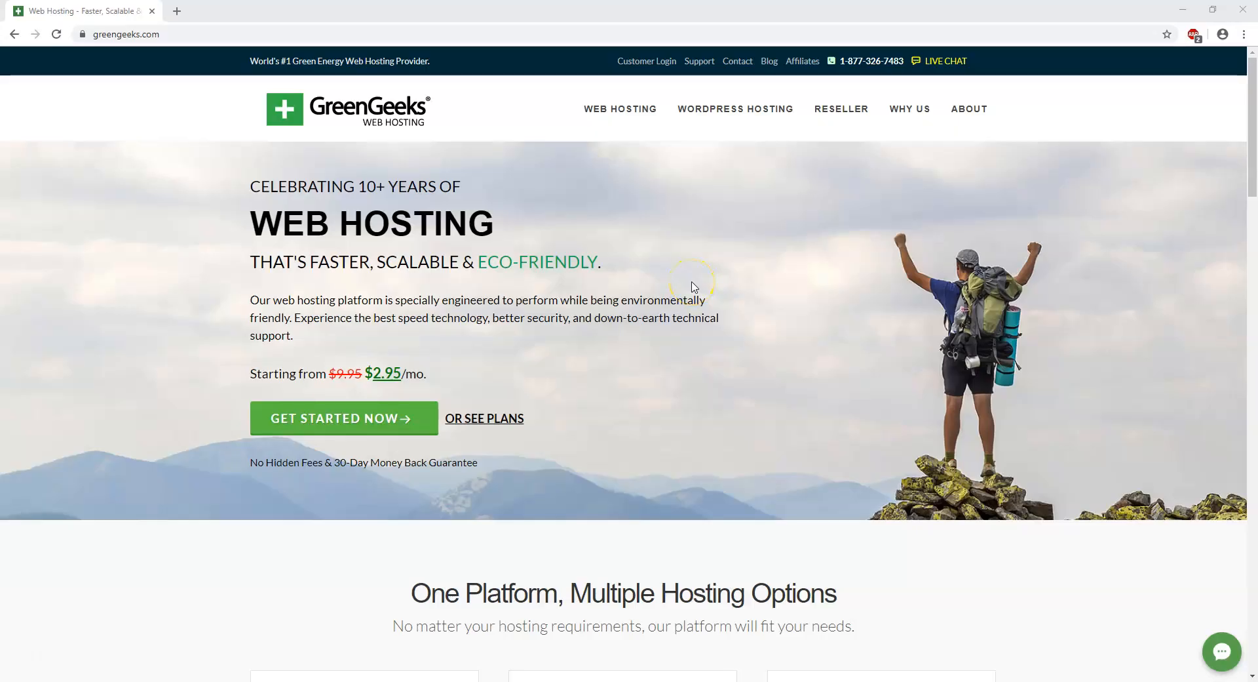
pyautogui.moveTo(30, 656)
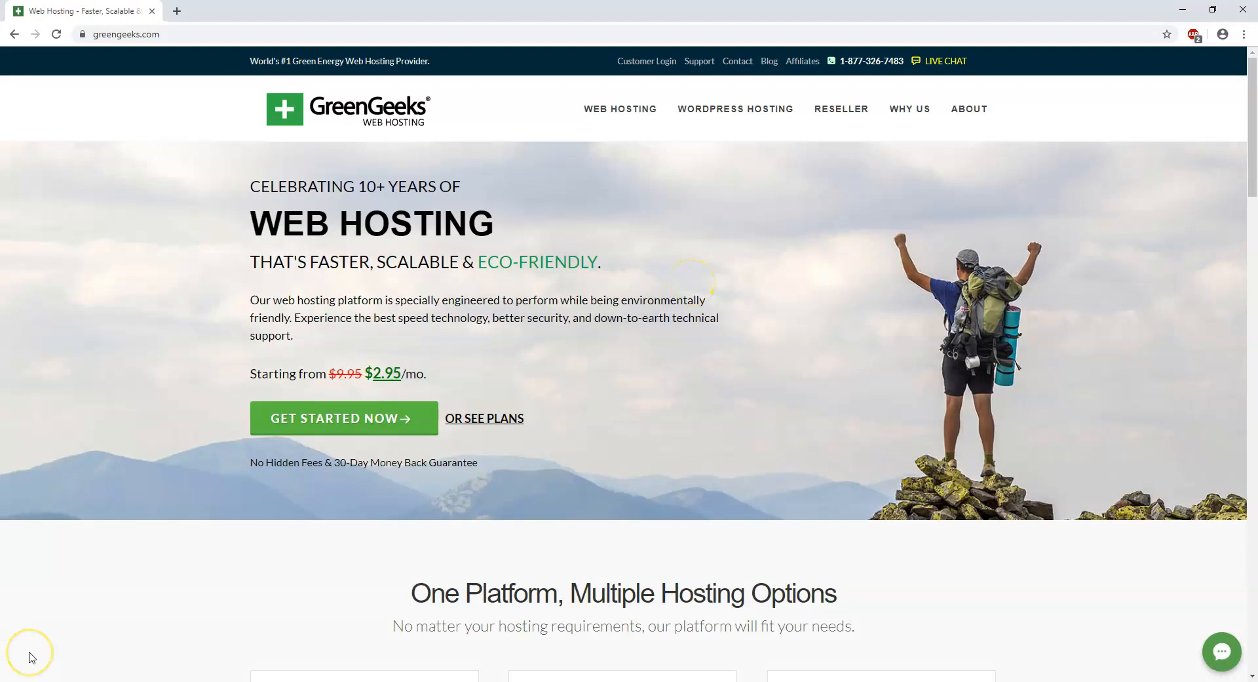
pyautogui.moveTo(29, 656)
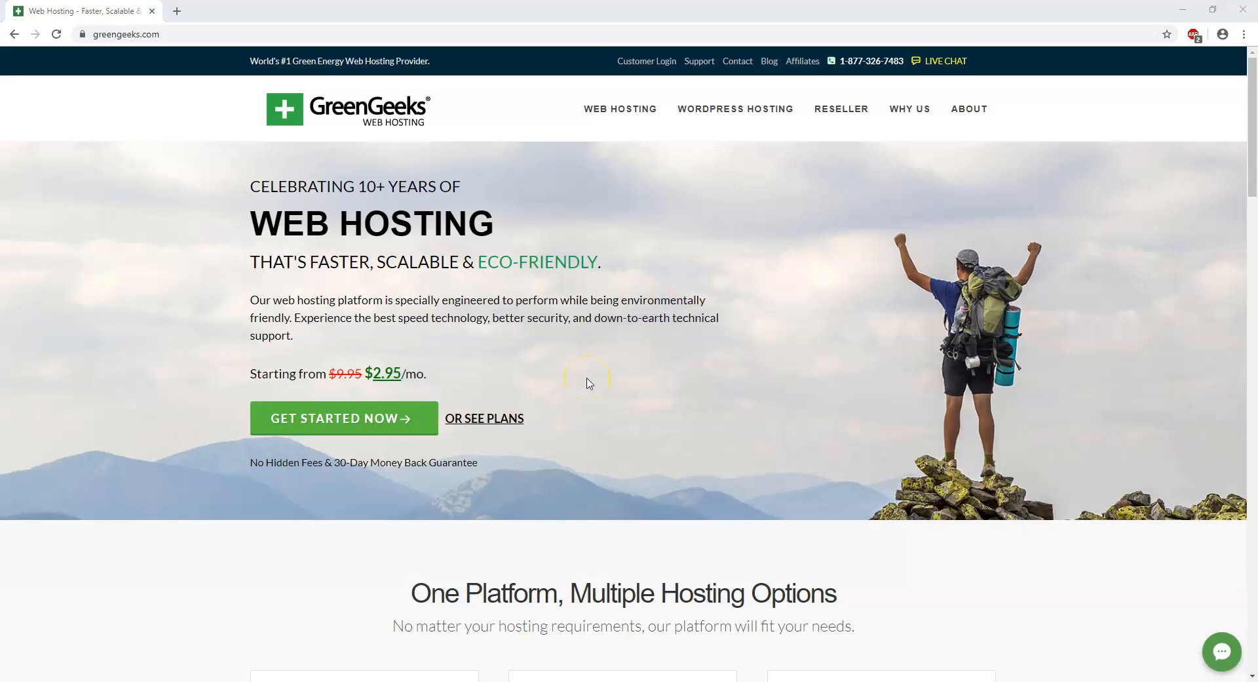
pyautogui.moveTo(528, 355)
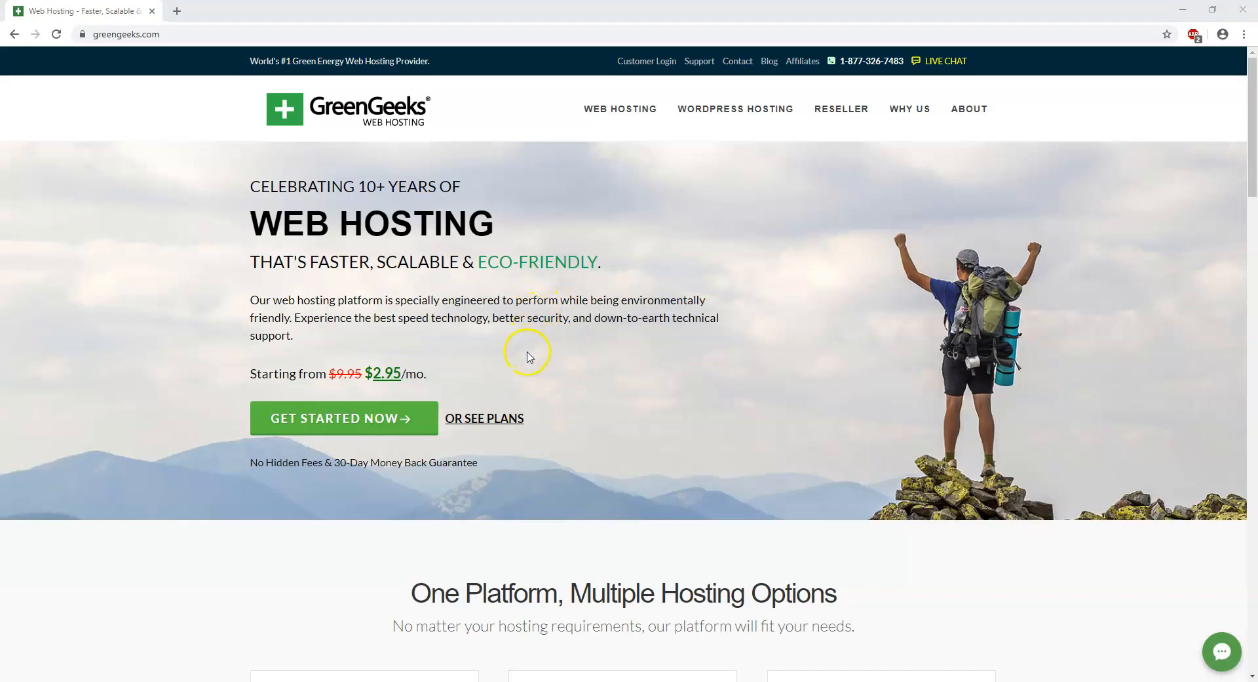
pyautogui.moveTo(246, 383)
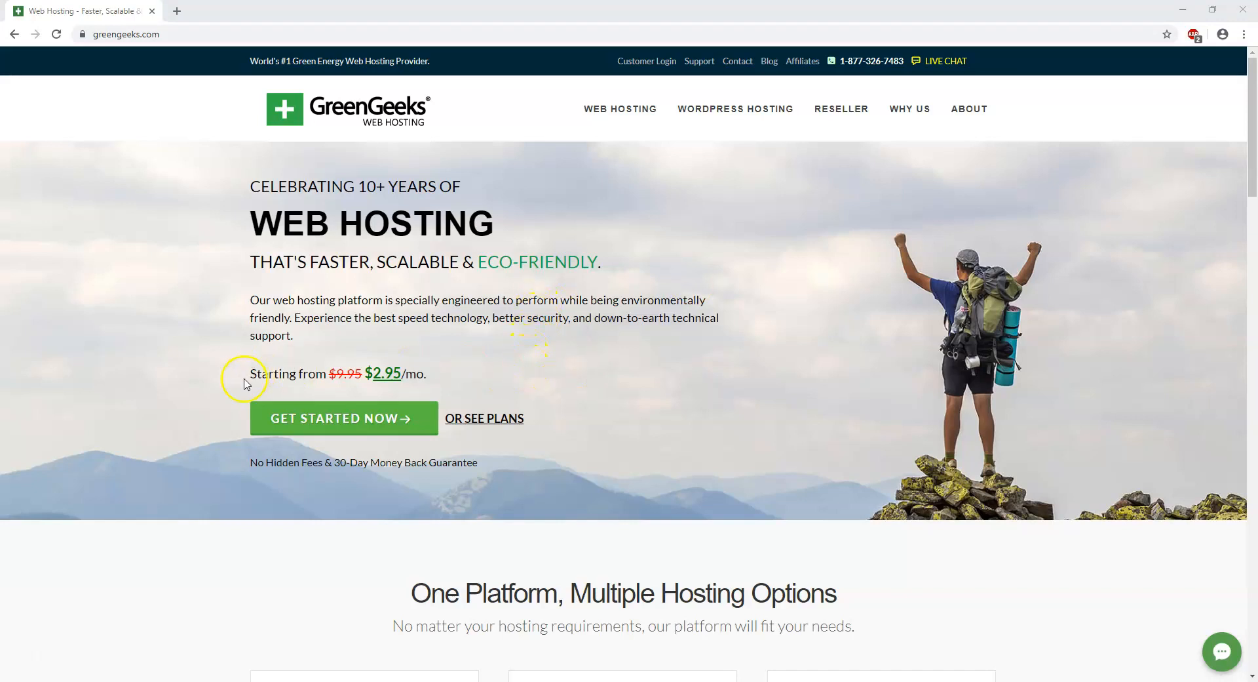
pyautogui.moveTo(387, 391)
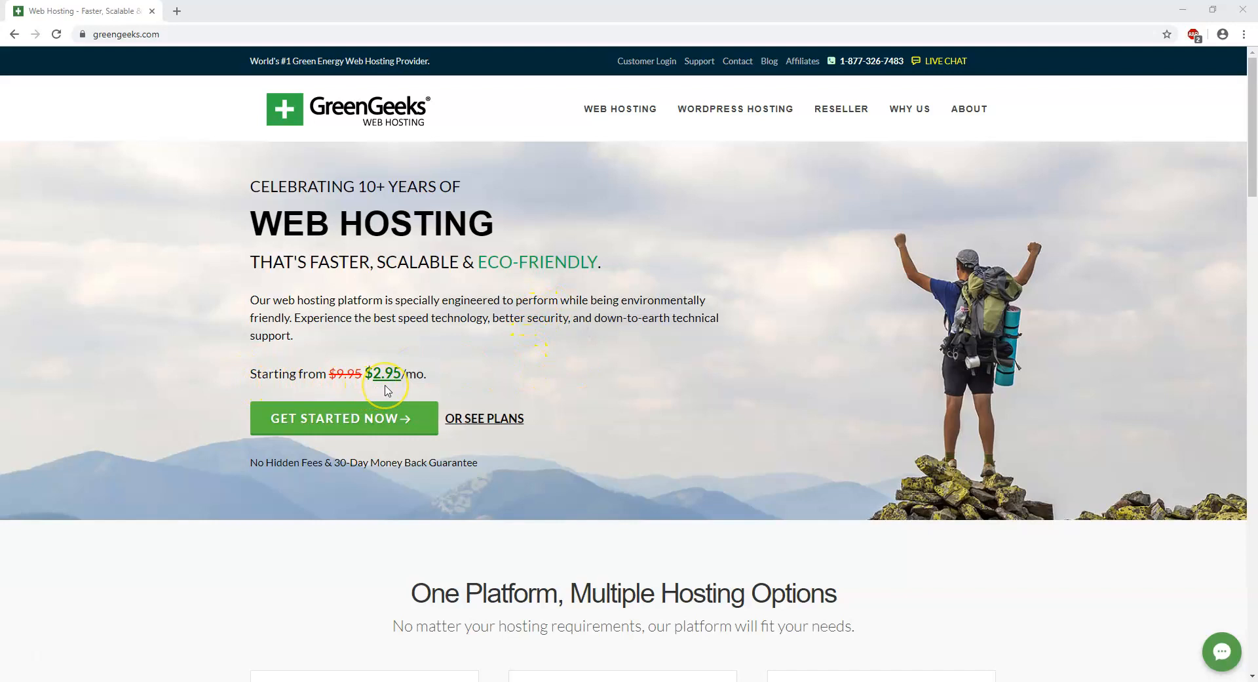
pyautogui.moveTo(386, 389)
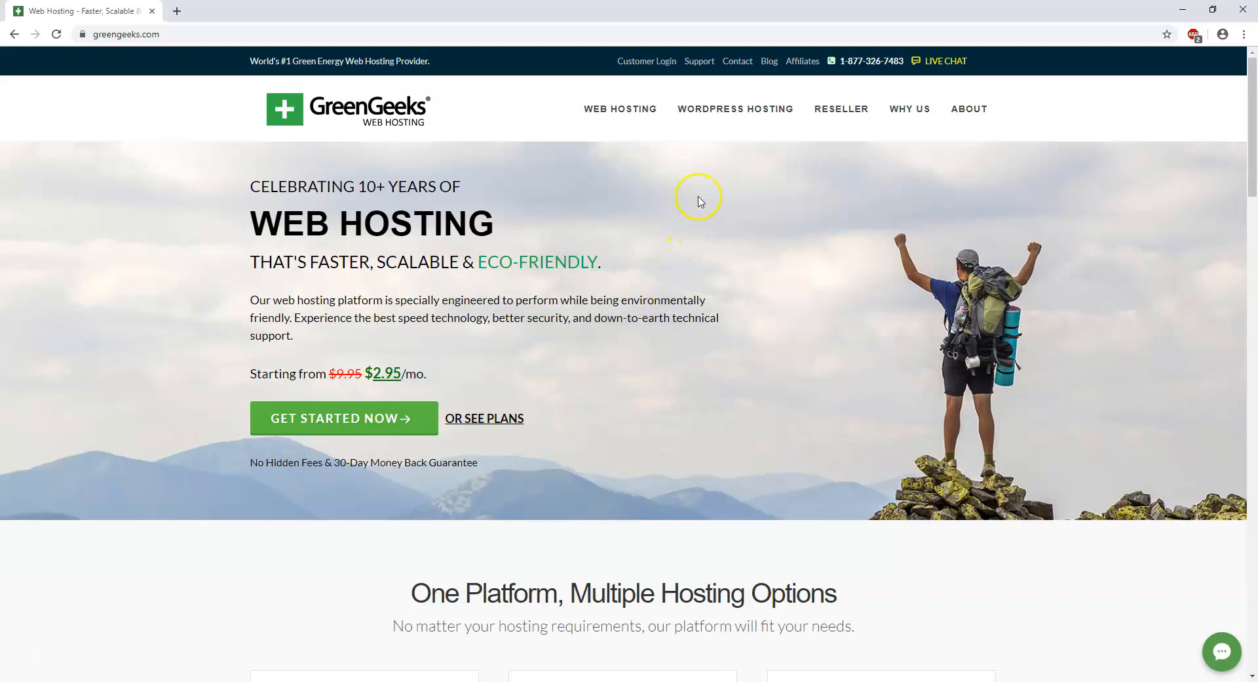
# Go to WordPress Hosting and view the Ecosite plans pricing table ($2.95, $5.95, $11.95).
pyautogui.click(734, 108)
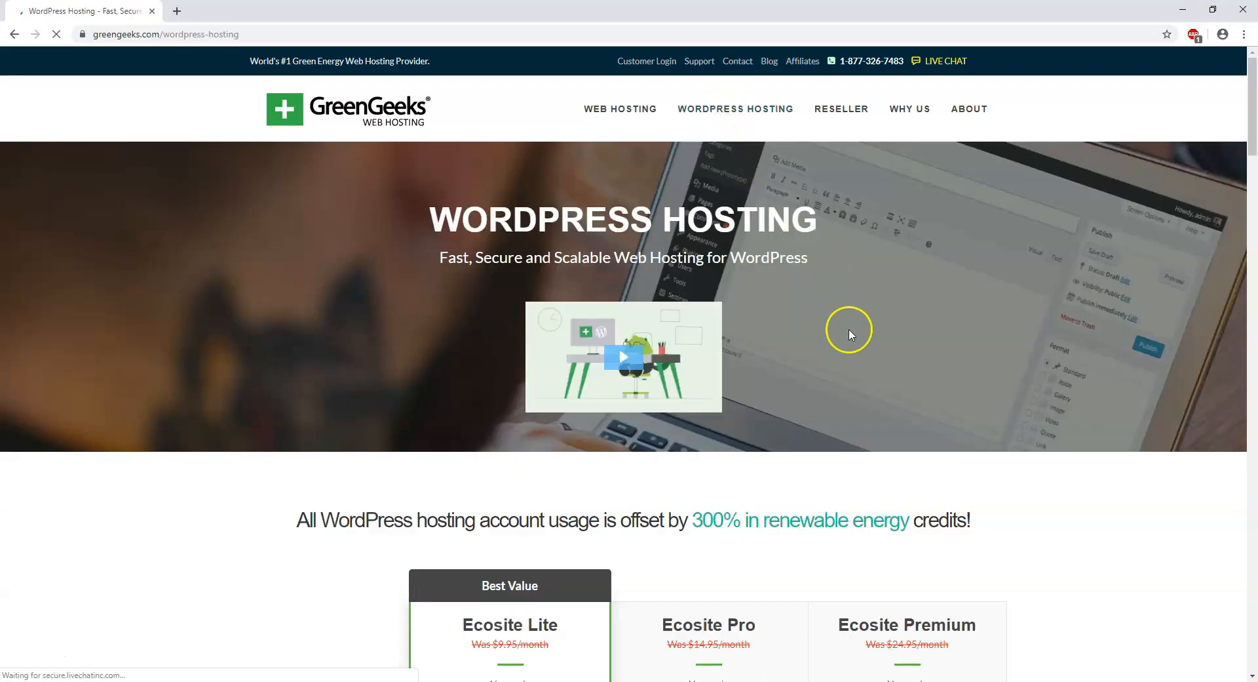
pyautogui.moveTo(582, 299)
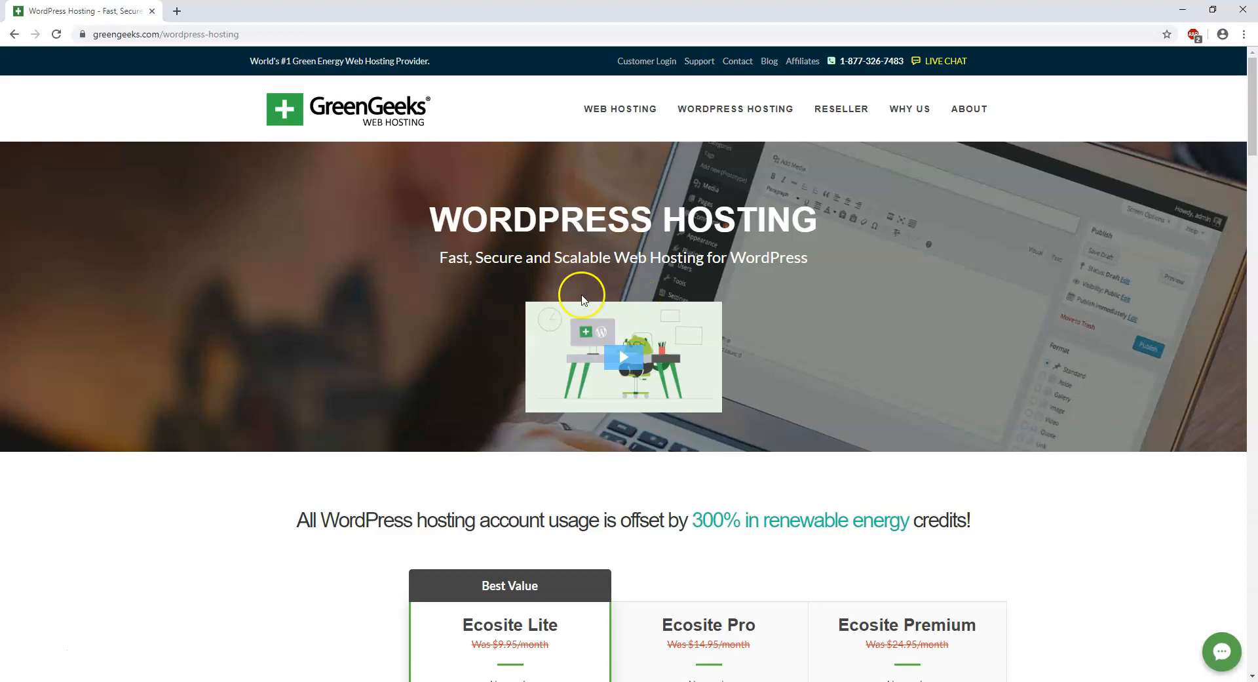
pyautogui.moveTo(776, 307)
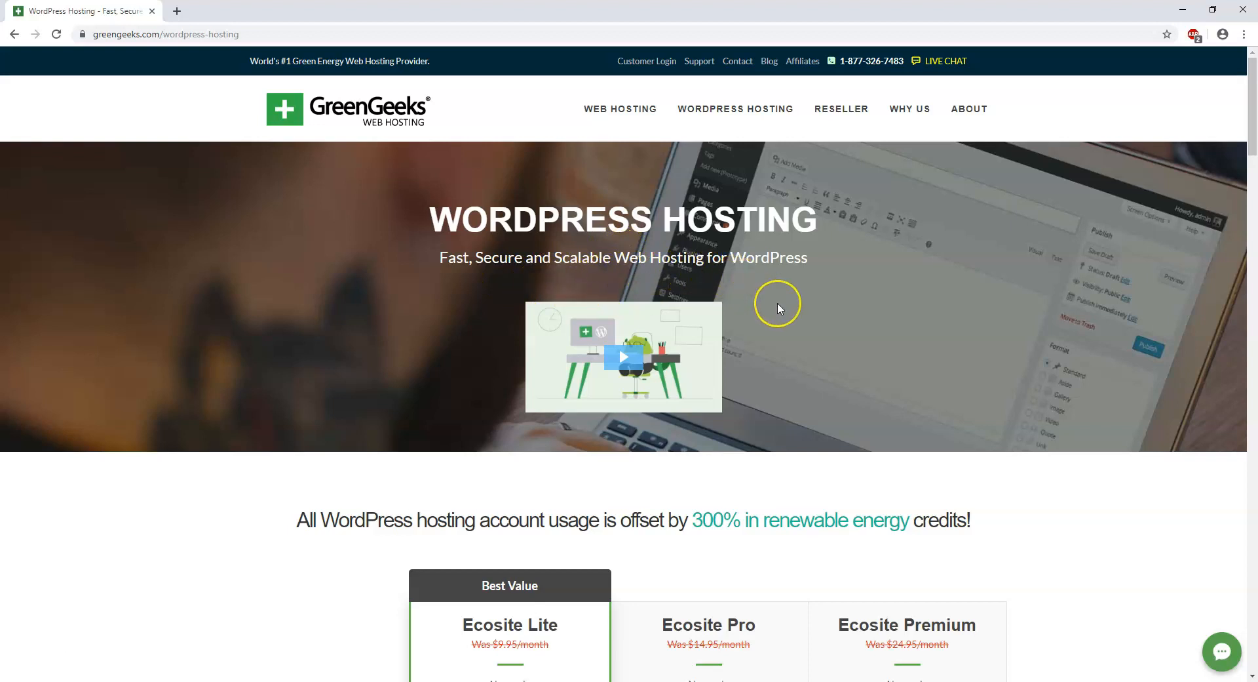
pyautogui.scroll(-3)
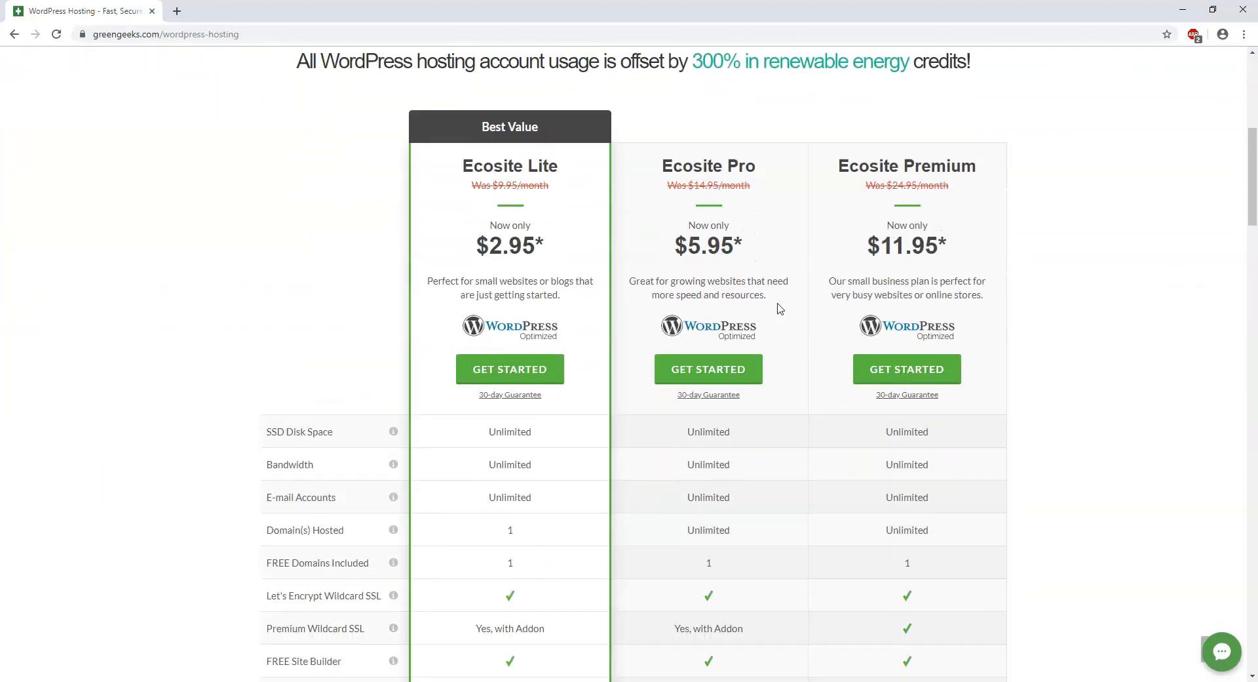
pyautogui.scroll(3)
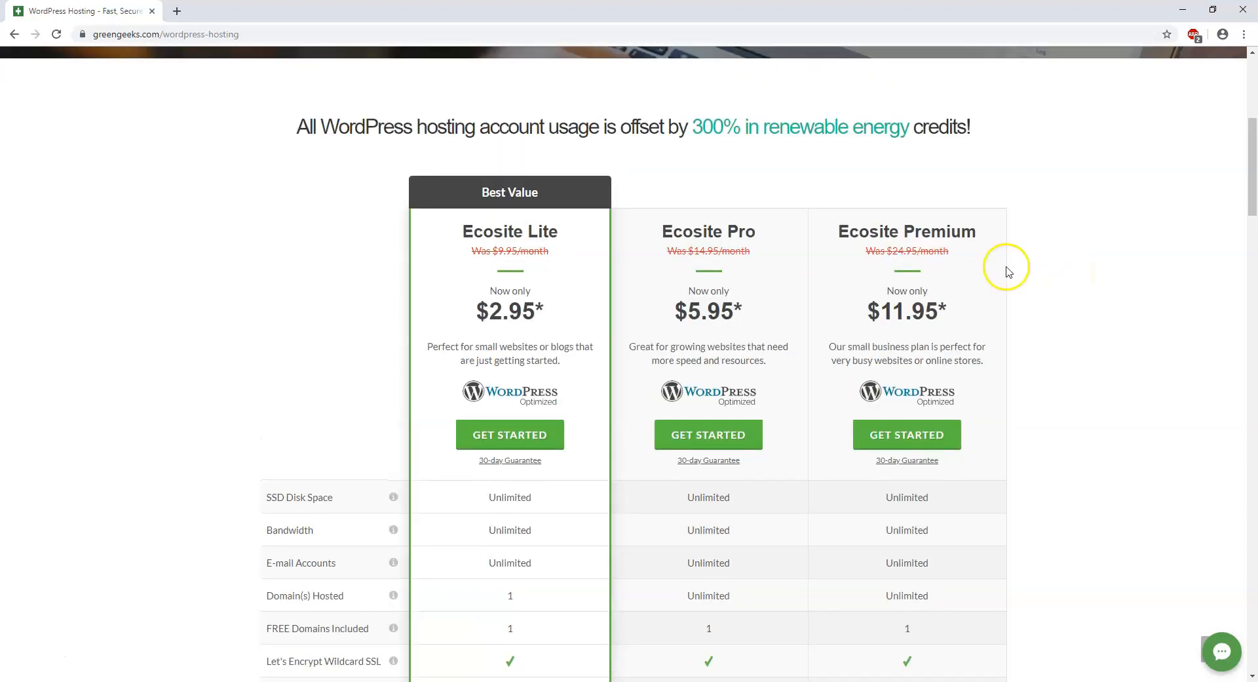
pyautogui.moveTo(580, 150)
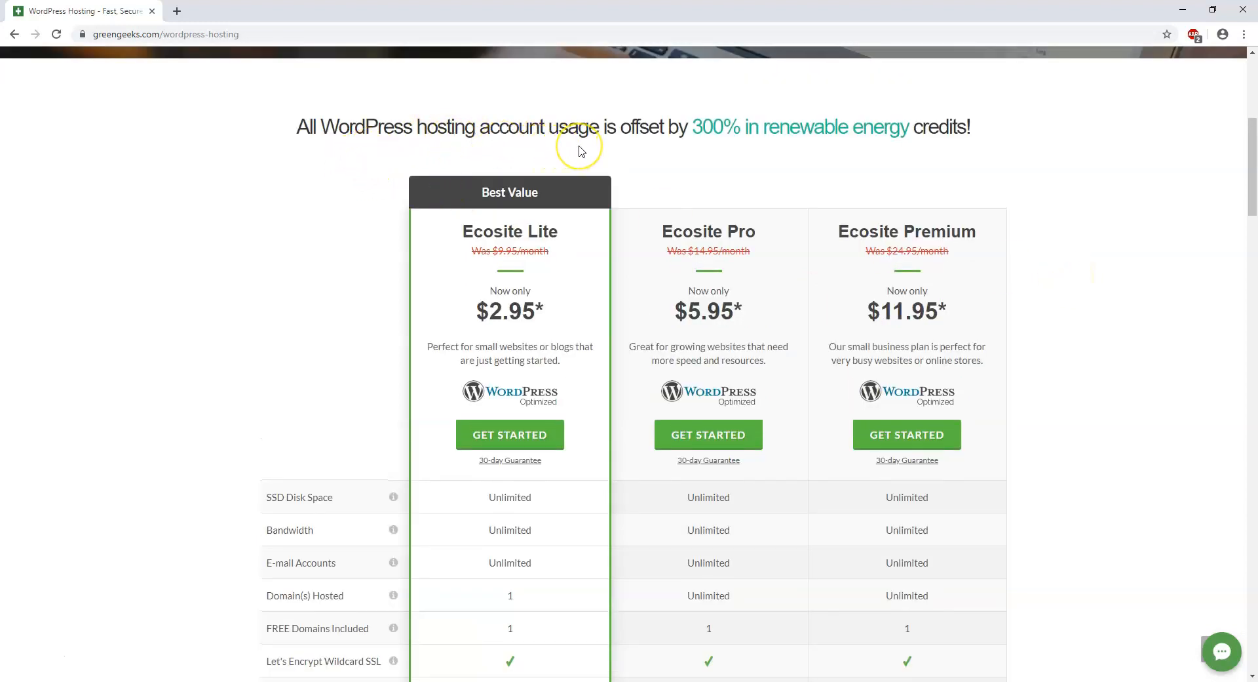
pyautogui.moveTo(581, 152)
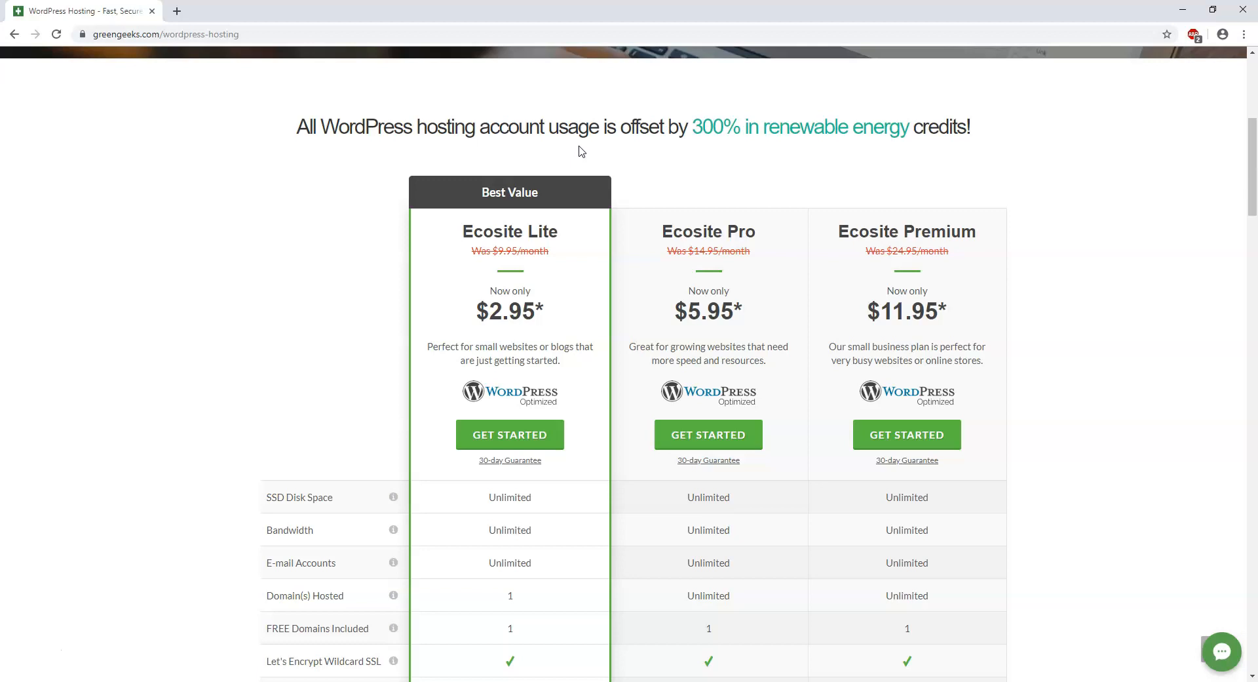
pyautogui.scroll(-3)
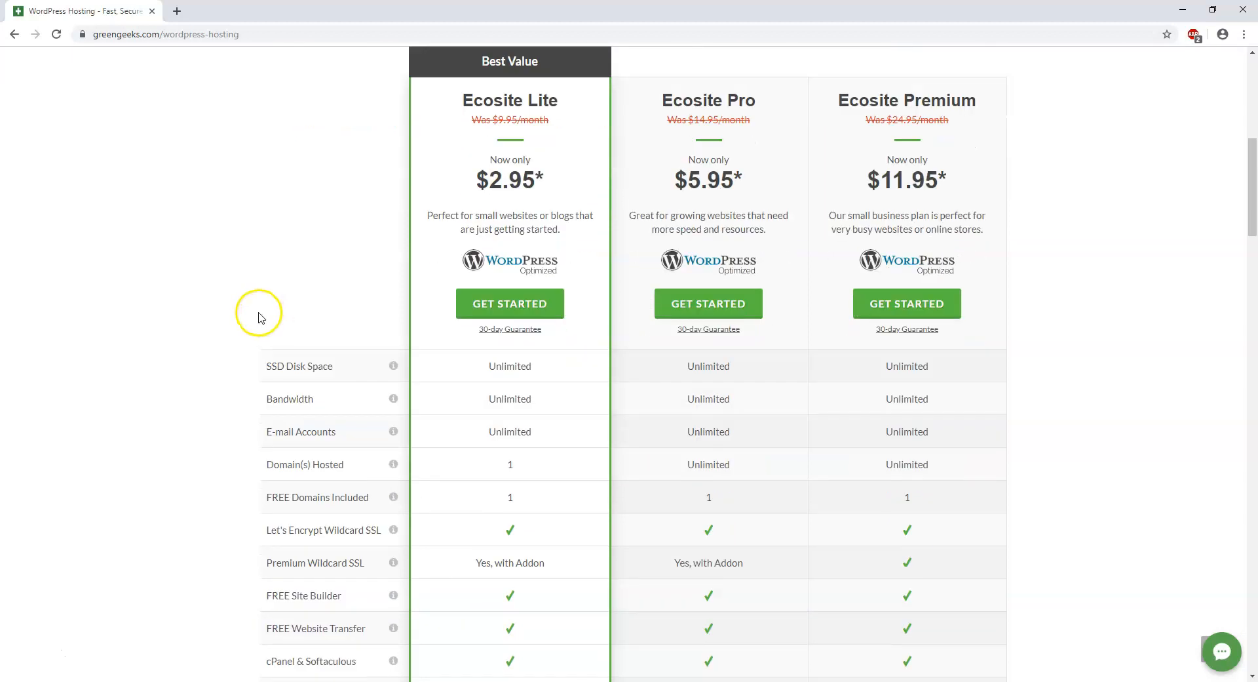
pyautogui.moveTo(544, 114)
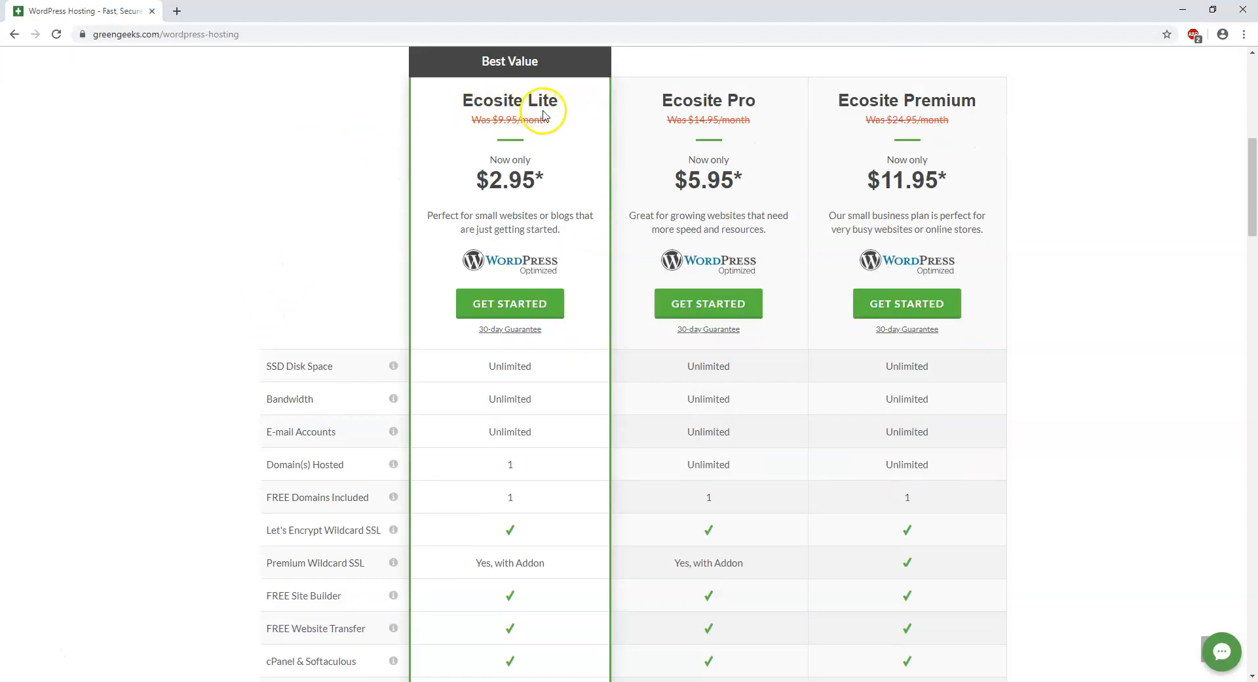
pyautogui.moveTo(511, 469)
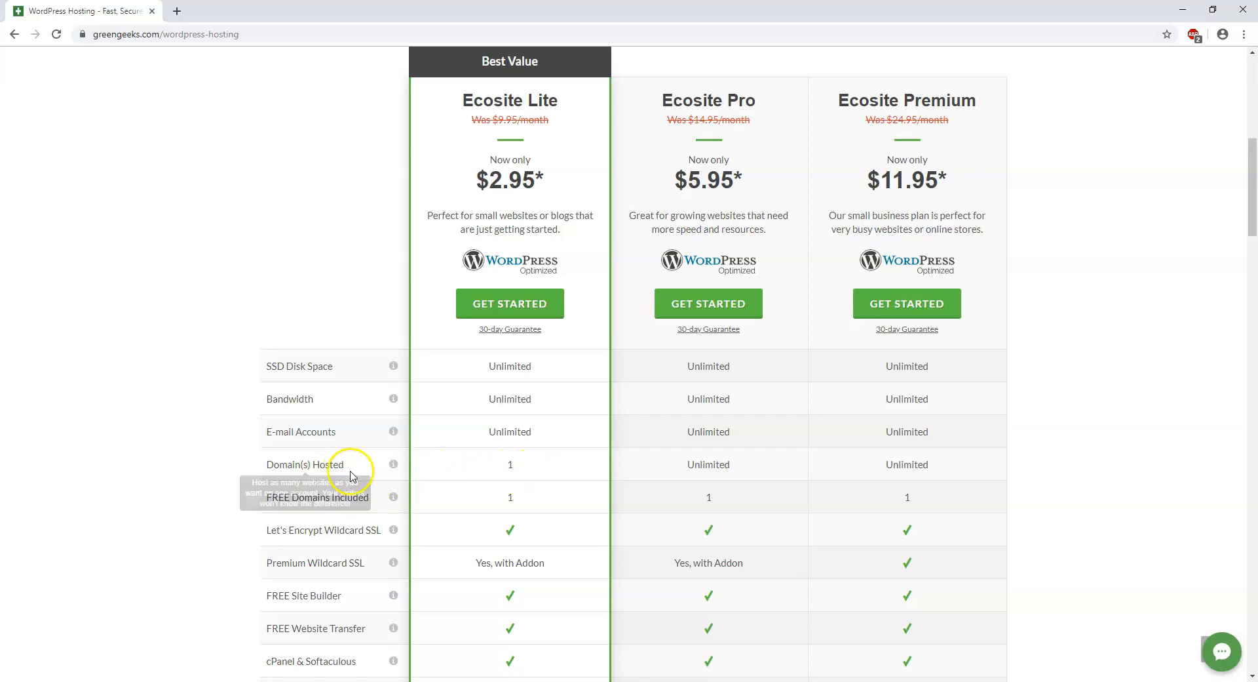
pyautogui.moveTo(393, 464)
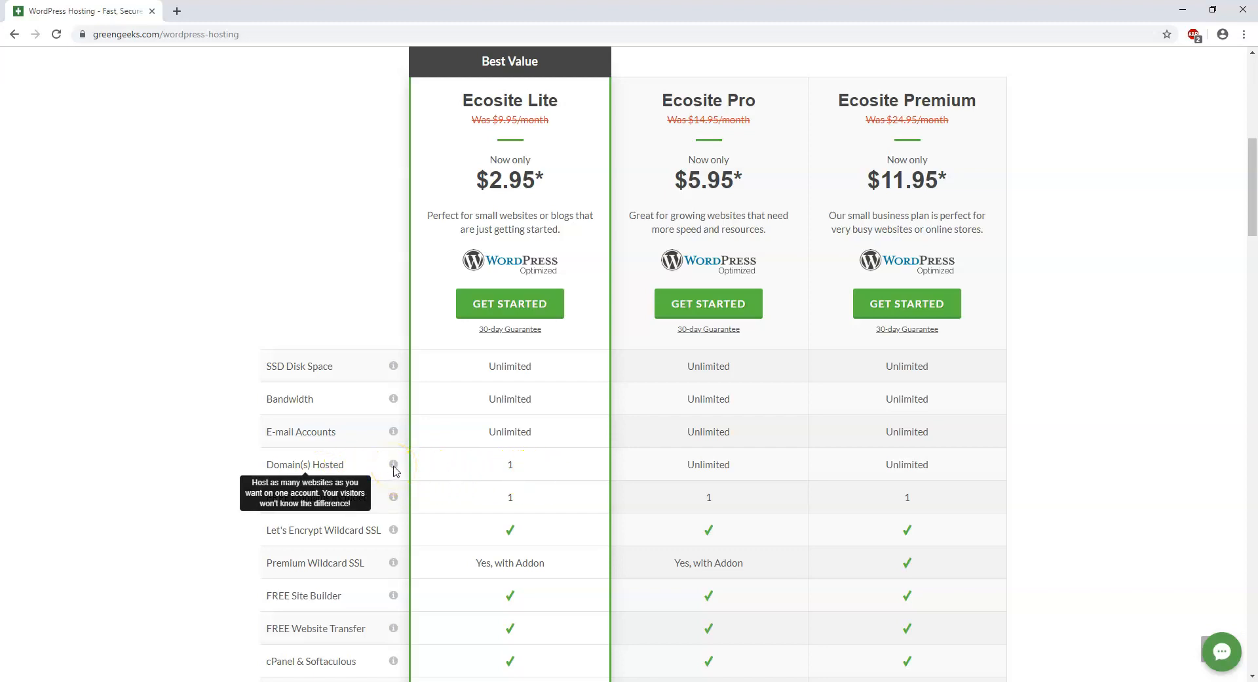
pyautogui.moveTo(510, 470)
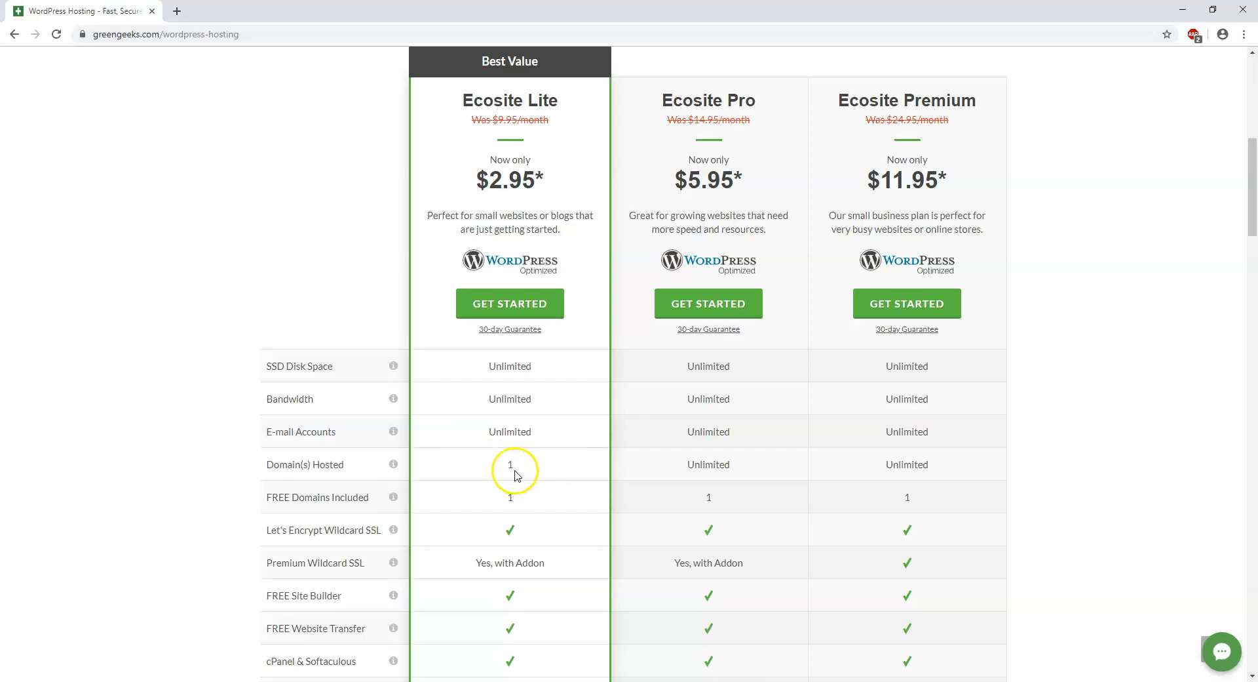
pyautogui.moveTo(526, 475)
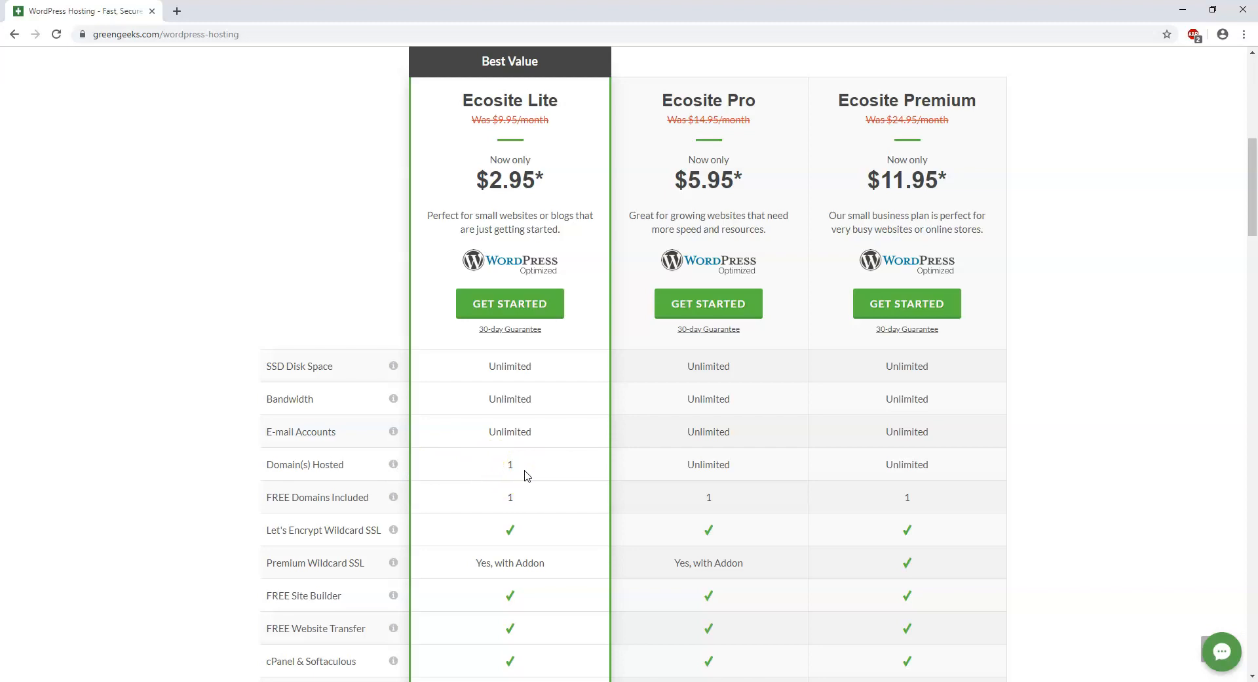
pyautogui.moveTo(736, 115)
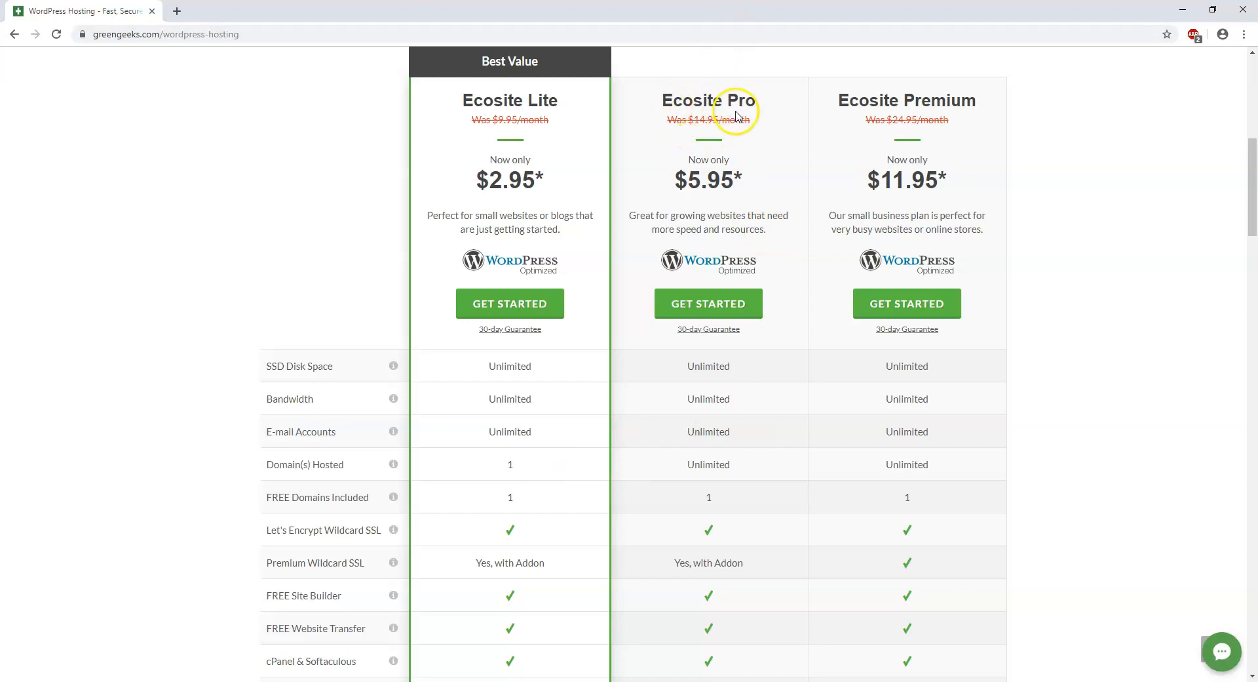
pyautogui.moveTo(1033, 153)
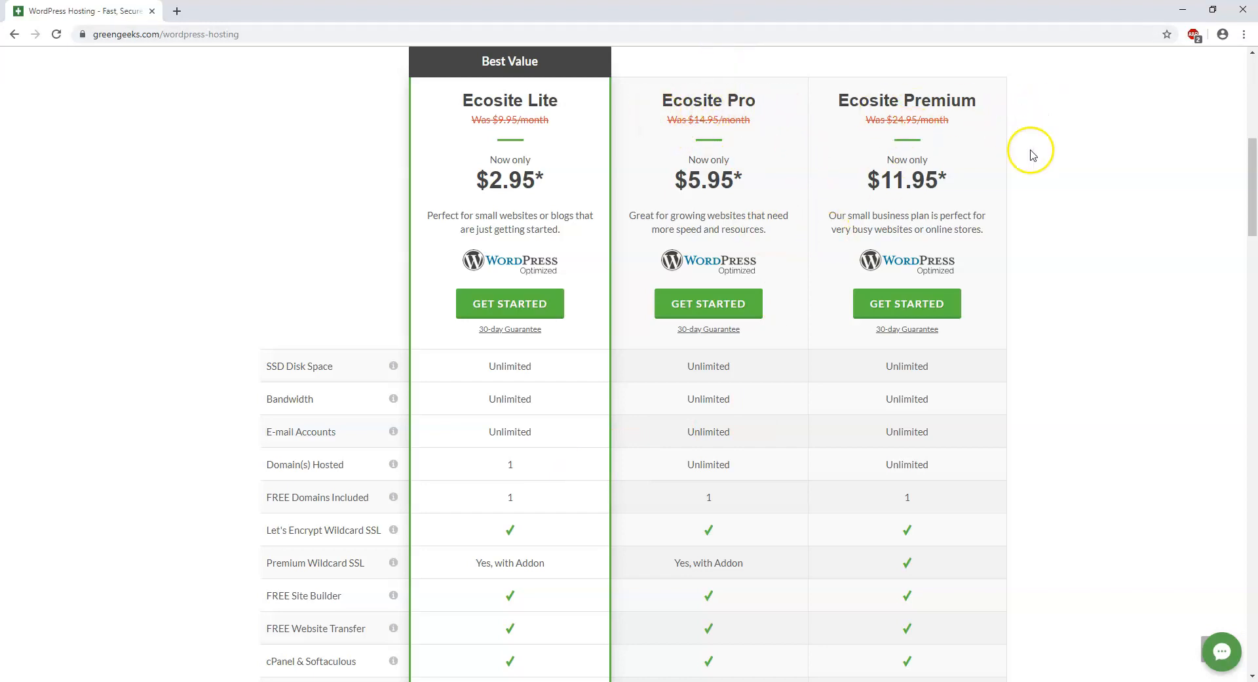
pyautogui.moveTo(760, 496)
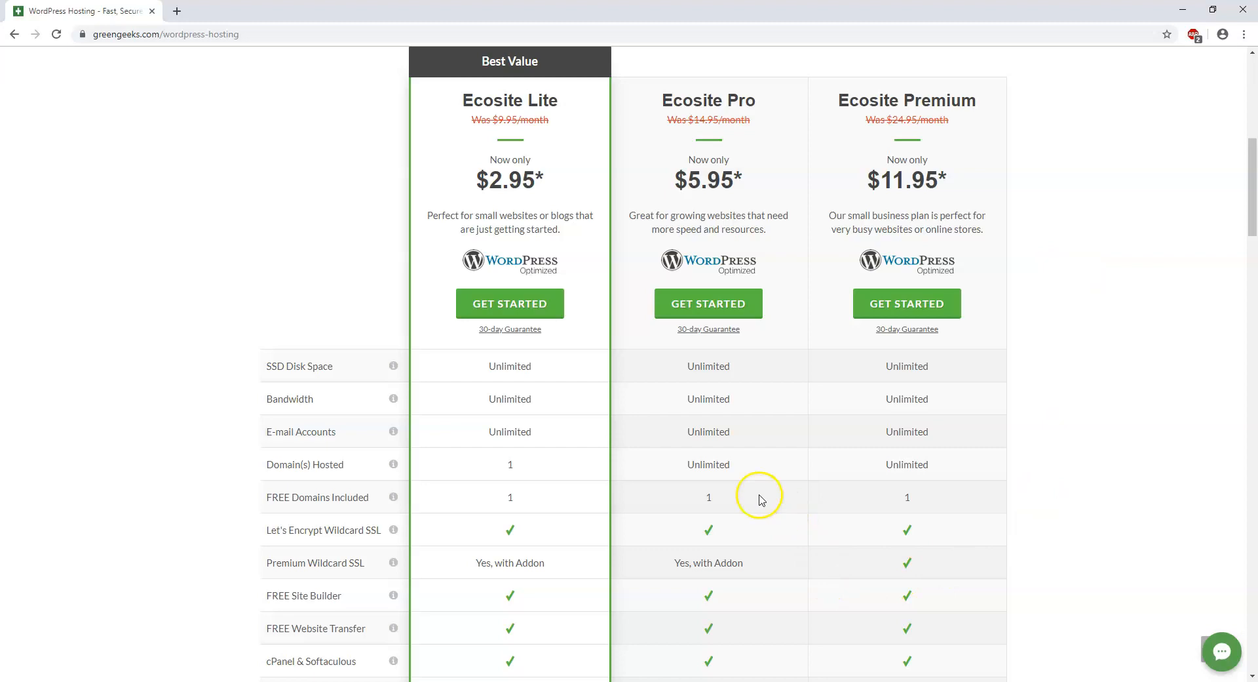
pyautogui.moveTo(772, 142)
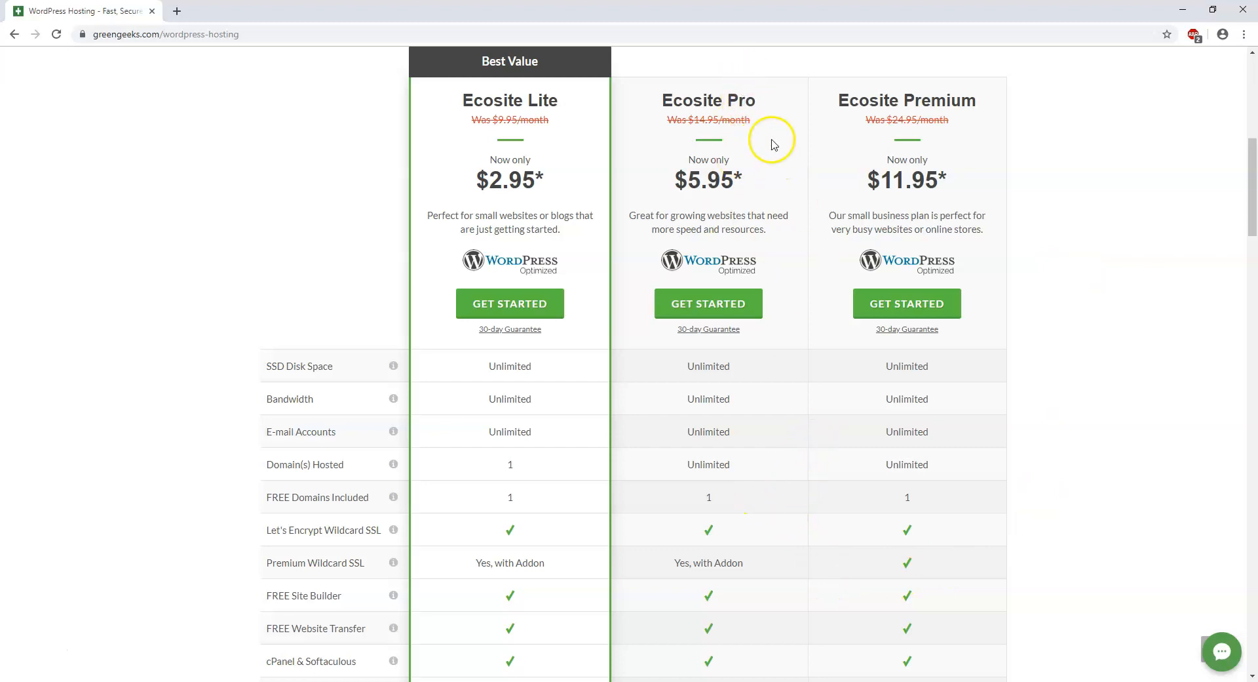
pyautogui.moveTo(629, 133)
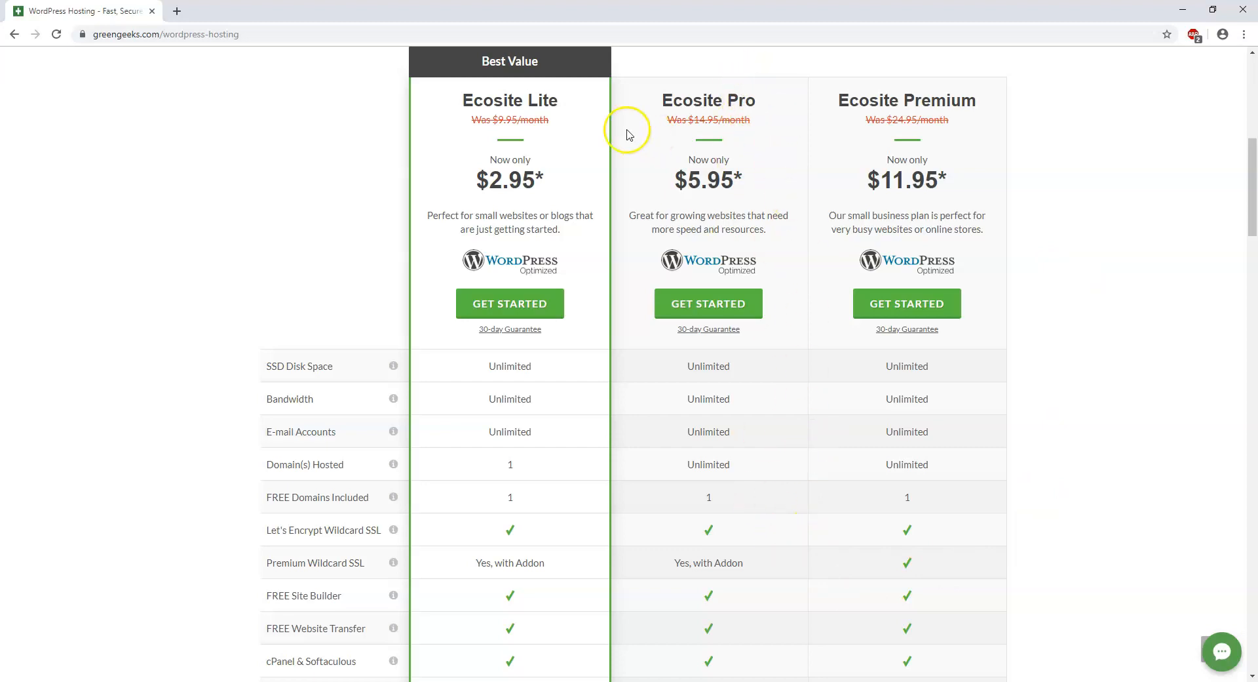
pyautogui.moveTo(562, 487)
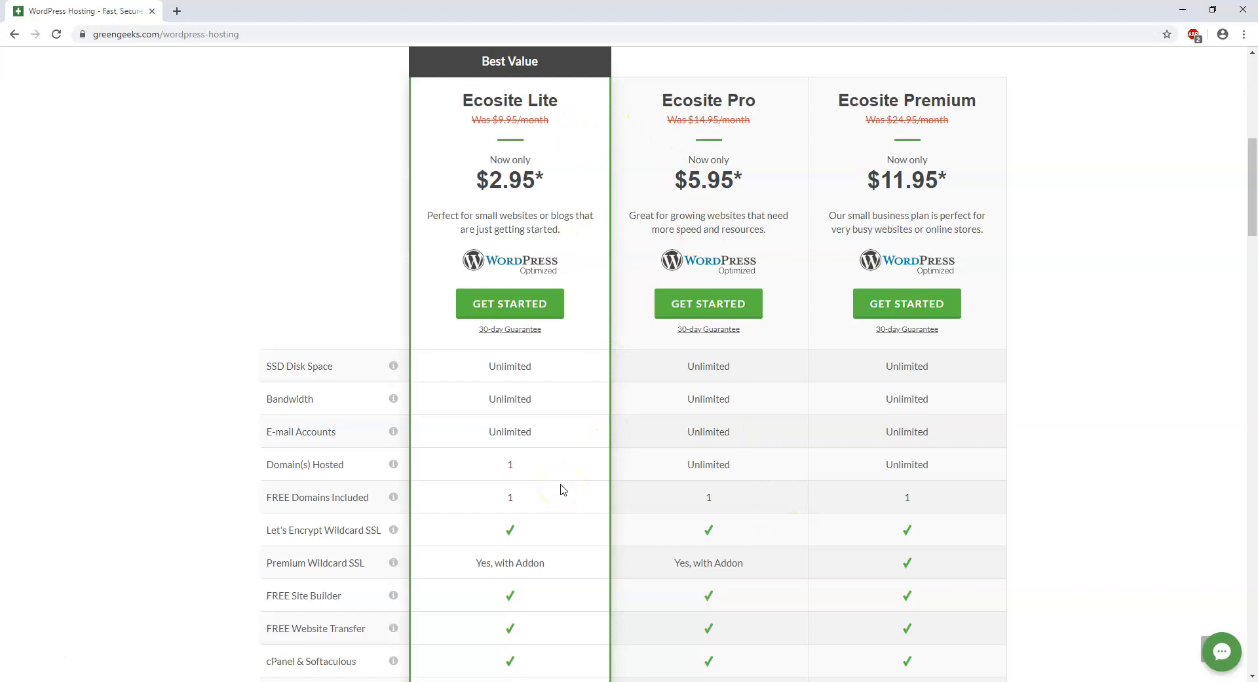
pyautogui.moveTo(588, 131)
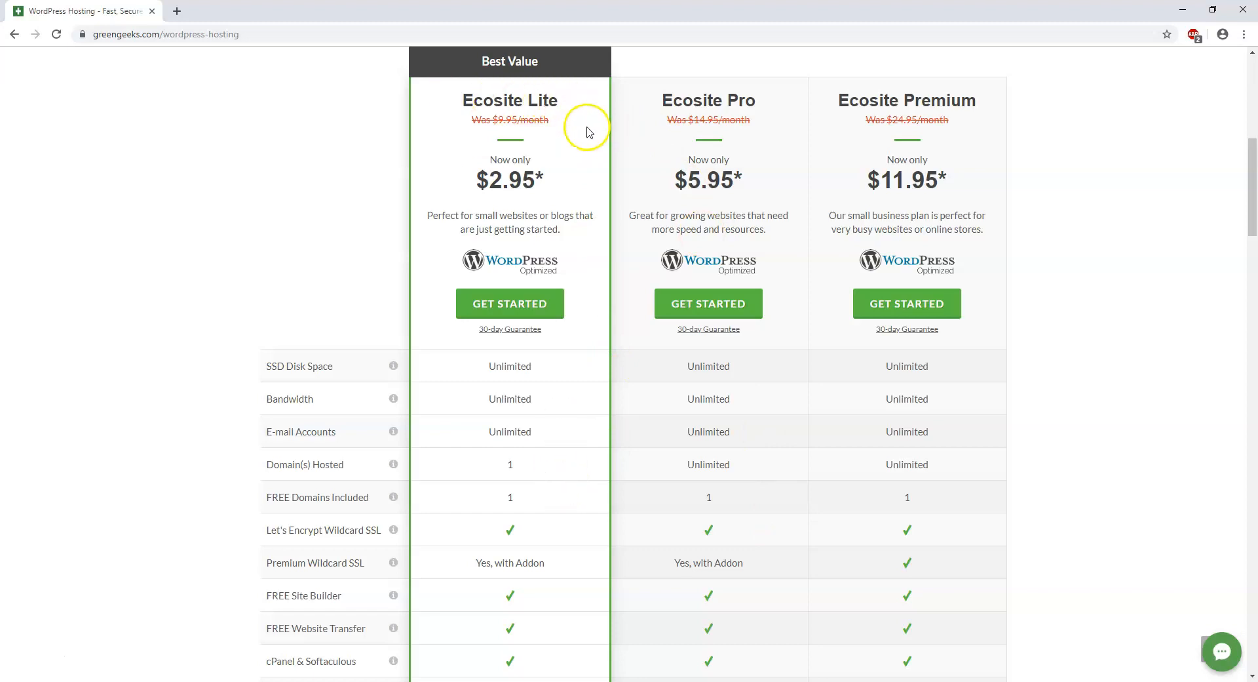
pyautogui.moveTo(700, 112)
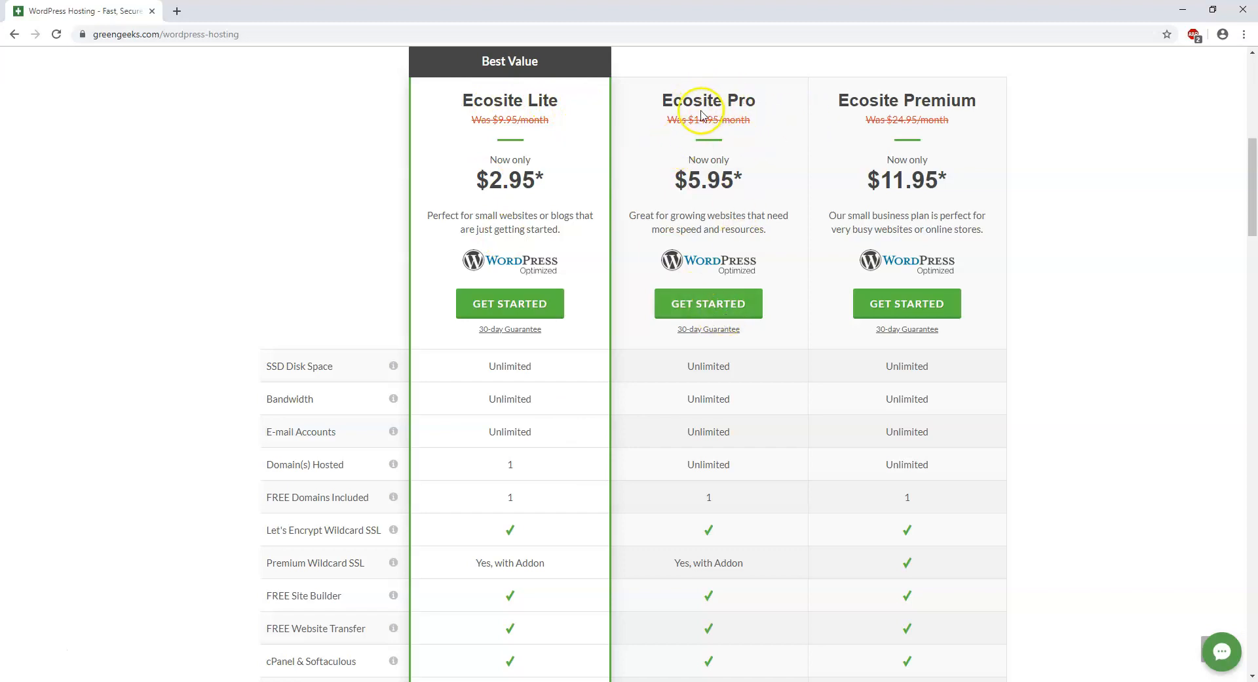
pyautogui.moveTo(794, 462)
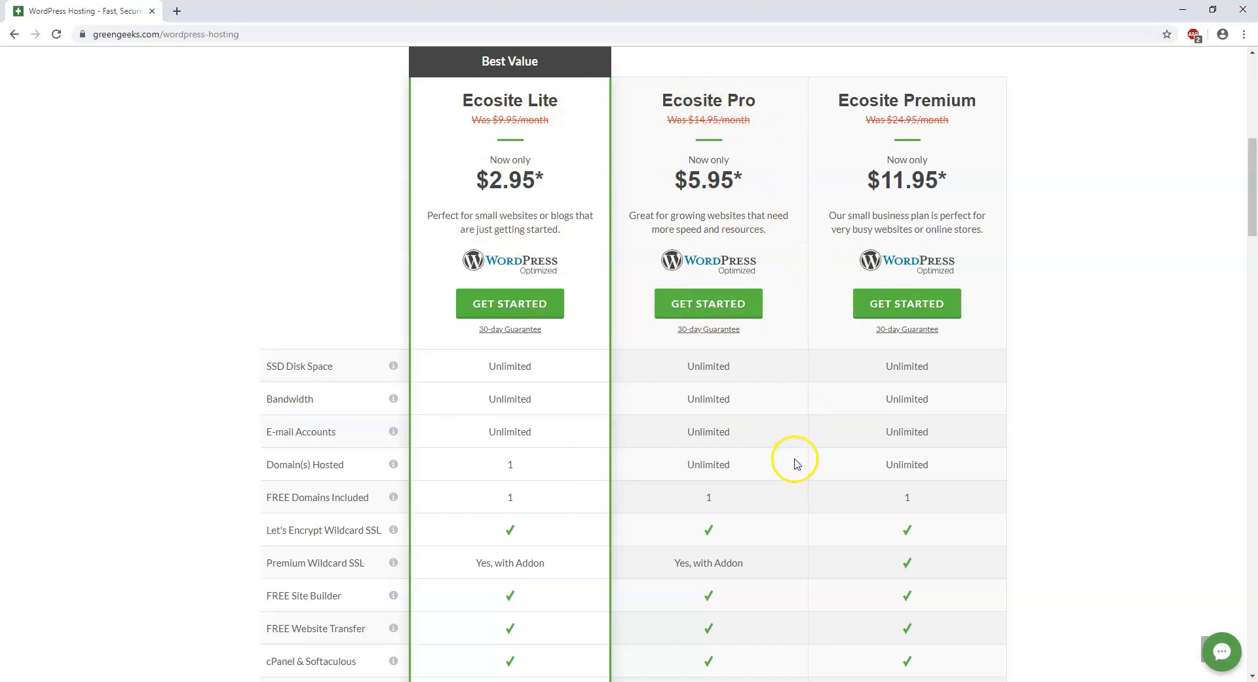
pyautogui.moveTo(564, 382)
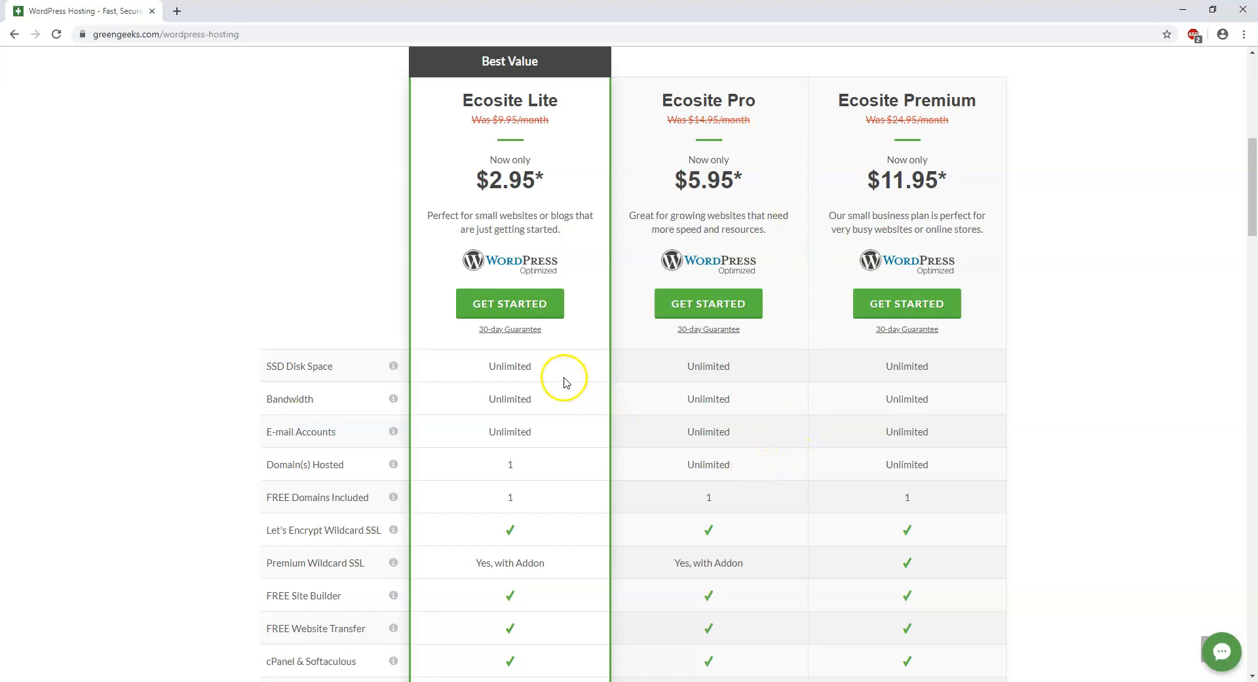
pyautogui.moveTo(690, 343)
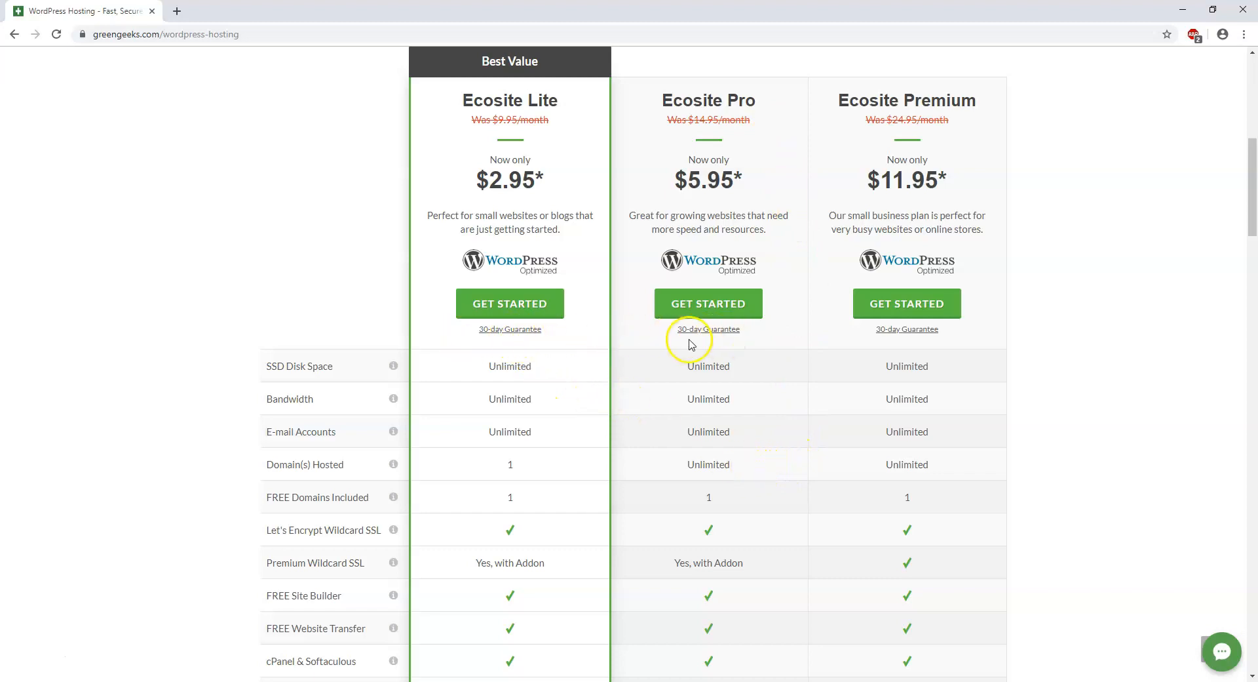
pyautogui.moveTo(736, 345)
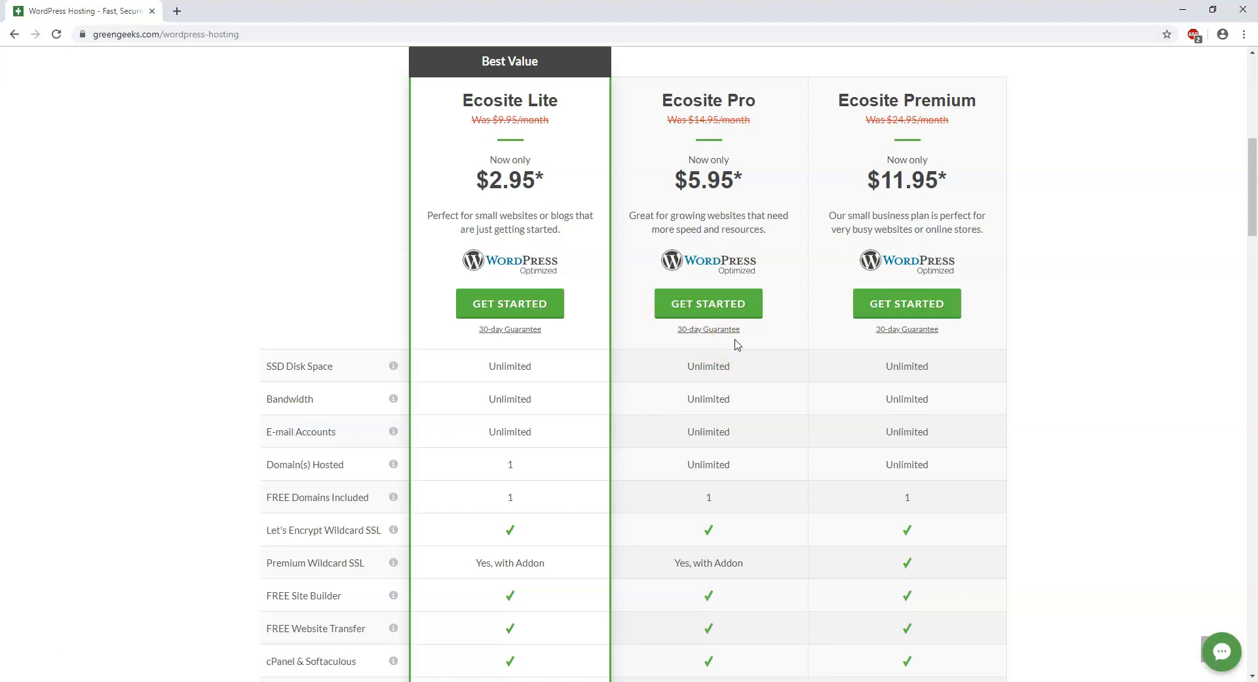
pyautogui.moveTo(619, 458)
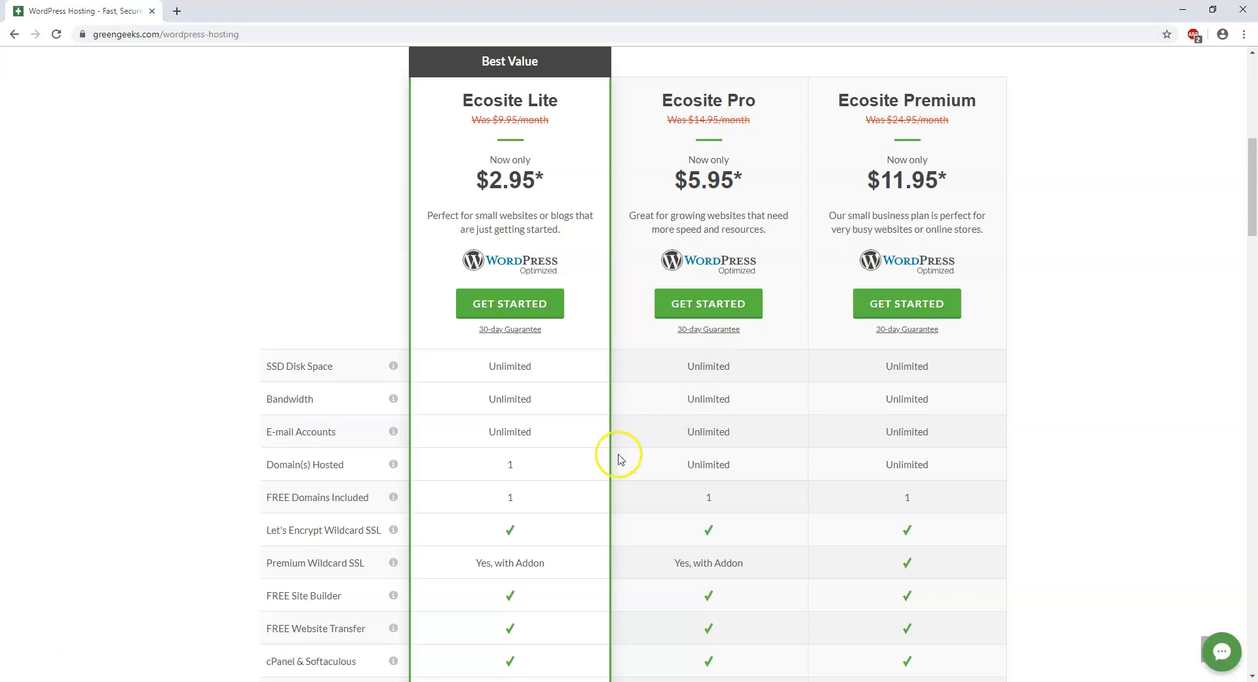
pyautogui.moveTo(297, 379)
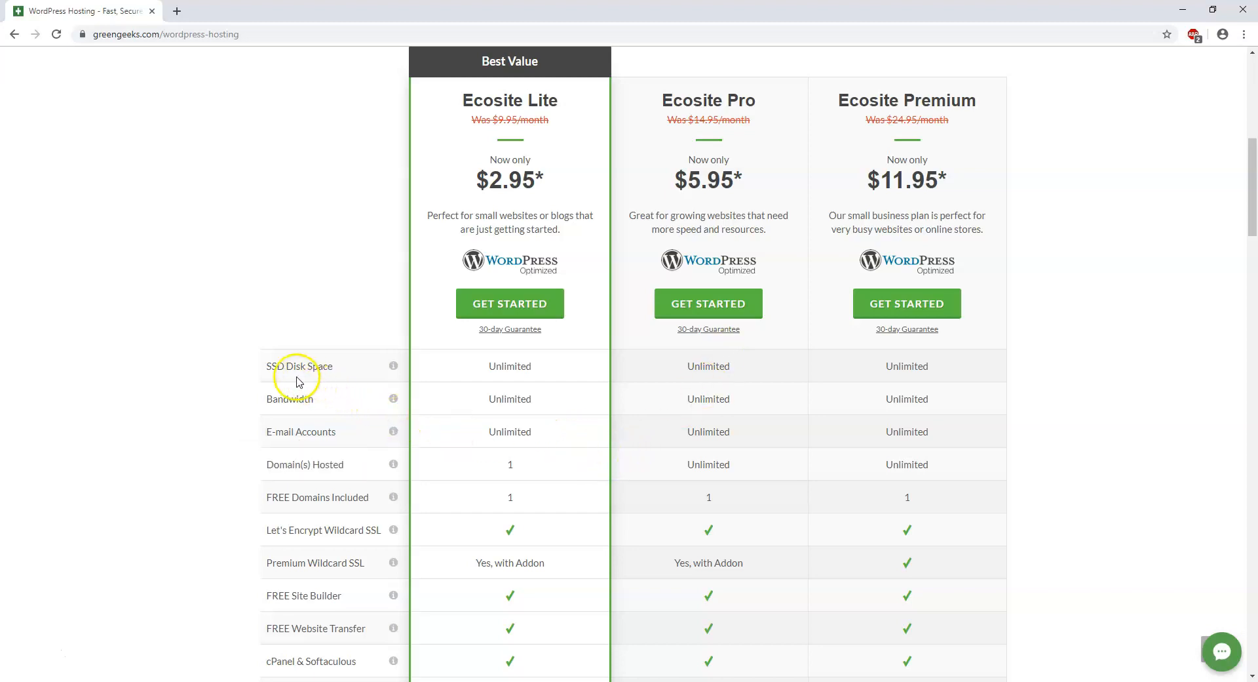
pyautogui.moveTo(393, 367)
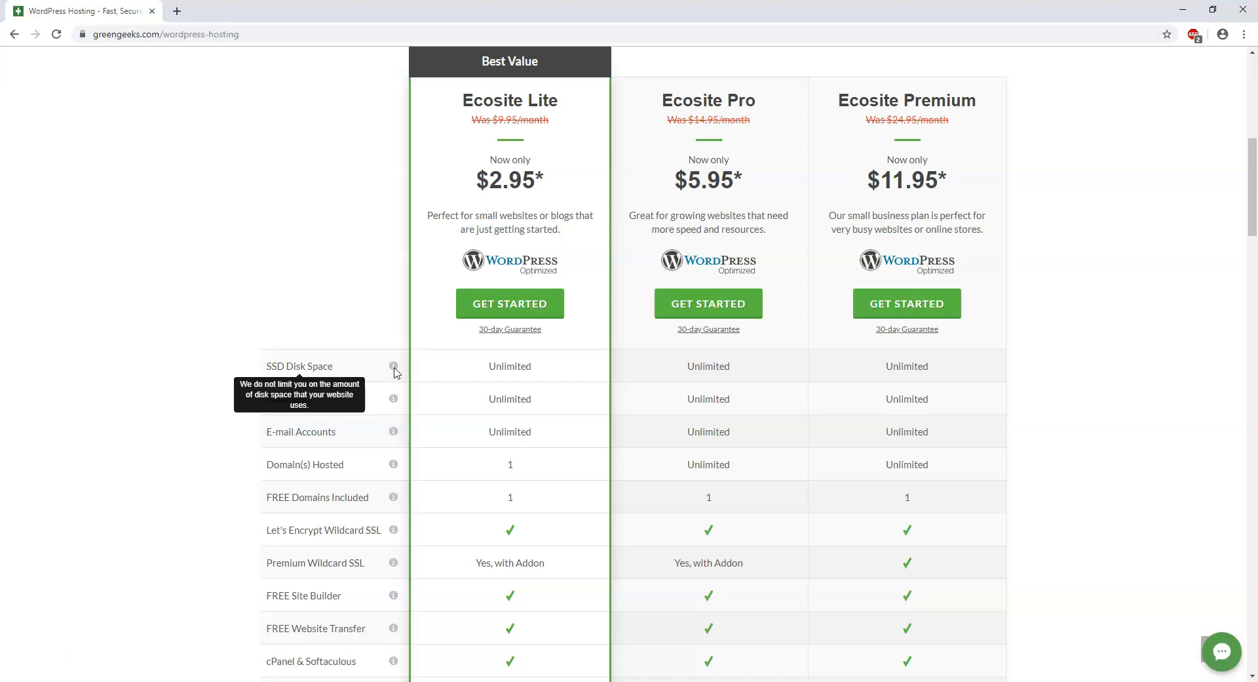
pyautogui.moveTo(393, 372)
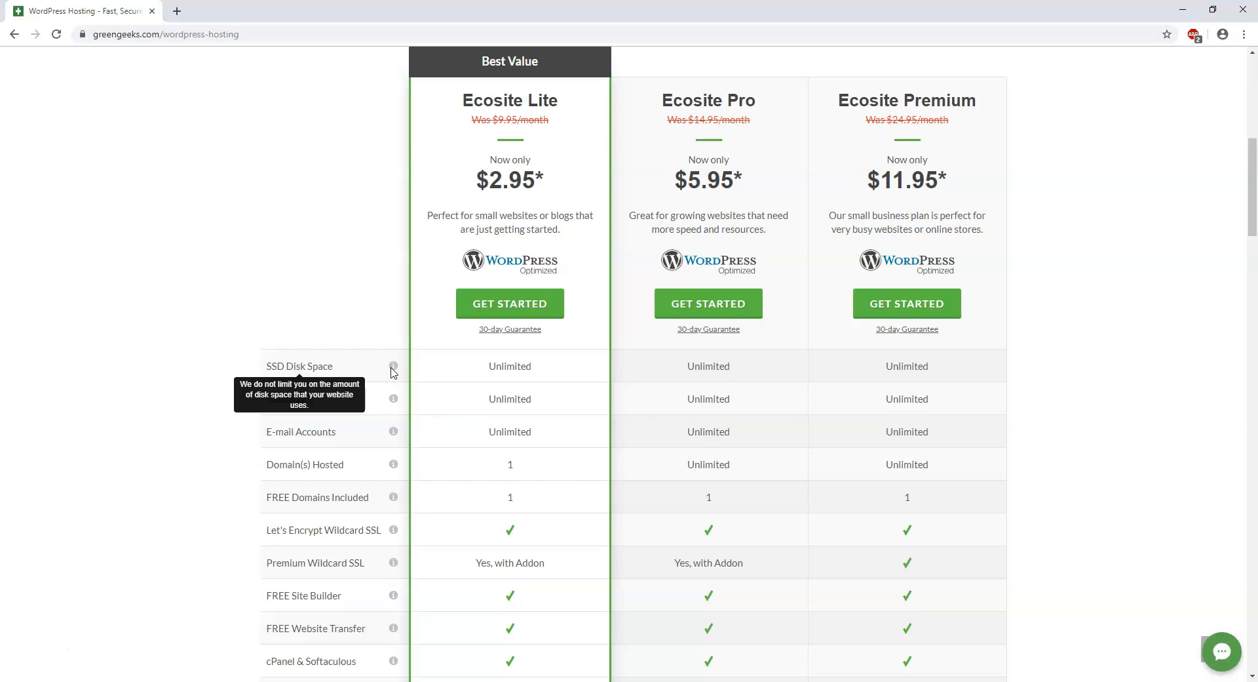
pyautogui.moveTo(574, 381)
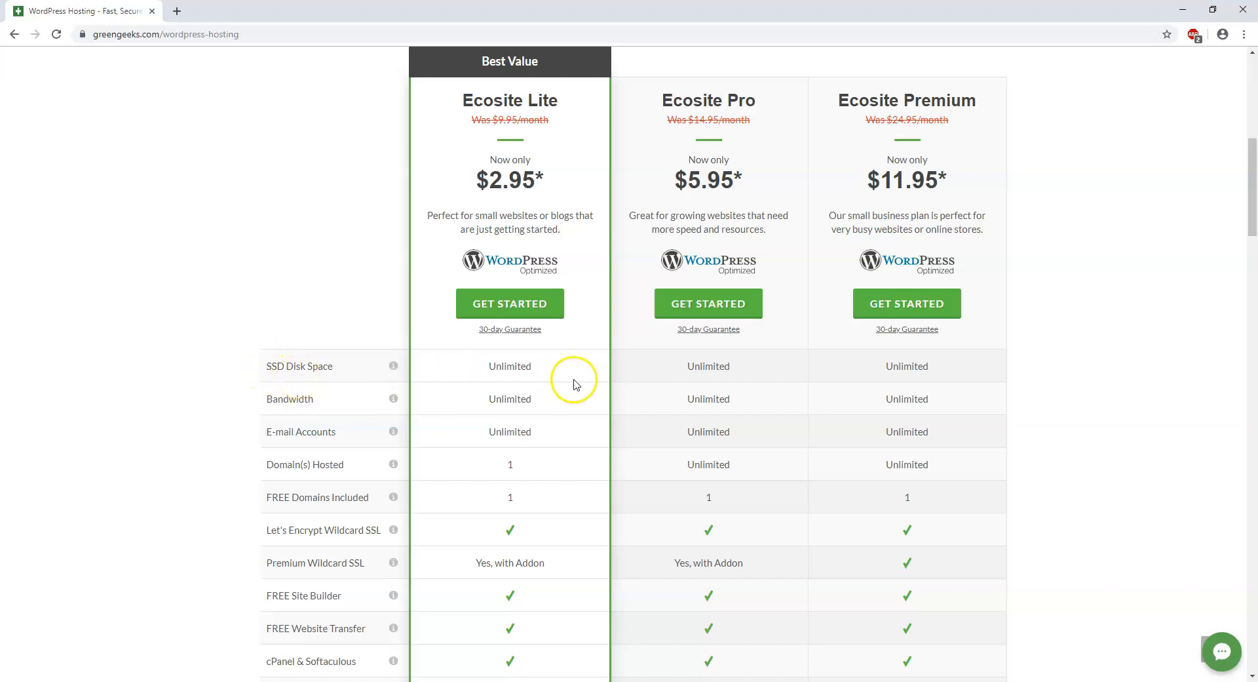
pyautogui.moveTo(574, 385)
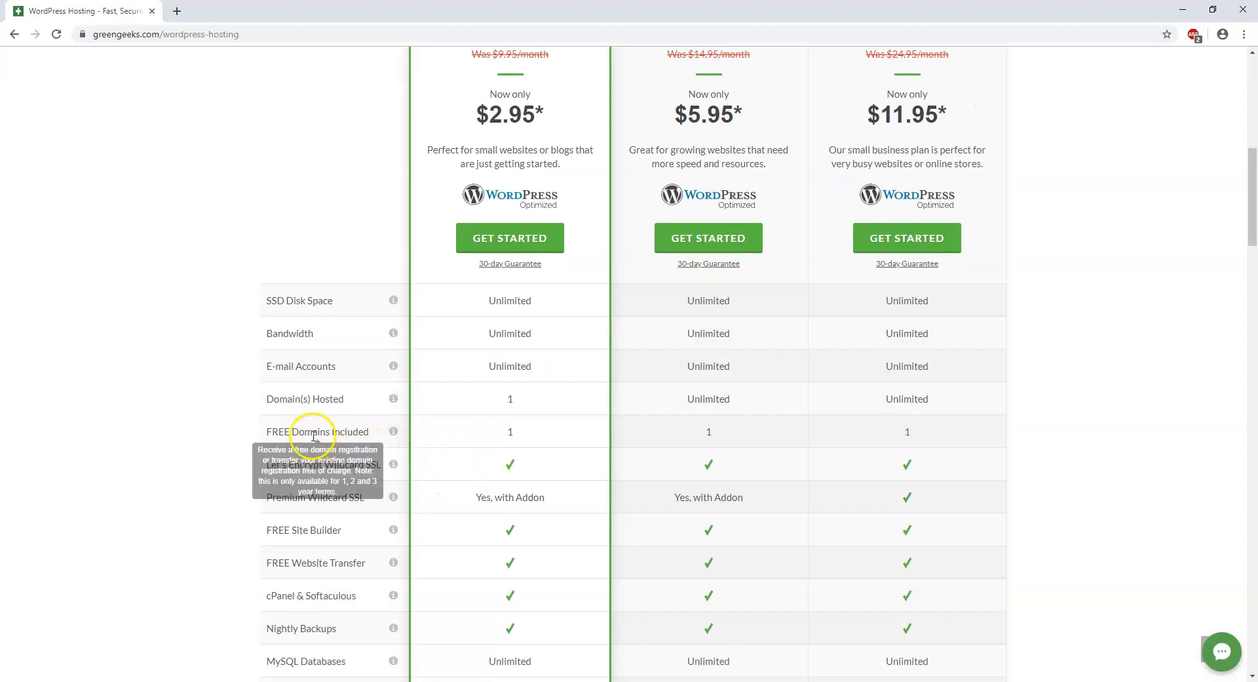
pyautogui.moveTo(393, 432)
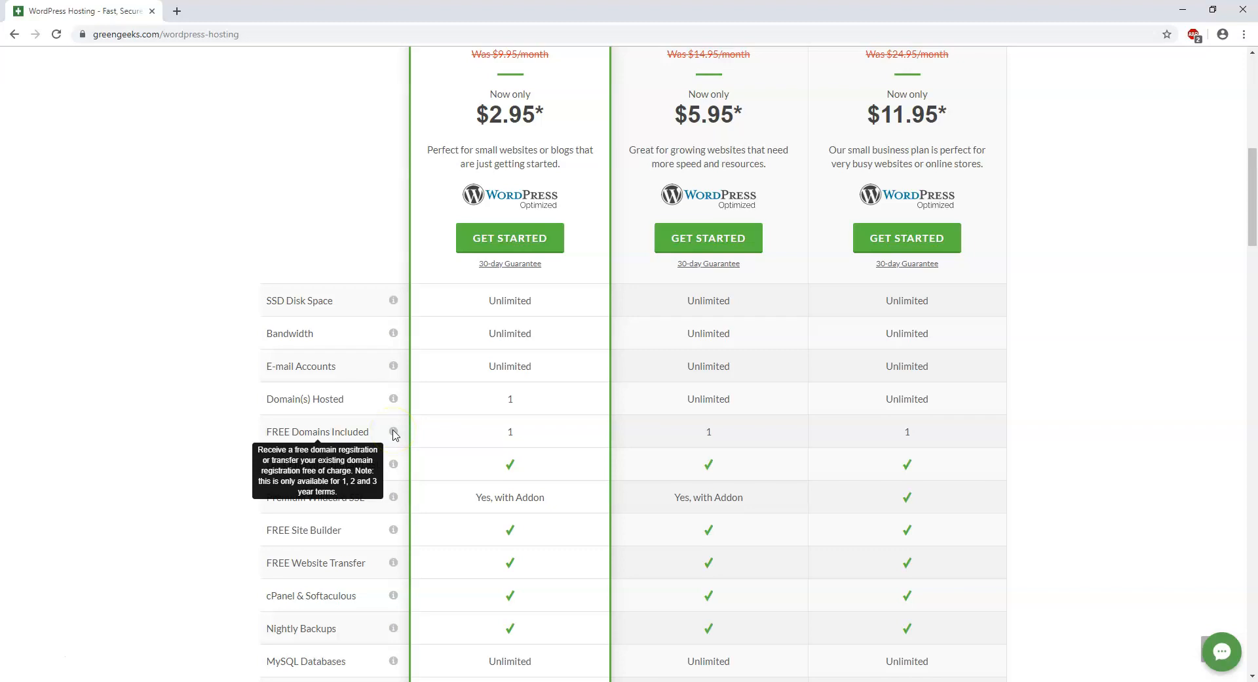
pyautogui.moveTo(447, 432)
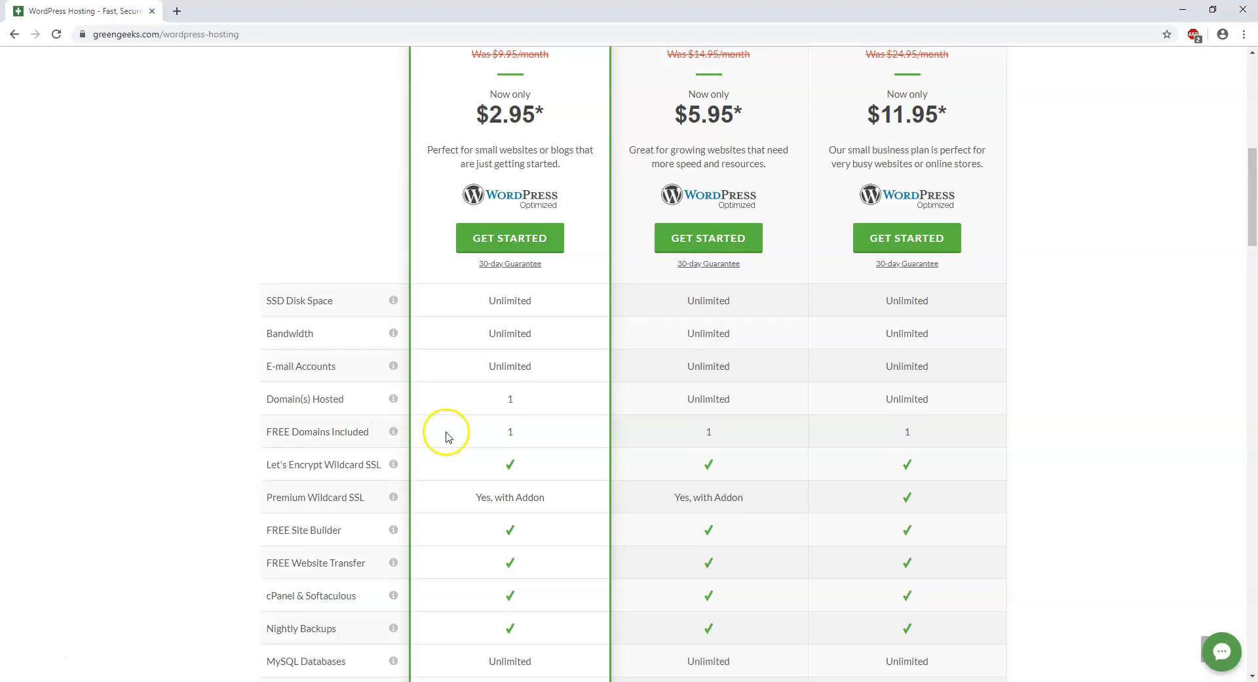
pyautogui.moveTo(447, 433)
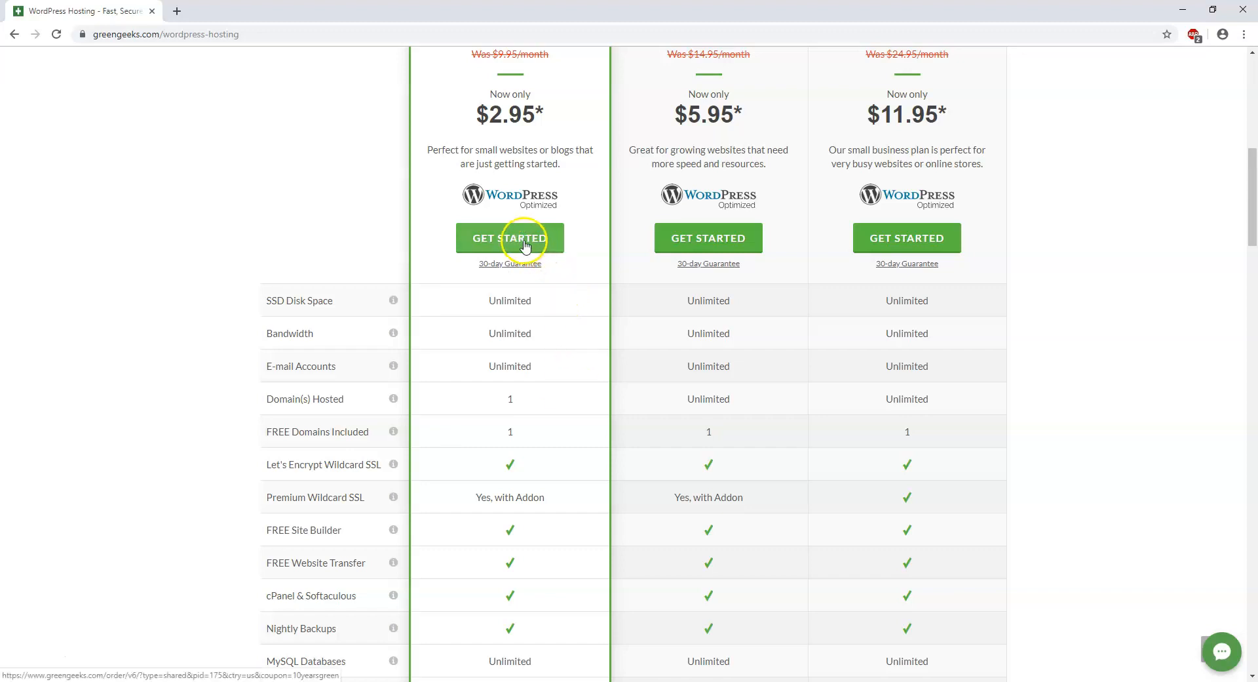
pyautogui.moveTo(553, 467)
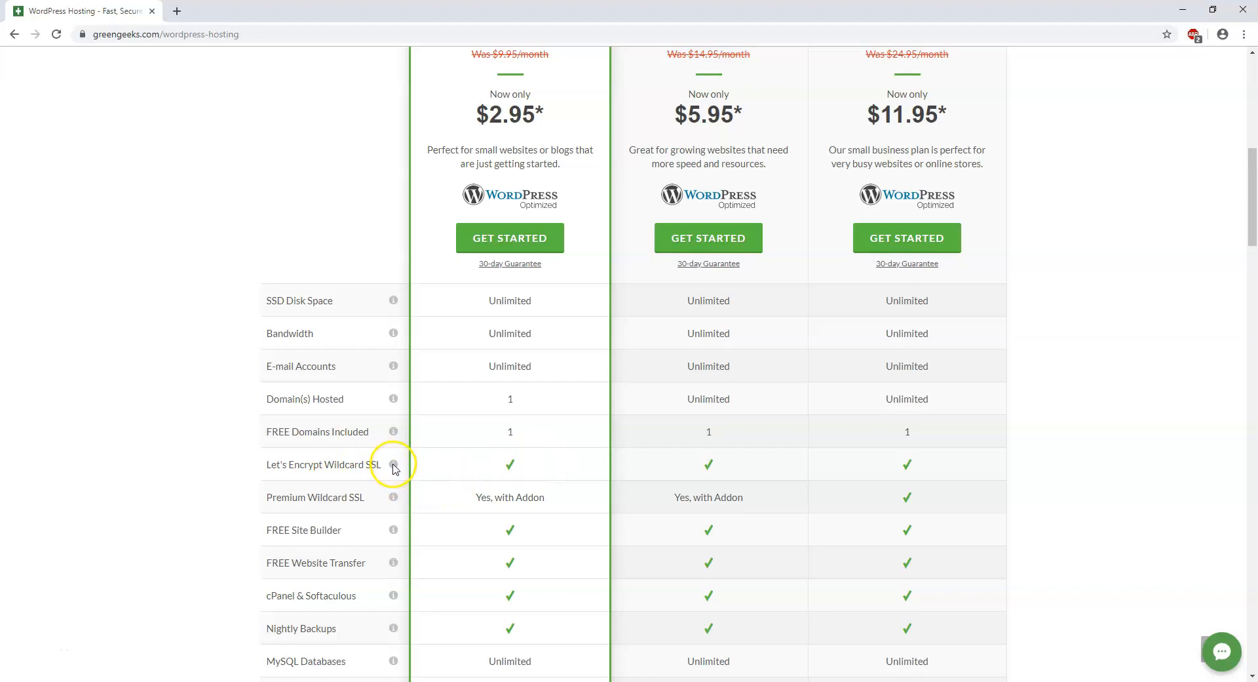
pyautogui.moveTo(394, 467)
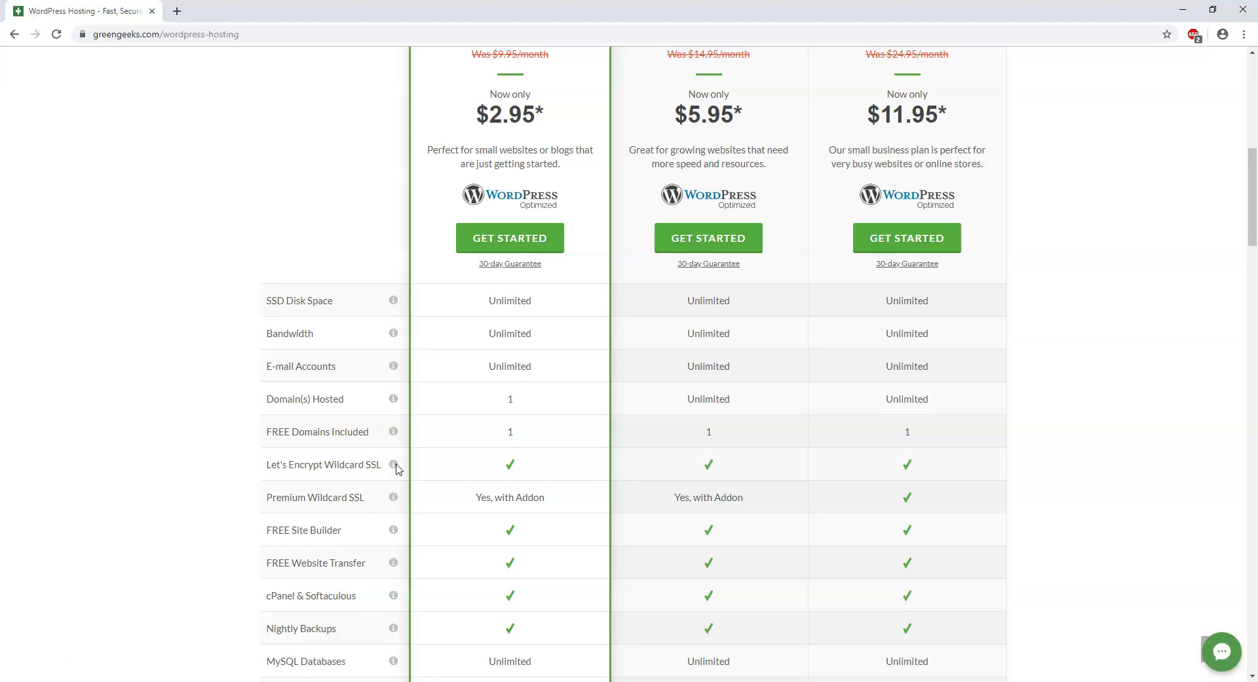
pyautogui.scroll(-3)
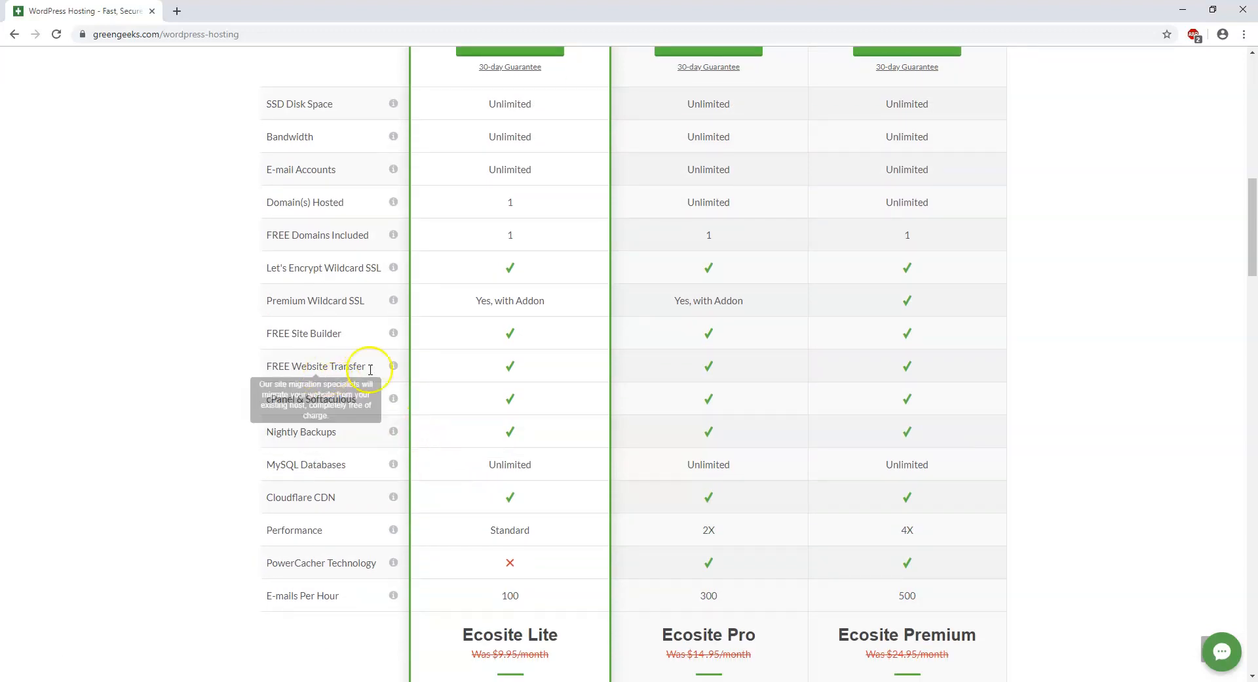
pyautogui.moveTo(473, 417)
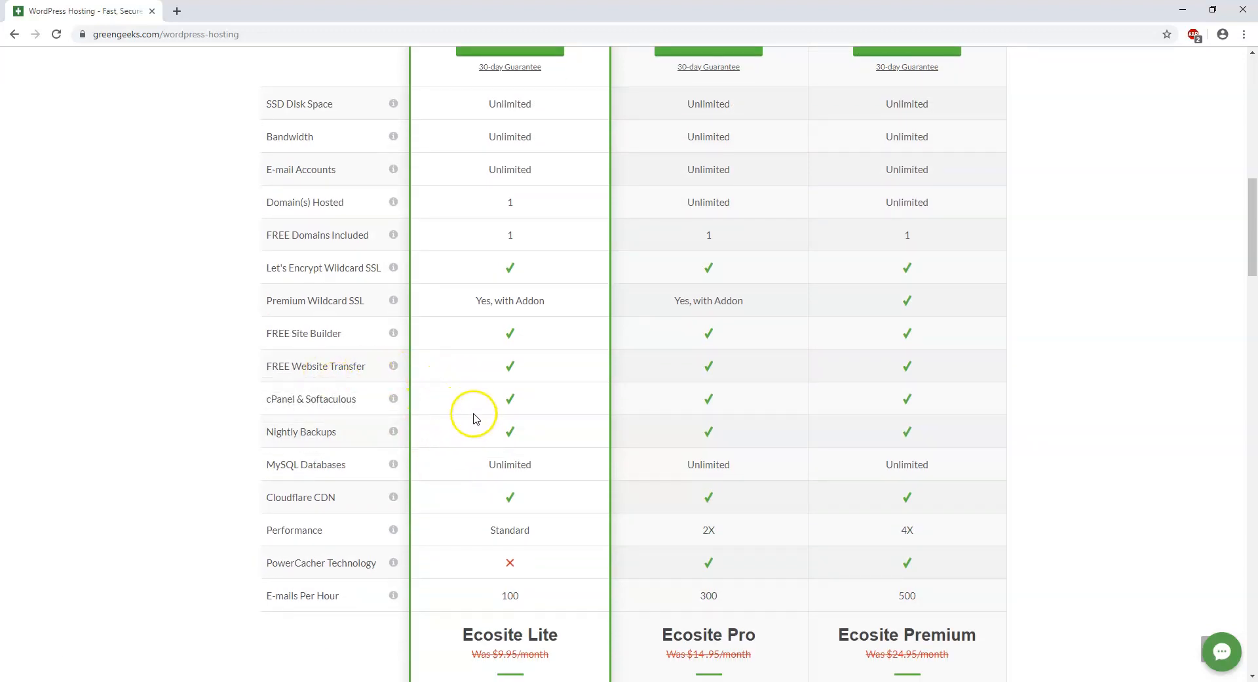
pyautogui.moveTo(405, 377)
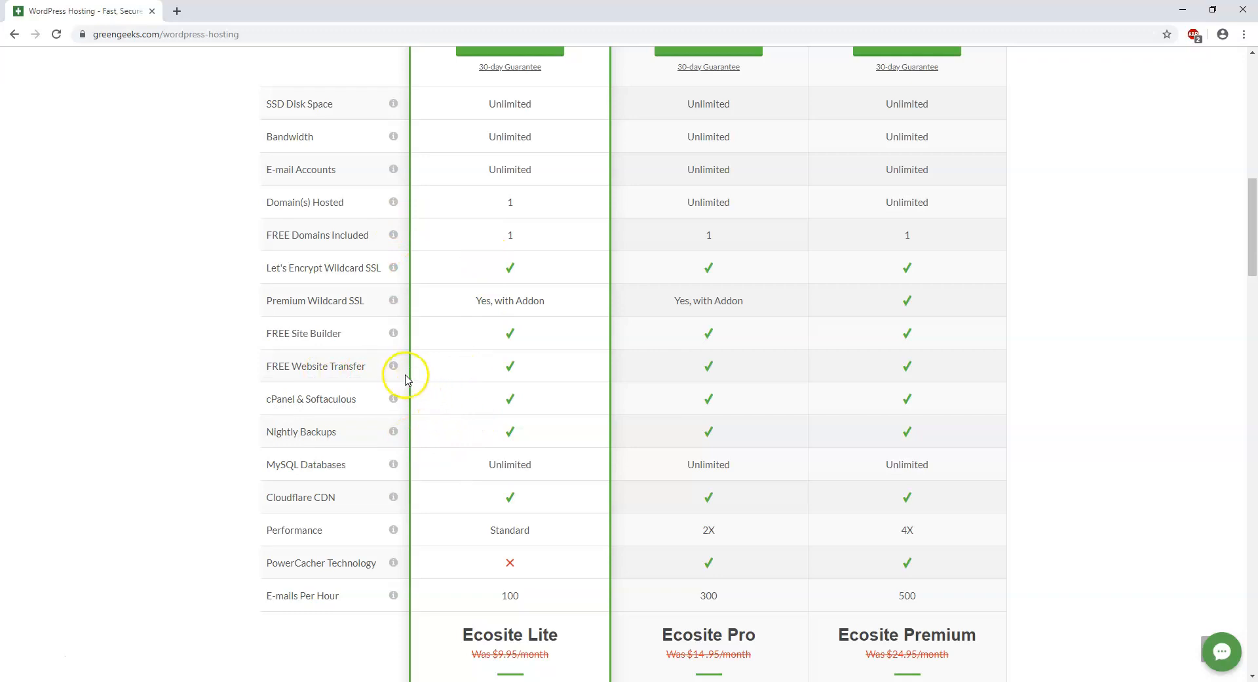
pyautogui.moveTo(472, 371)
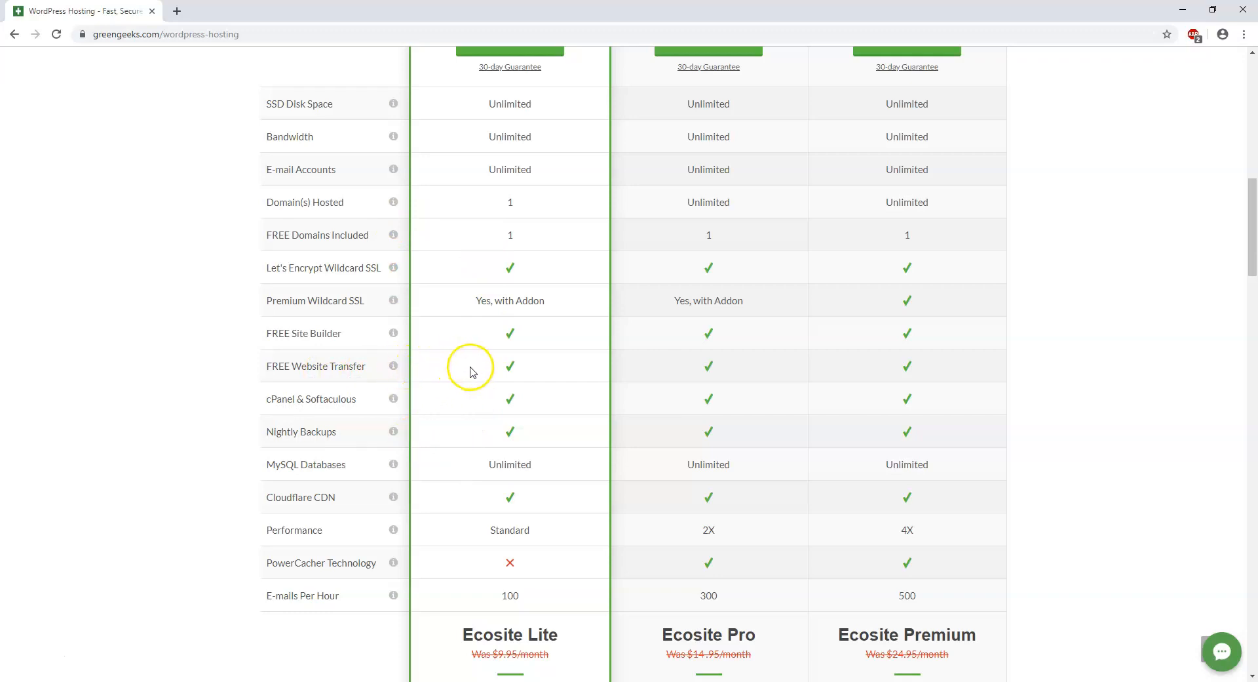
pyautogui.moveTo(394, 399)
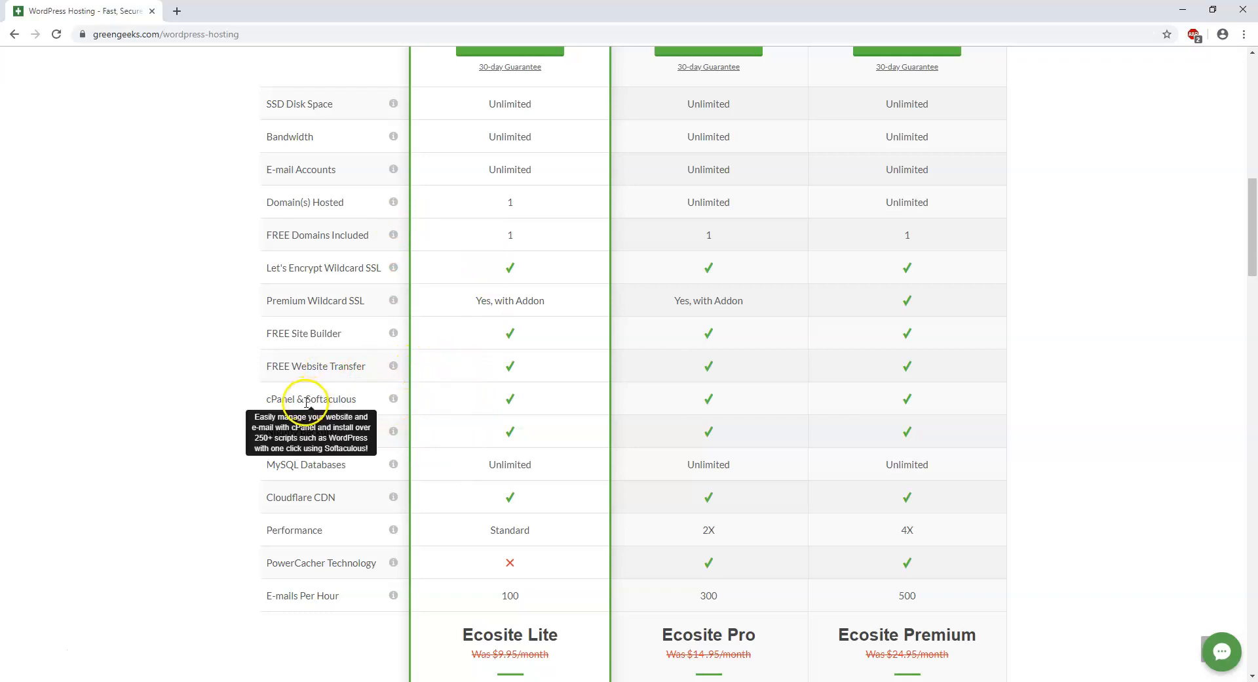
pyautogui.moveTo(443, 399)
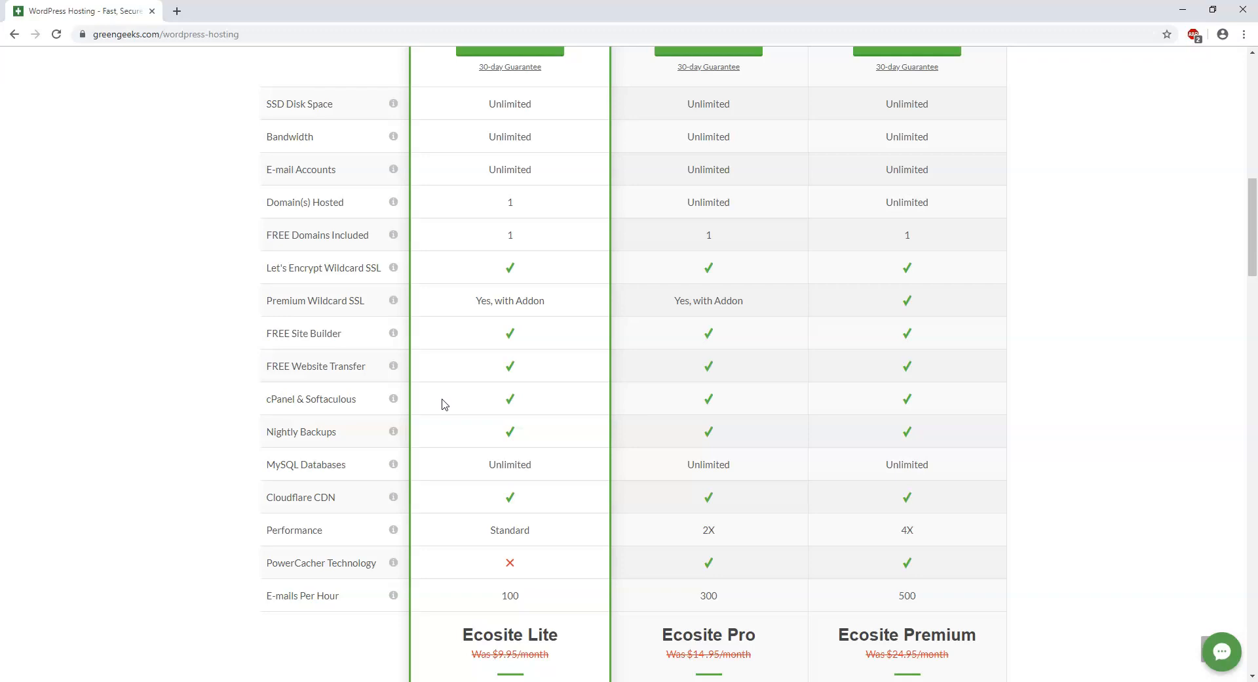
pyautogui.moveTo(454, 442)
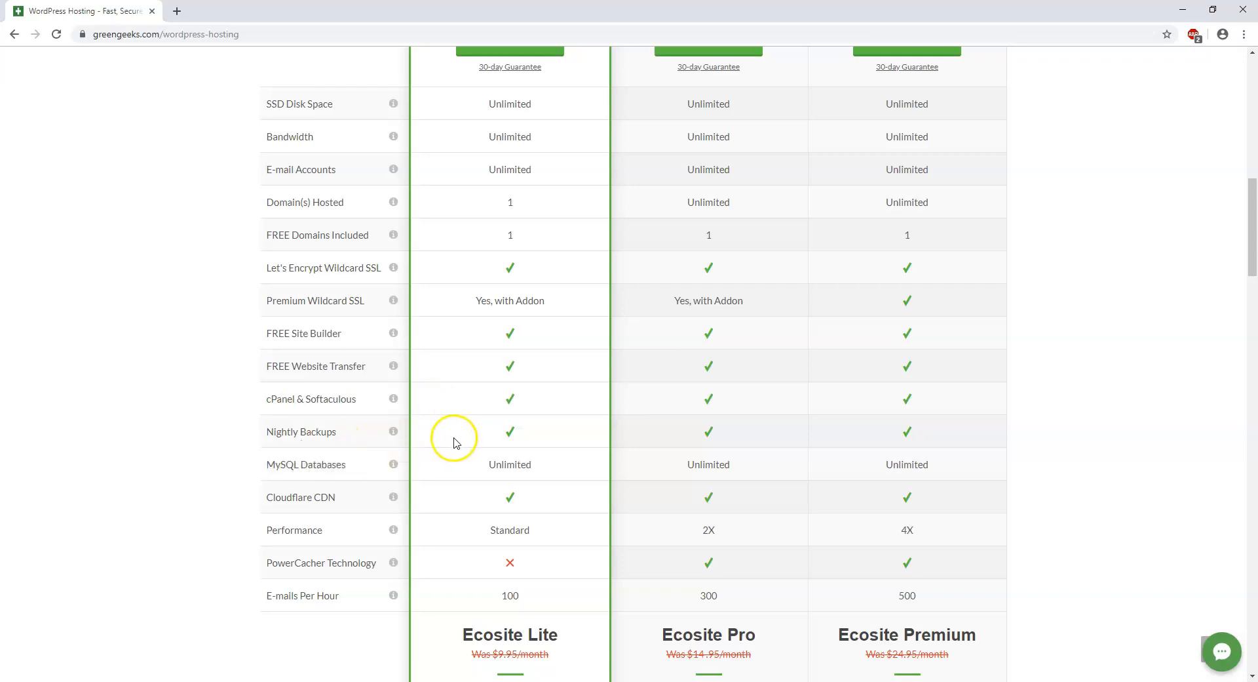
# Scroll to the end of the Ecosite Lite, Pro and Premium comparison table.
pyautogui.scroll(-3)
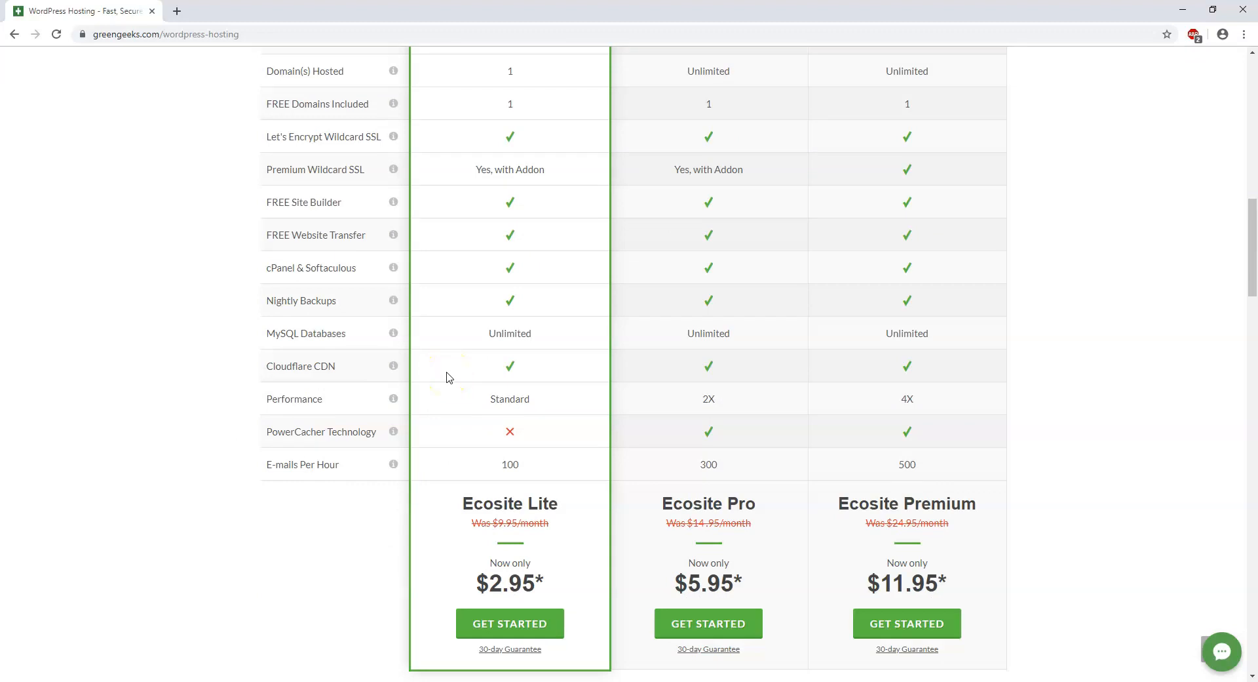
pyautogui.moveTo(394, 366)
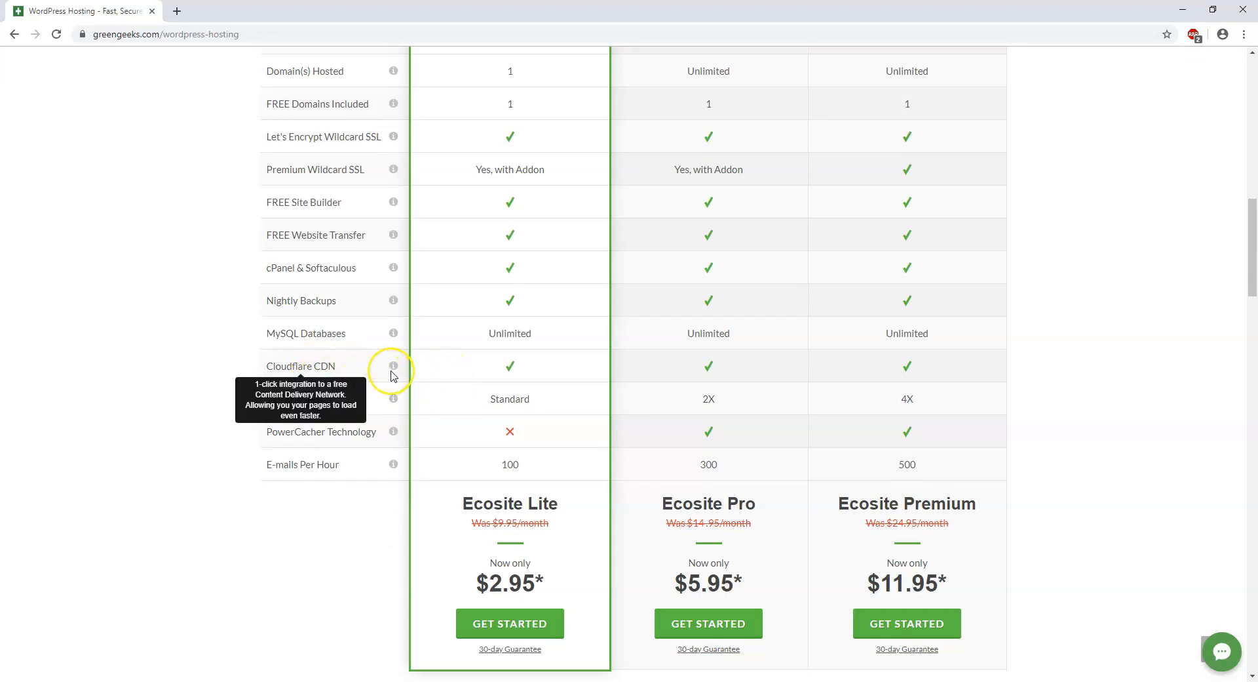
pyautogui.moveTo(394, 373)
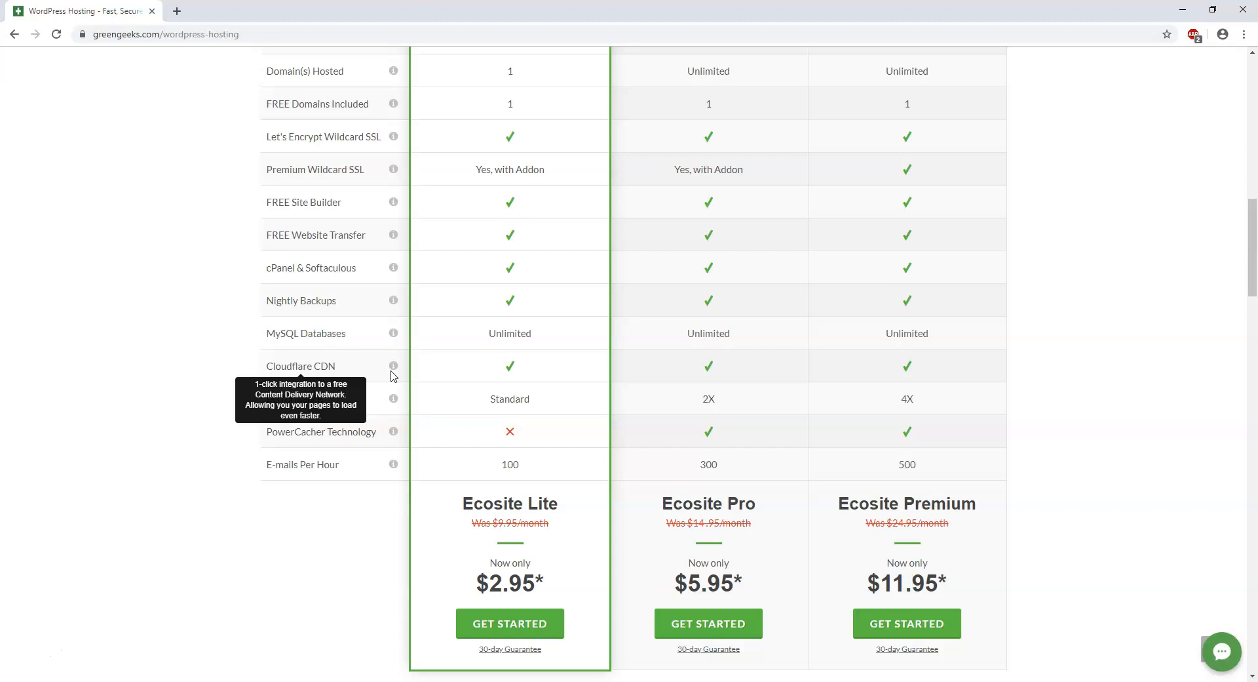
pyautogui.moveTo(394, 433)
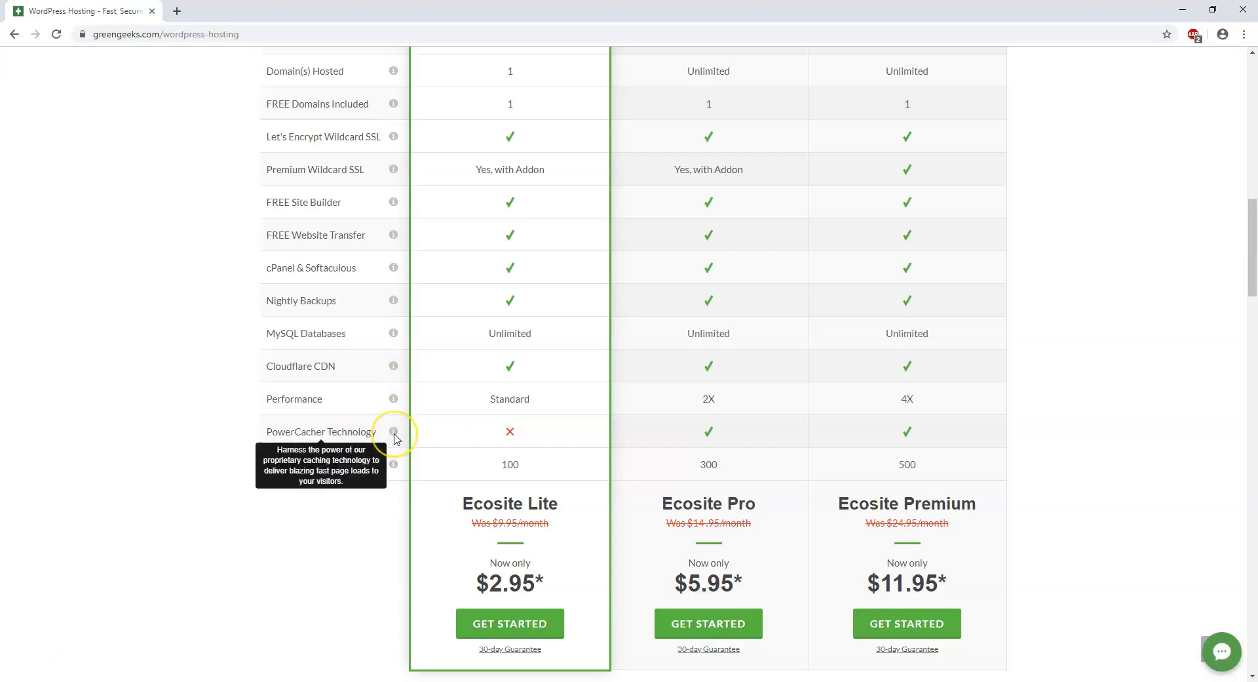
pyautogui.moveTo(394, 438)
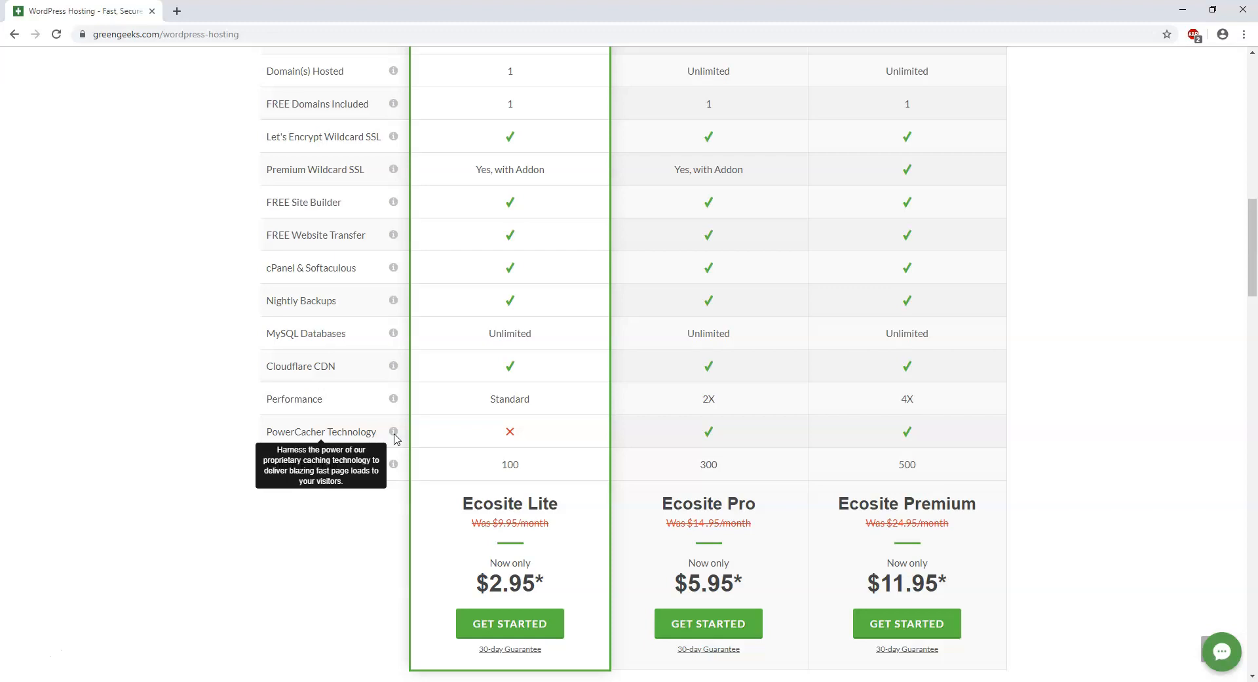
pyautogui.moveTo(528, 438)
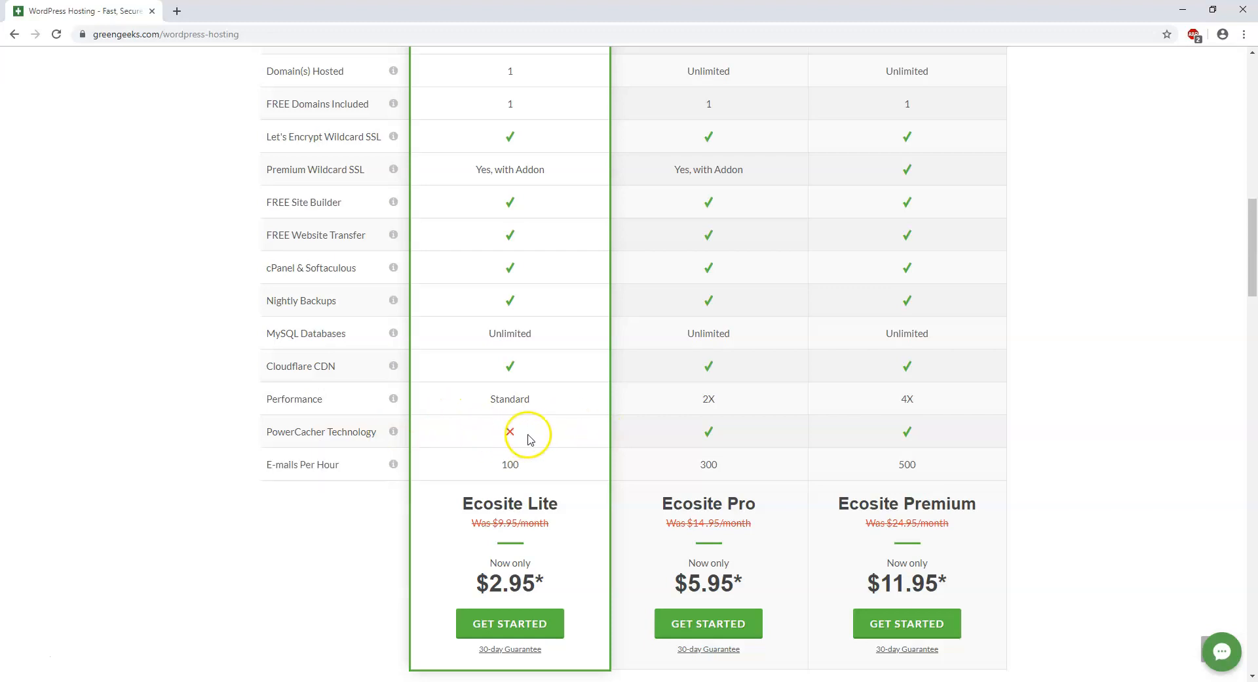
pyautogui.moveTo(708, 449)
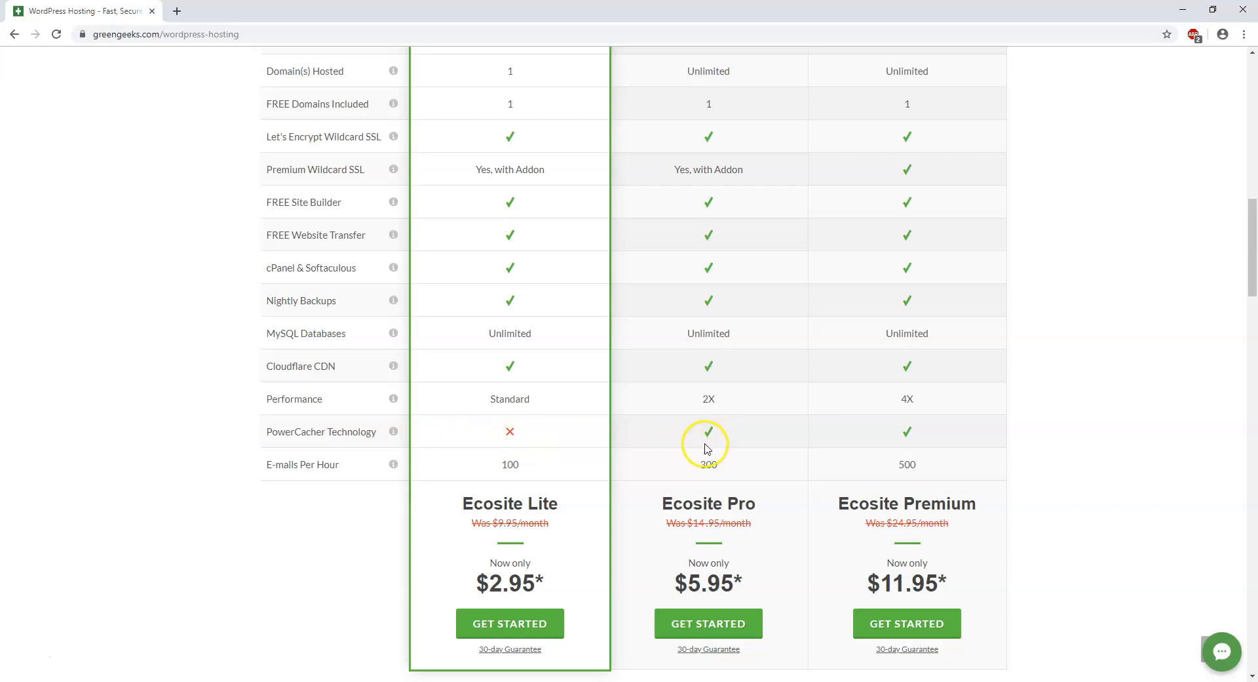
pyautogui.moveTo(782, 439)
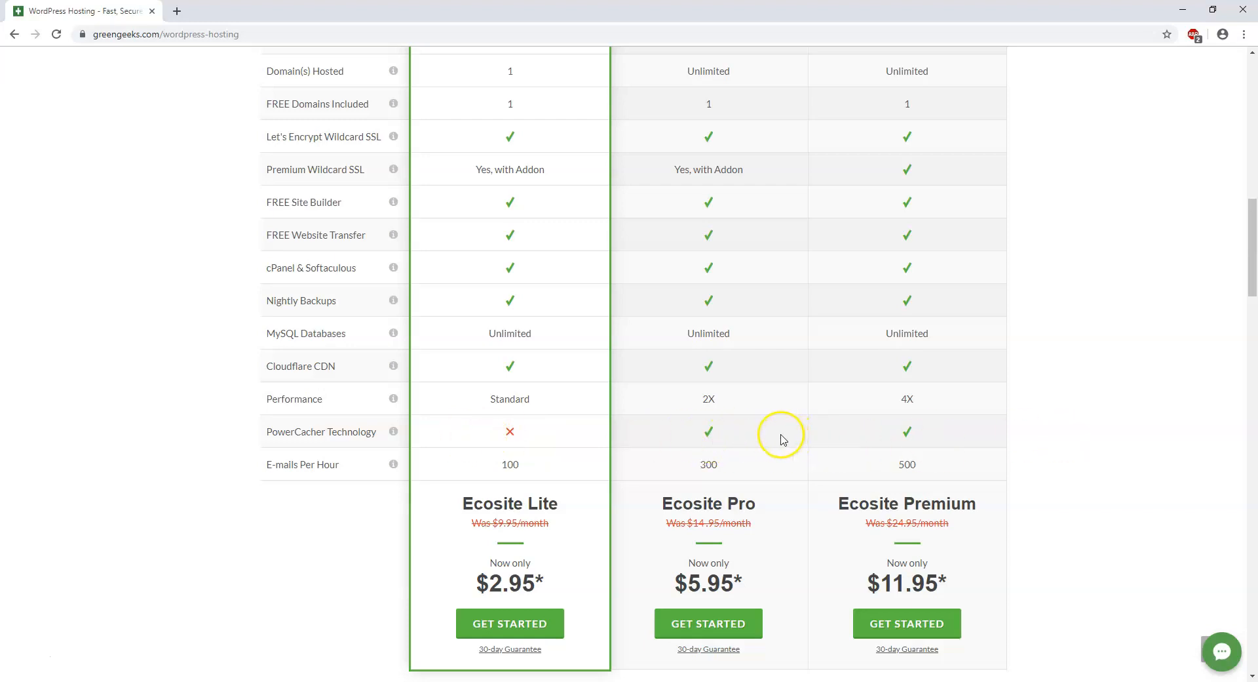
# Scroll further to show each Ecosite plan's price and Get Started button.
pyautogui.scroll(-3)
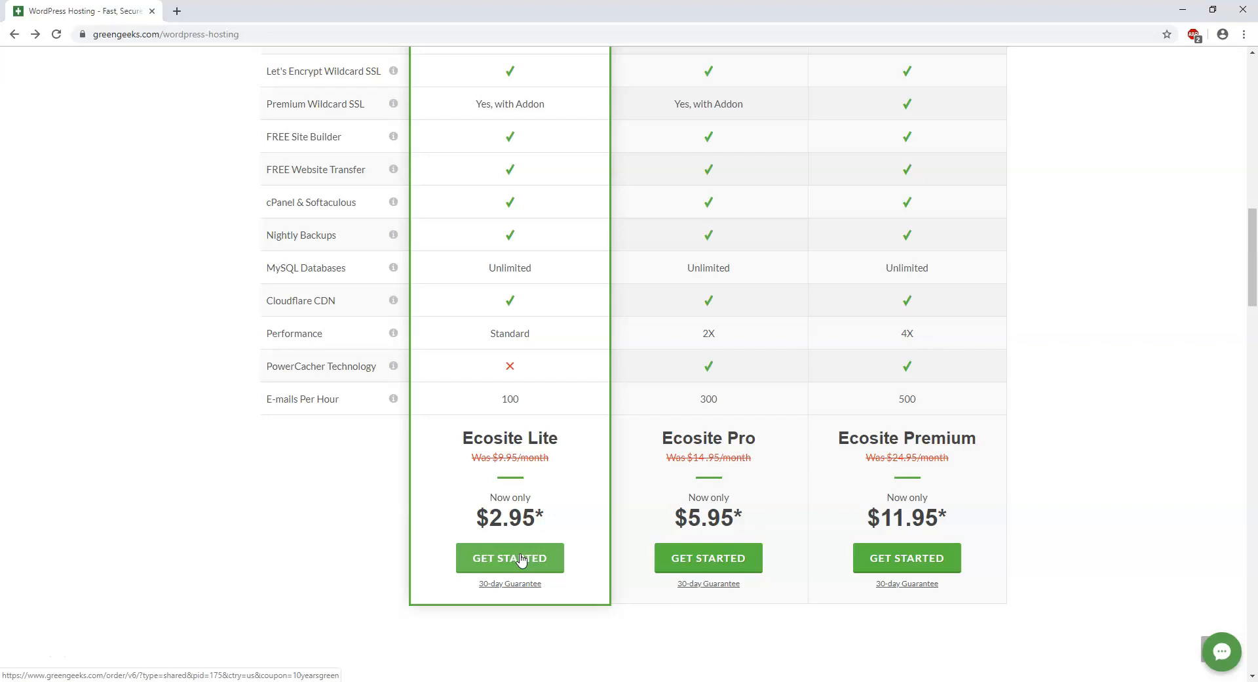
# Start the Ecosite Lite order and begin typing the free domain name 'tom'.
pyautogui.click(510, 557)
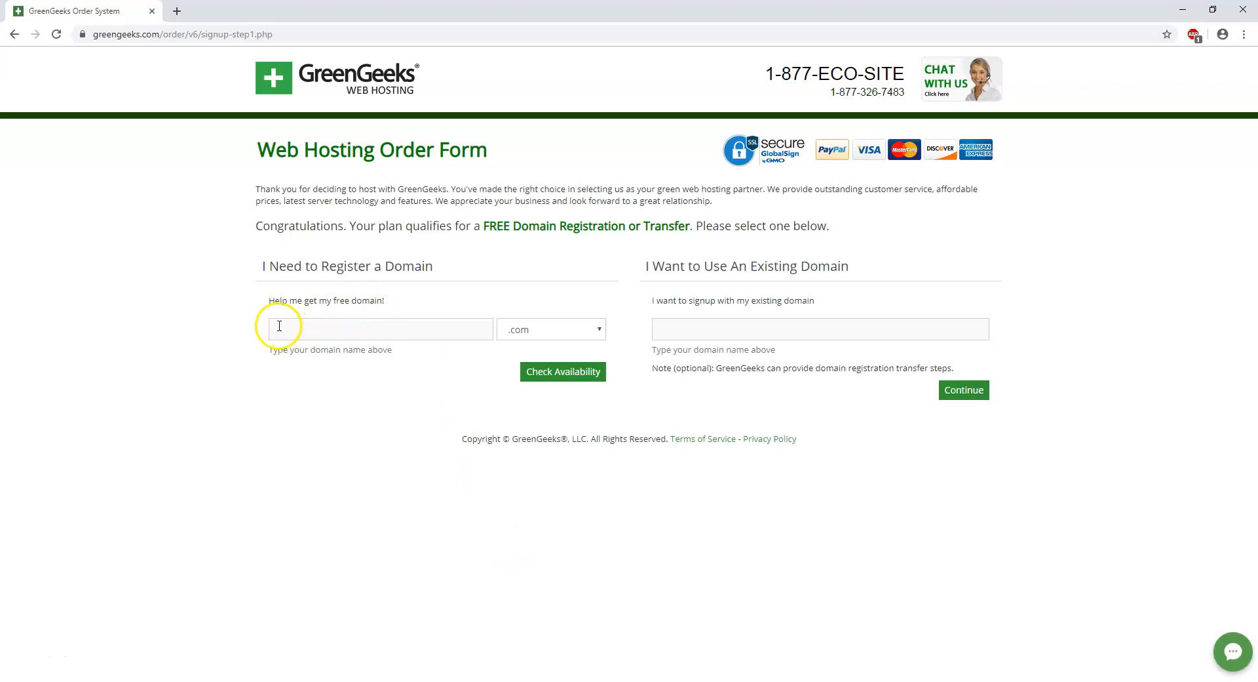
pyautogui.moveTo(511, 322)
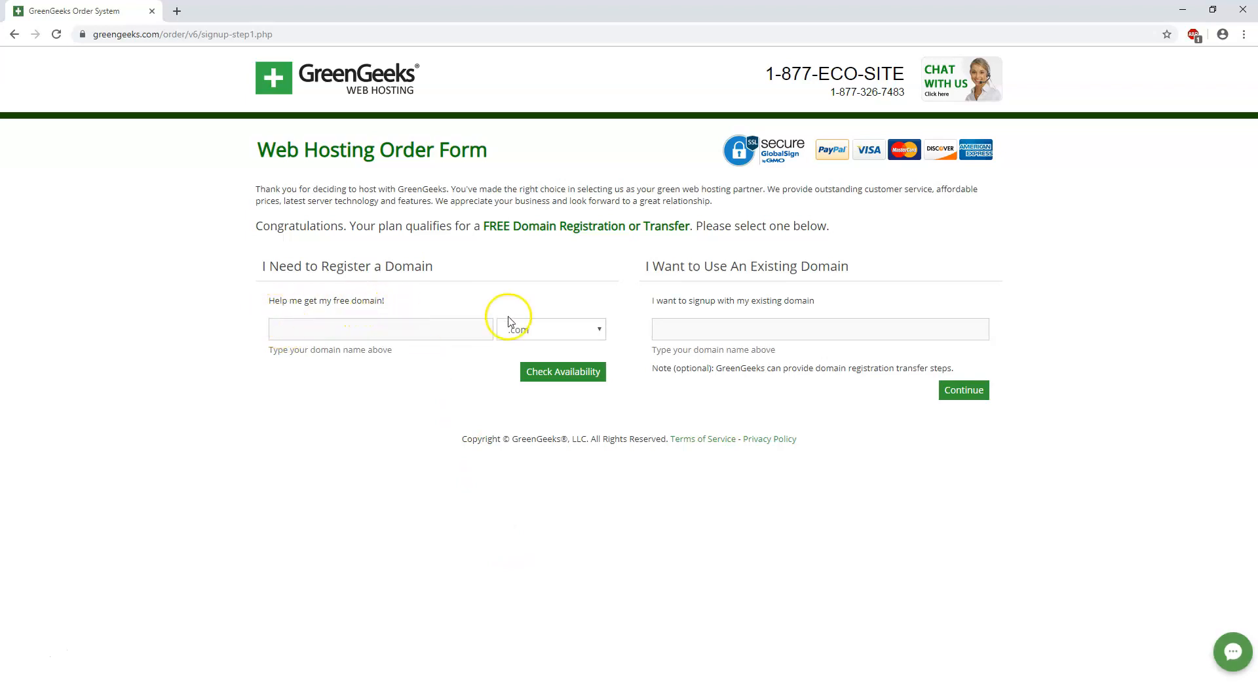
pyautogui.moveTo(694, 293)
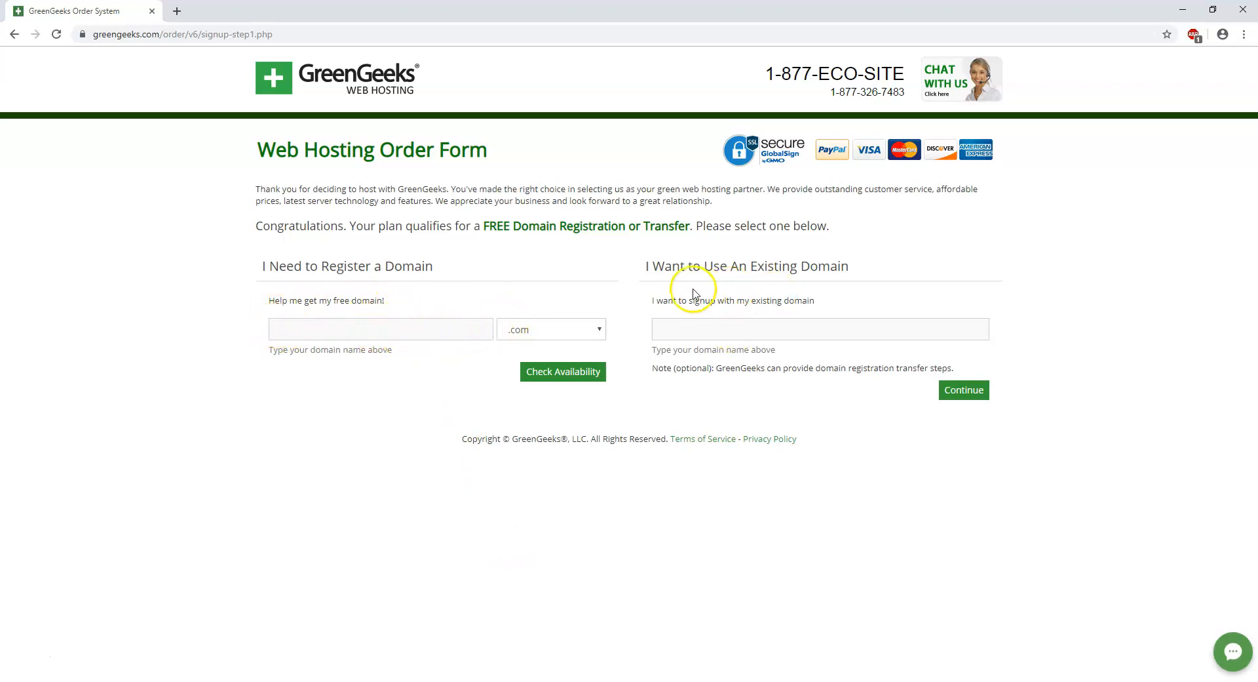
pyautogui.moveTo(872, 332)
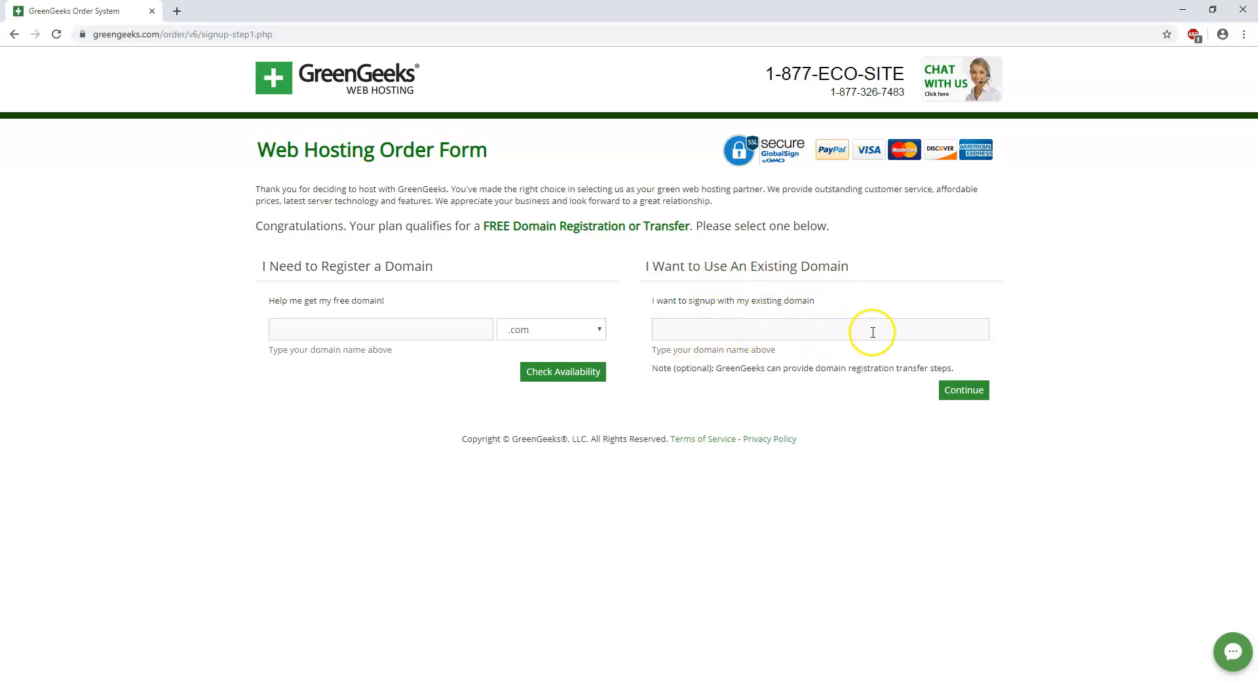
pyautogui.click(380, 329)
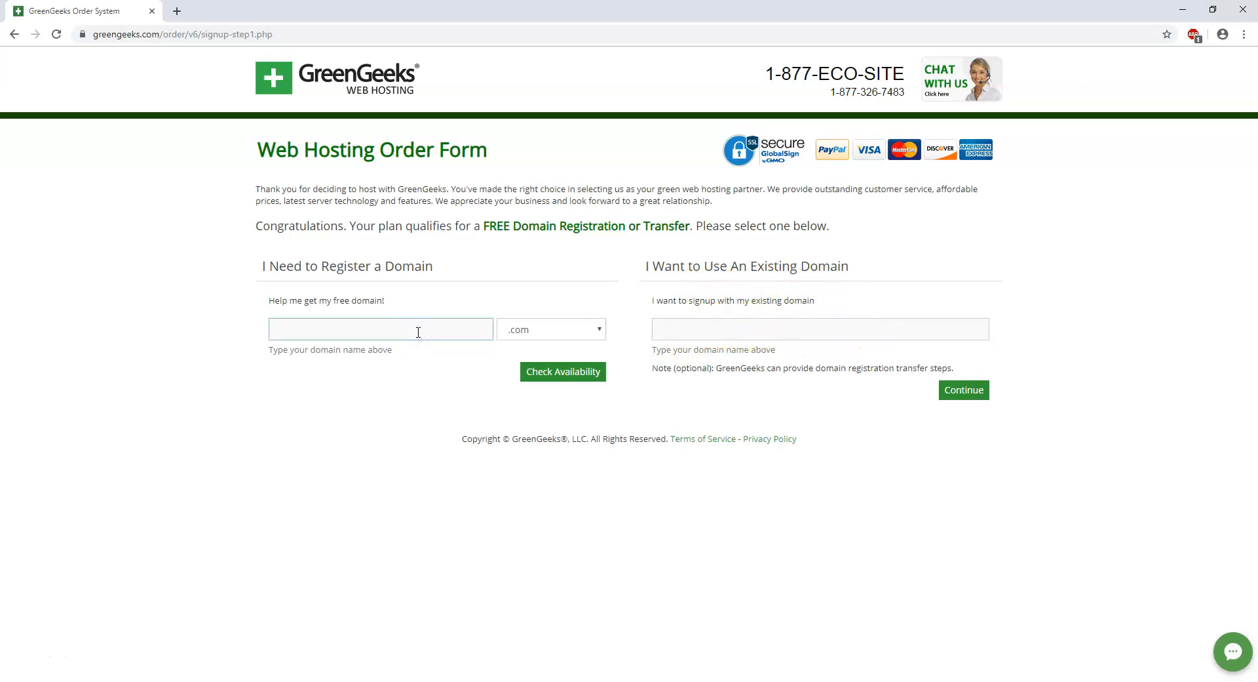
pyautogui.write('tomtom58271')
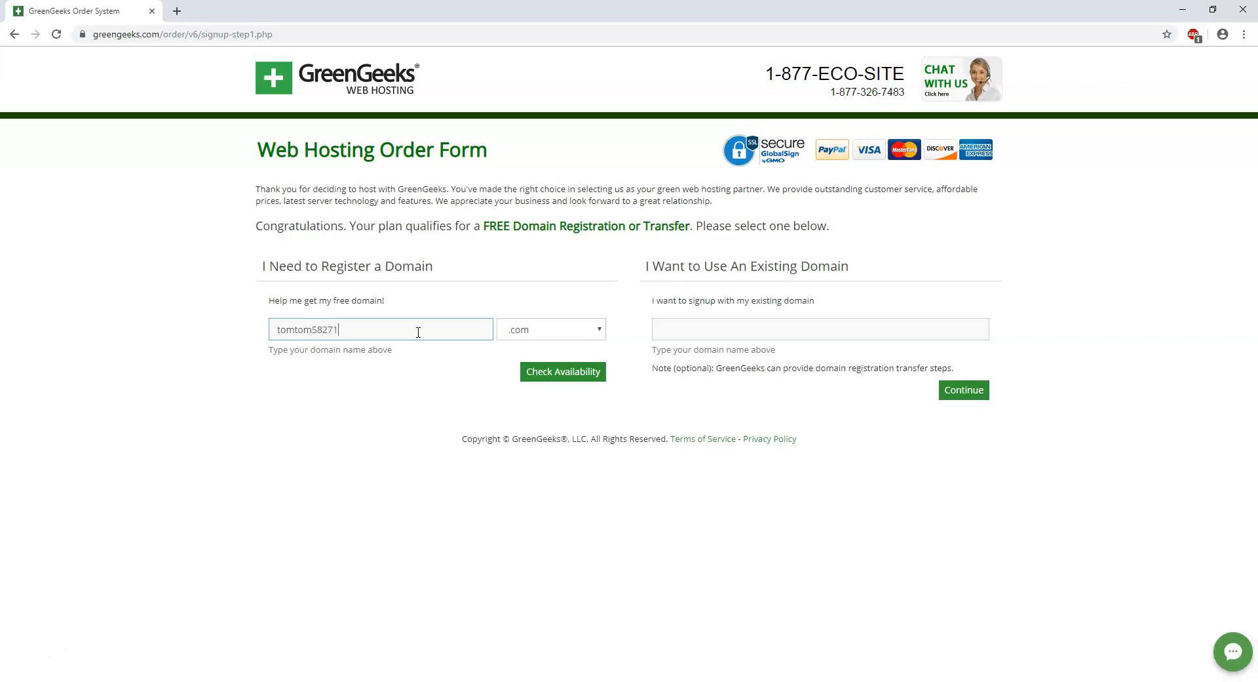
# Confirm tomtom58271.com is available and scroll the sign-up page to the Account Plan options.
pyautogui.click(562, 371)
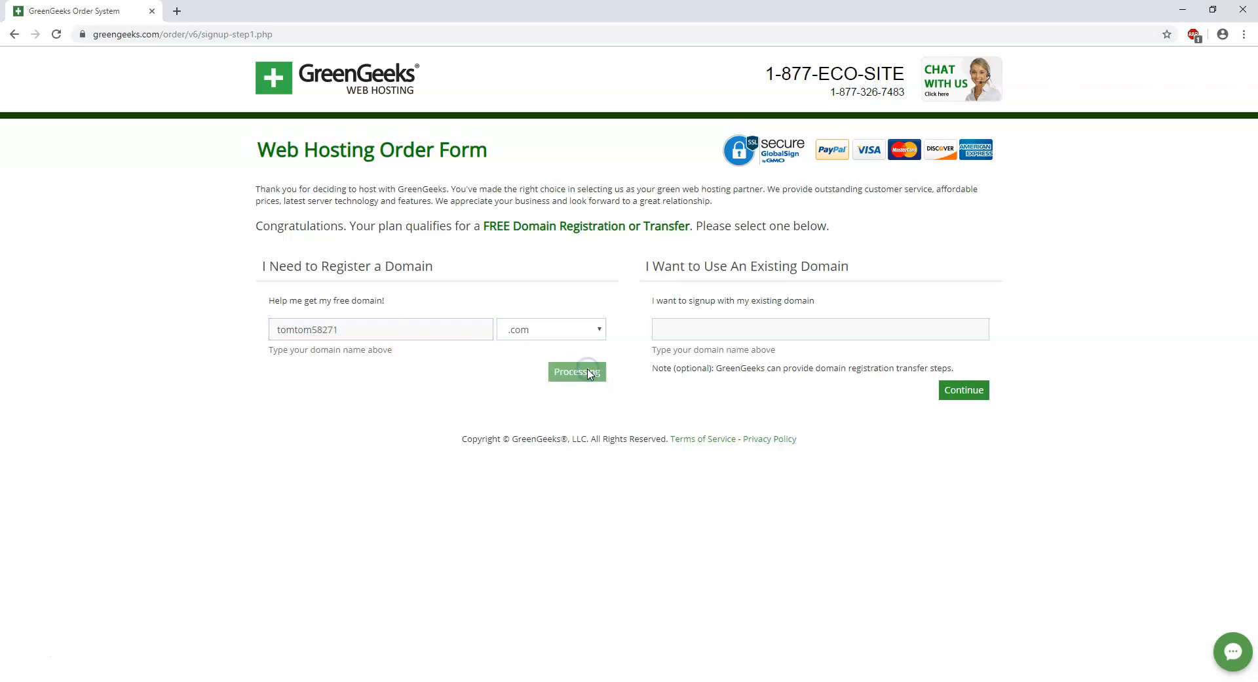
pyautogui.click(576, 372)
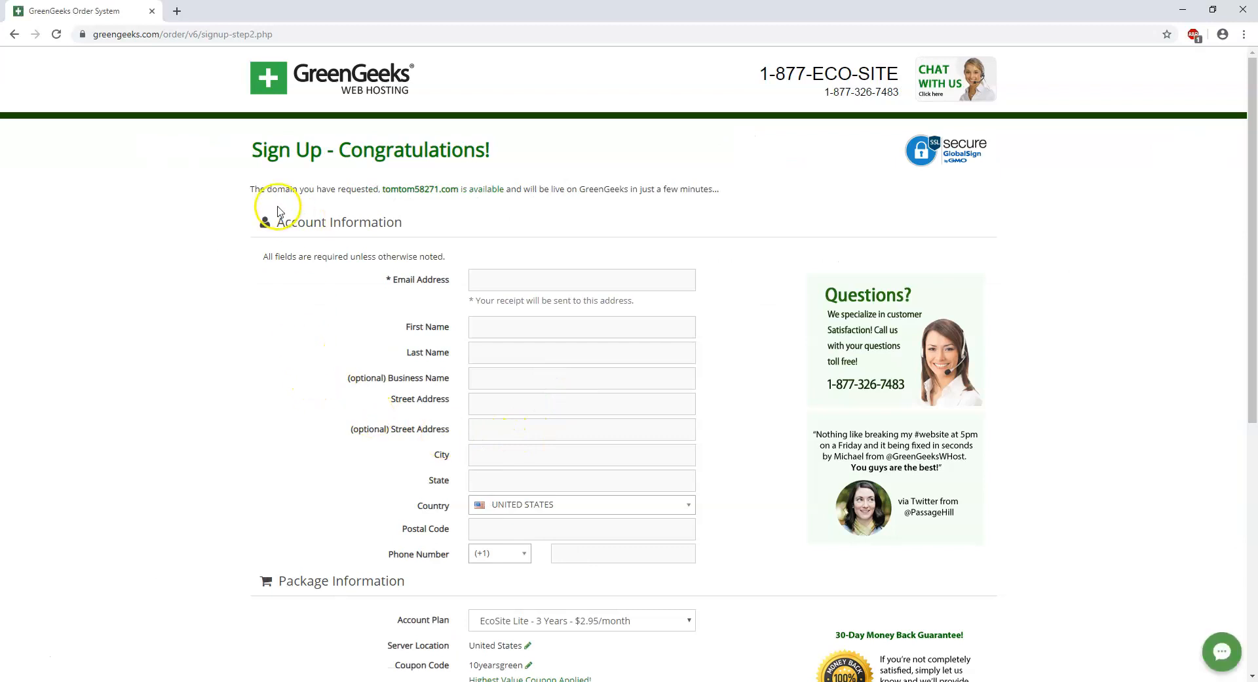
pyautogui.moveTo(415, 202)
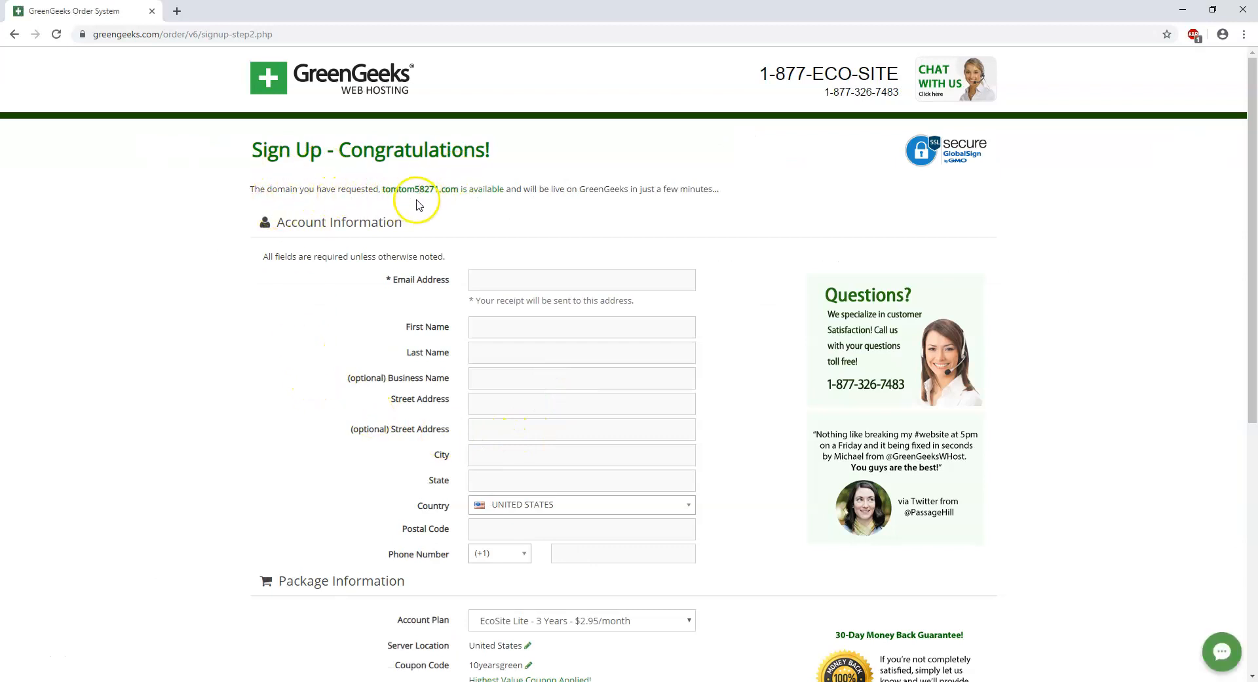
pyautogui.moveTo(411, 304)
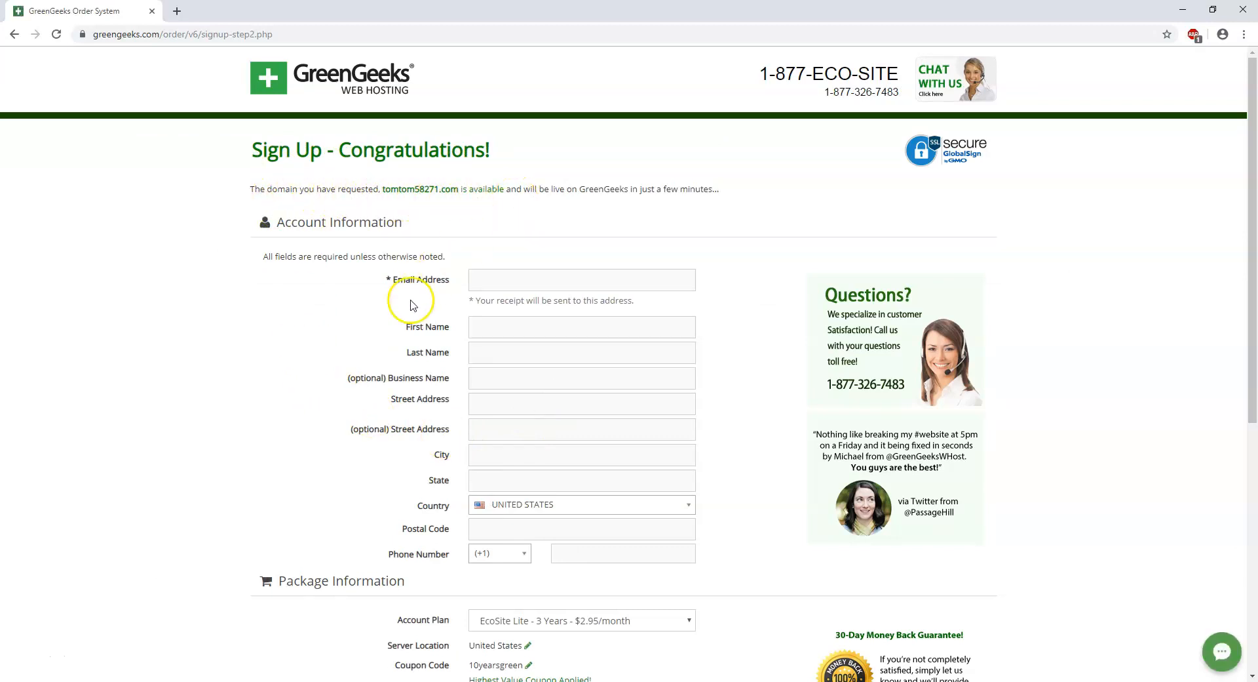
pyautogui.scroll(-3)
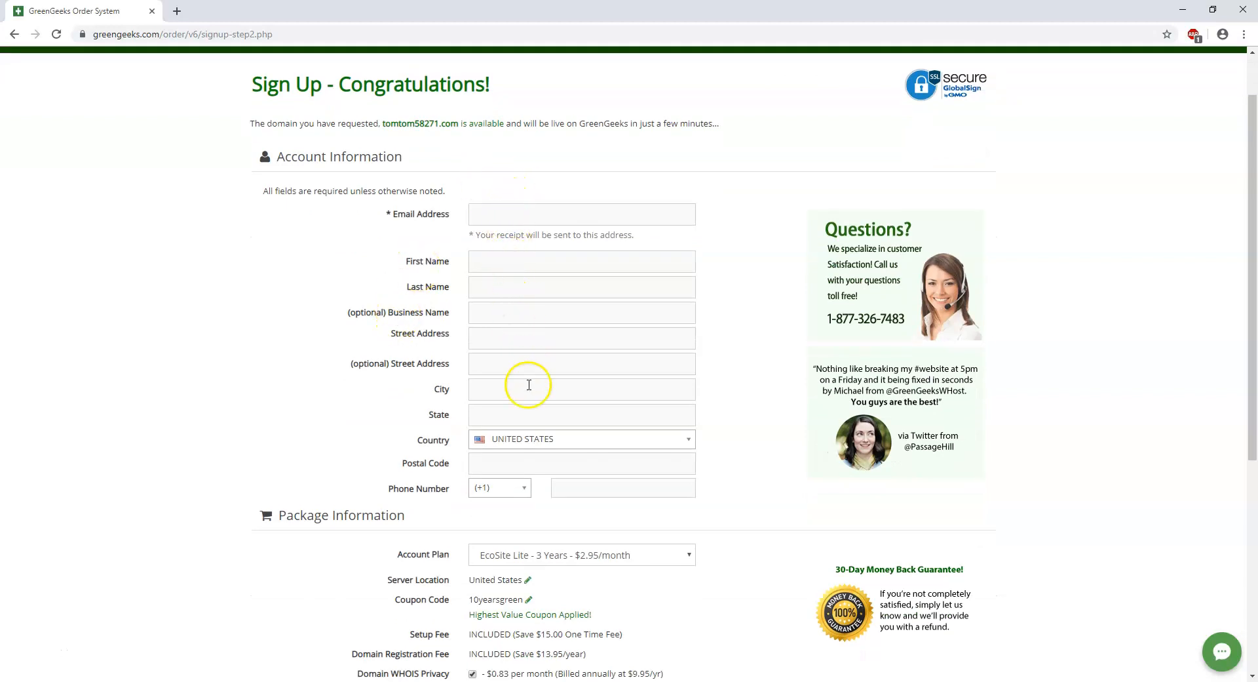
pyautogui.scroll(-3)
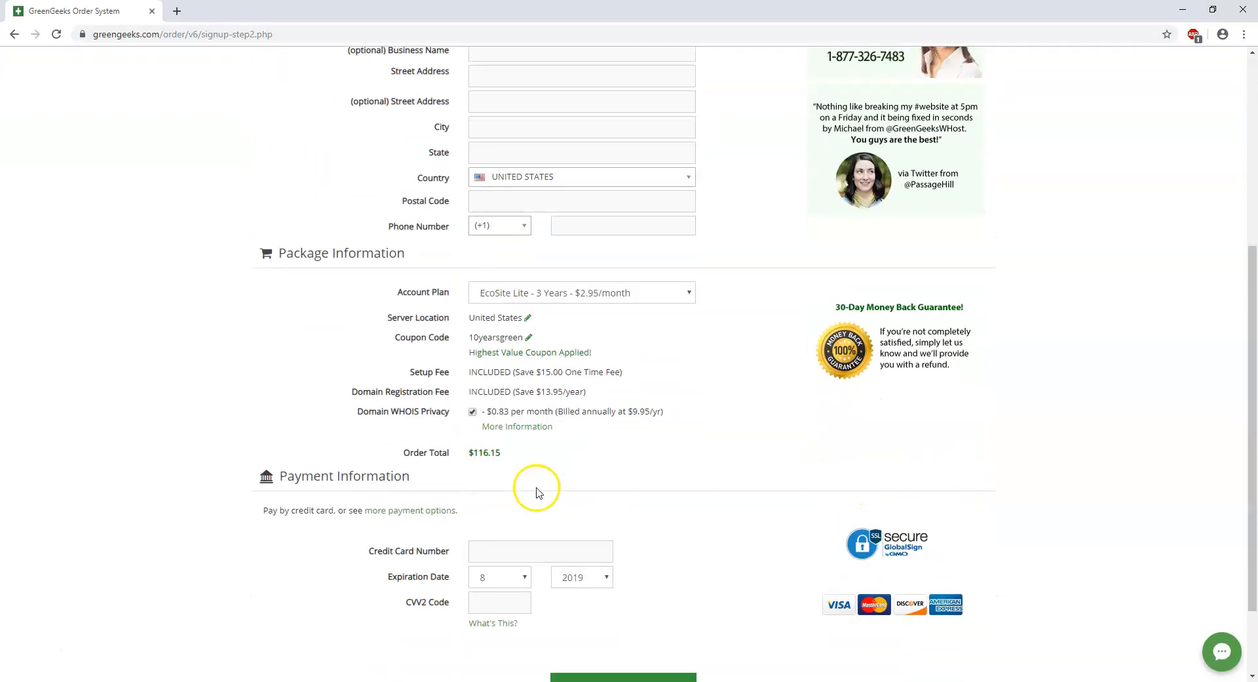
pyautogui.scroll(-3)
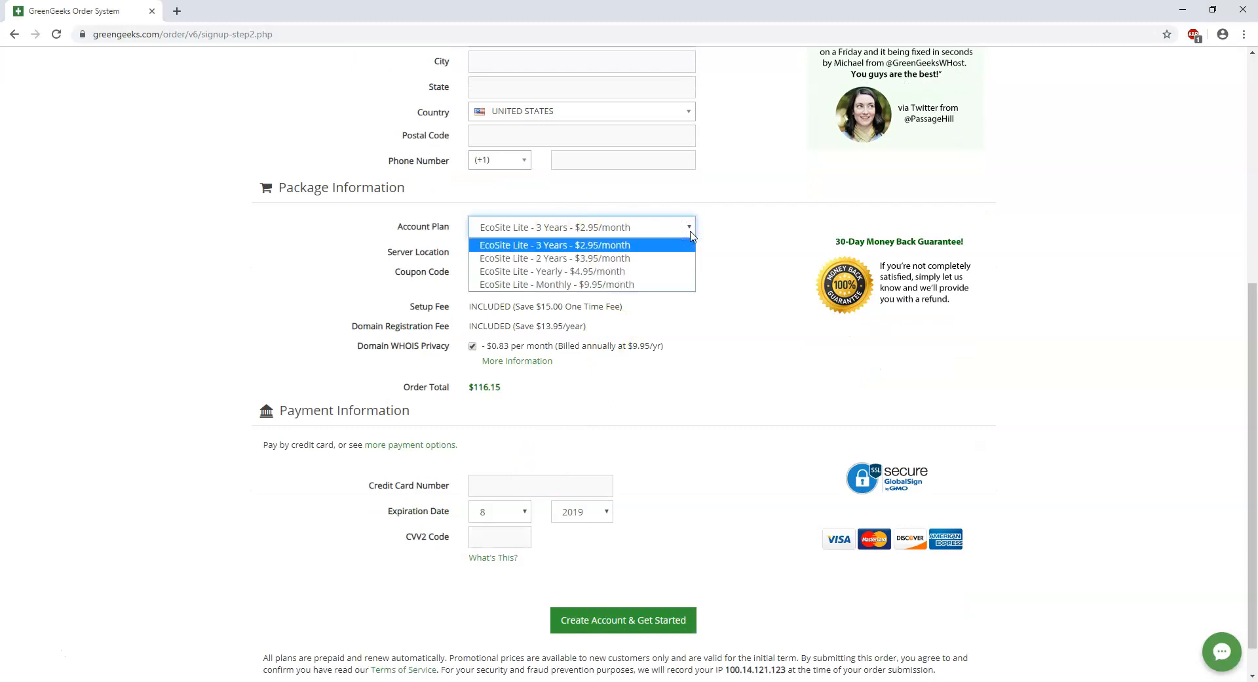
pyautogui.moveTo(590, 271)
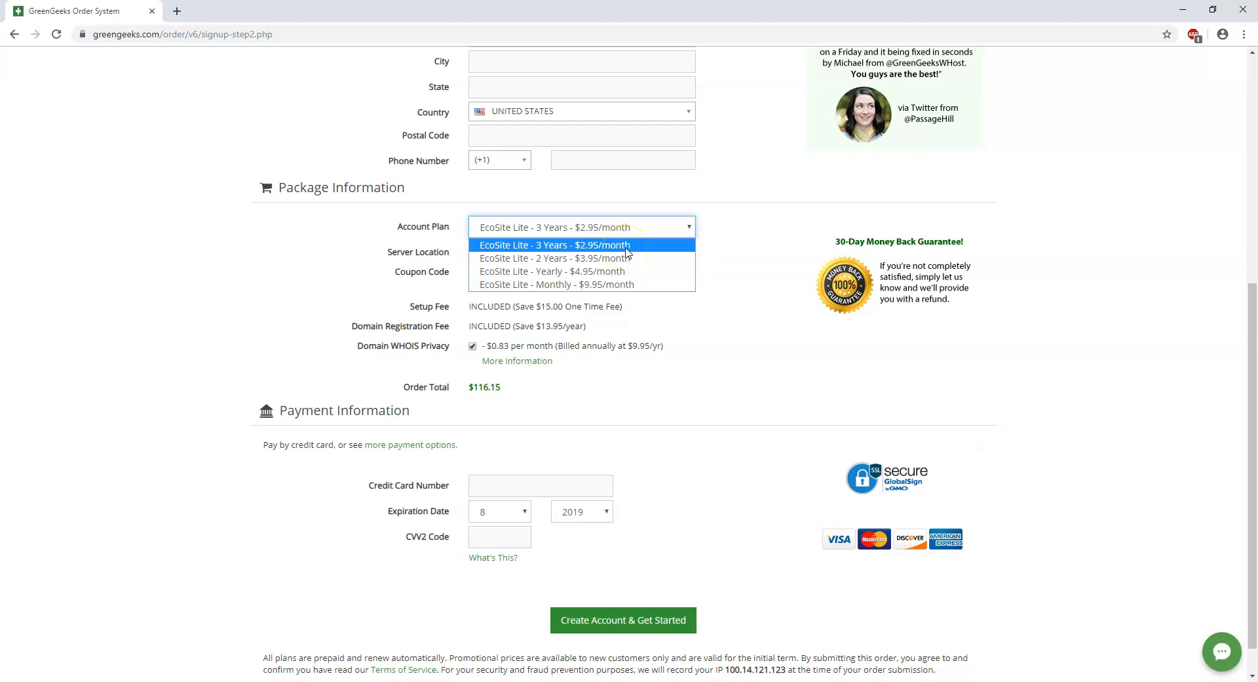
pyautogui.moveTo(640, 255)
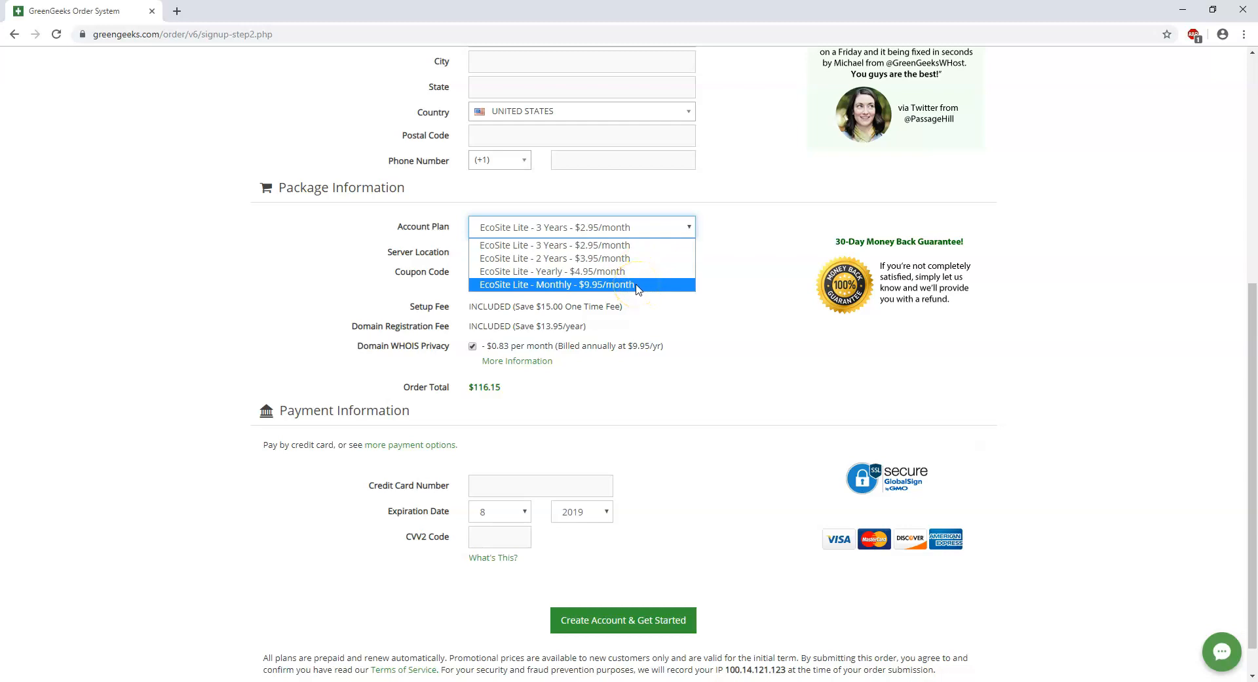
pyautogui.moveTo(647, 283)
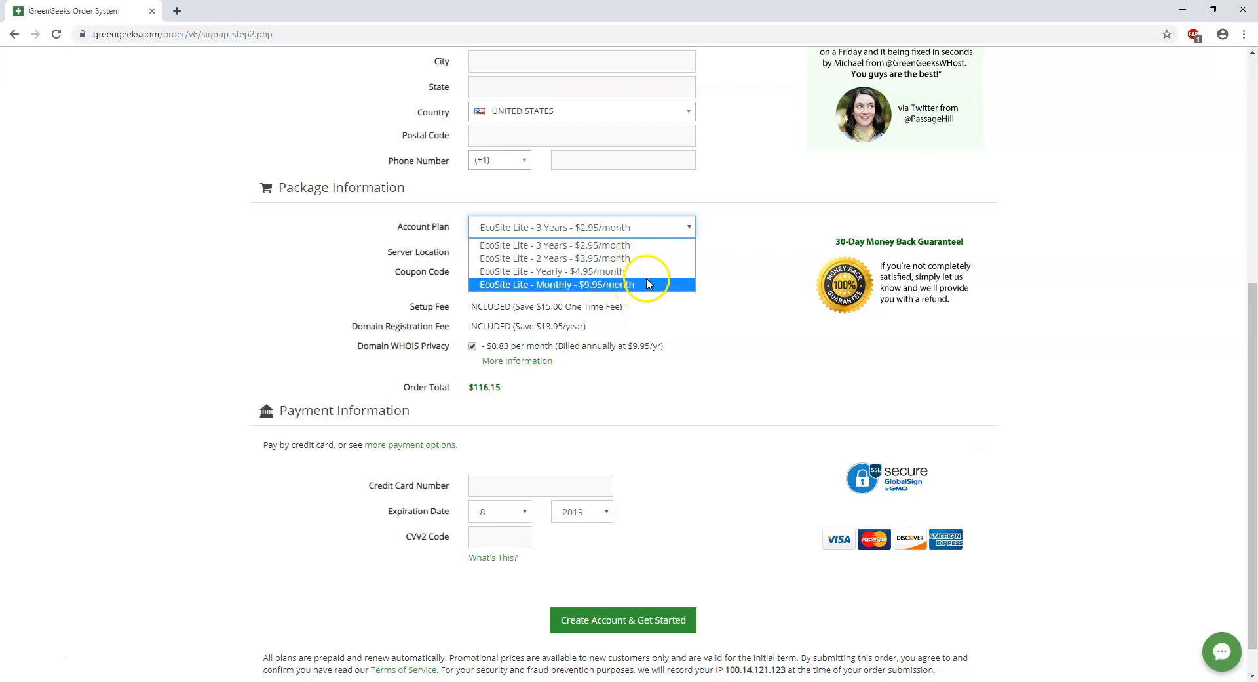
pyautogui.moveTo(657, 245)
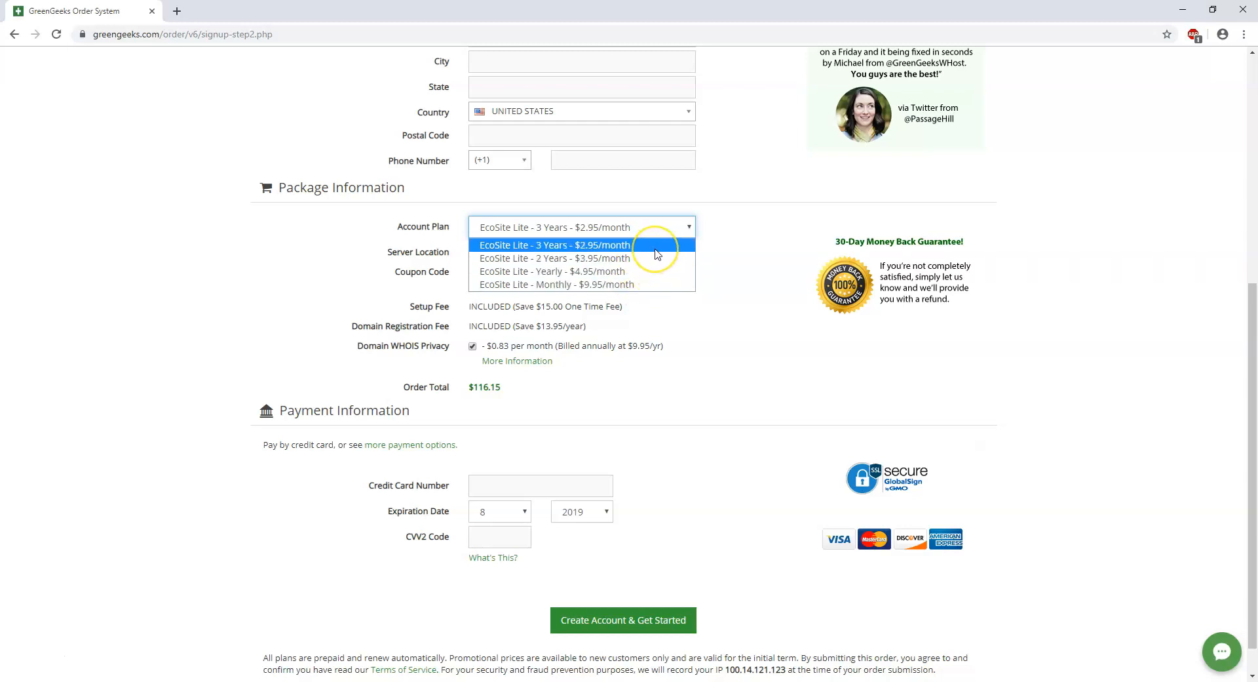
pyautogui.moveTo(657, 254)
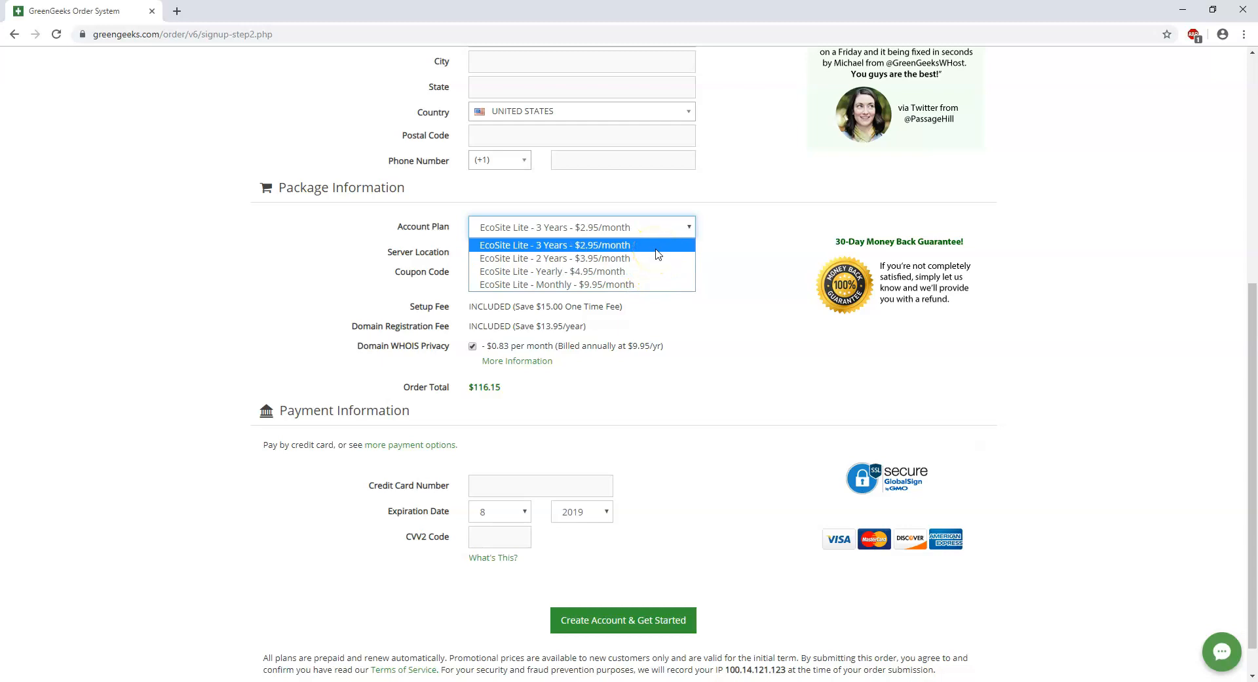
# Select 'EcoSite Lite - 3 Years - $2.95/month' as the Account Plan.
pyautogui.click(554, 245)
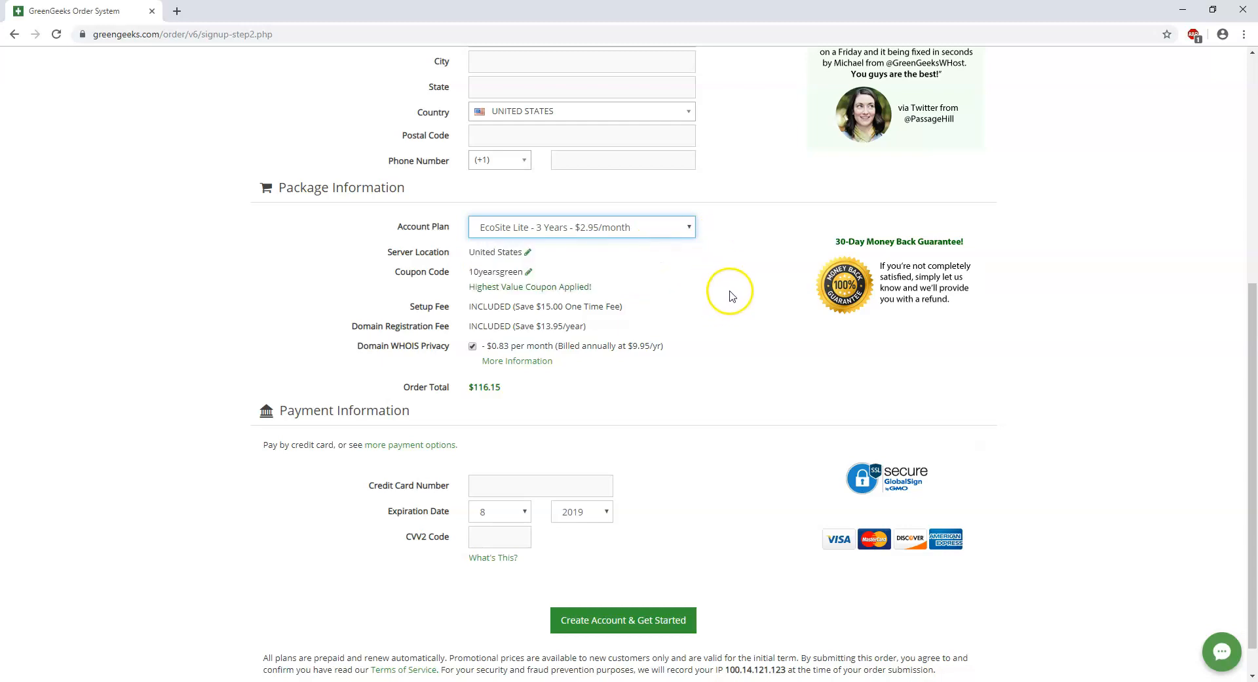
pyautogui.moveTo(522, 269)
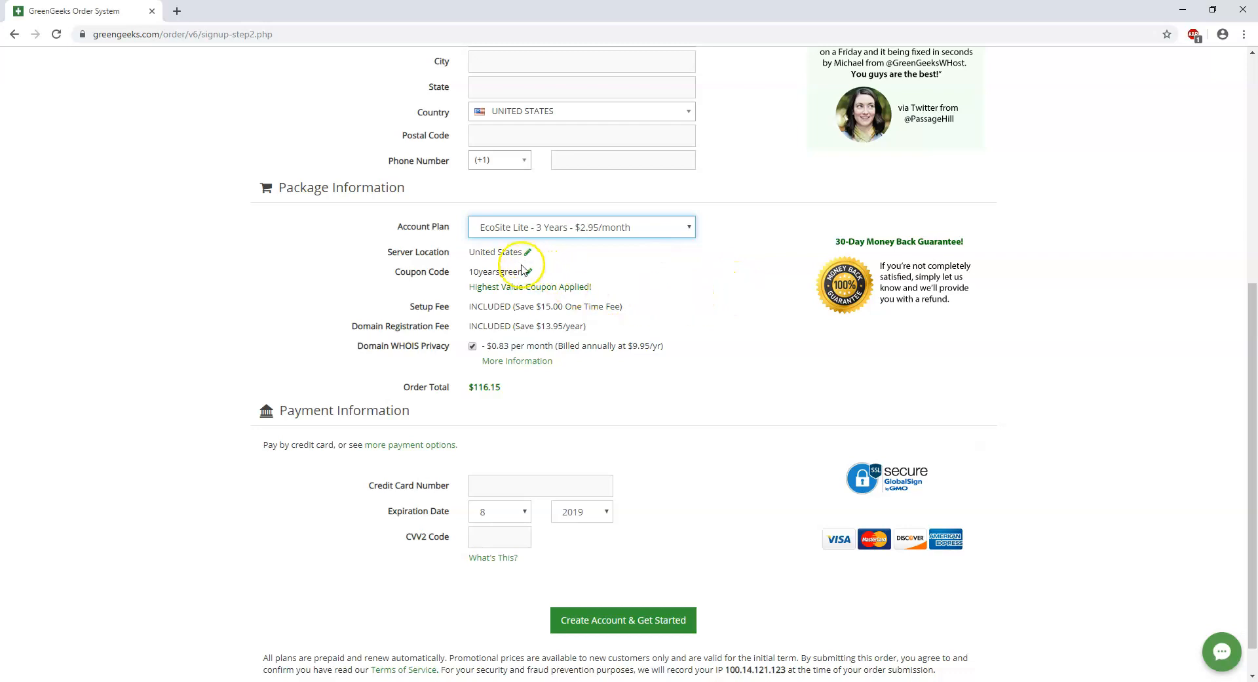
pyautogui.moveTo(538, 336)
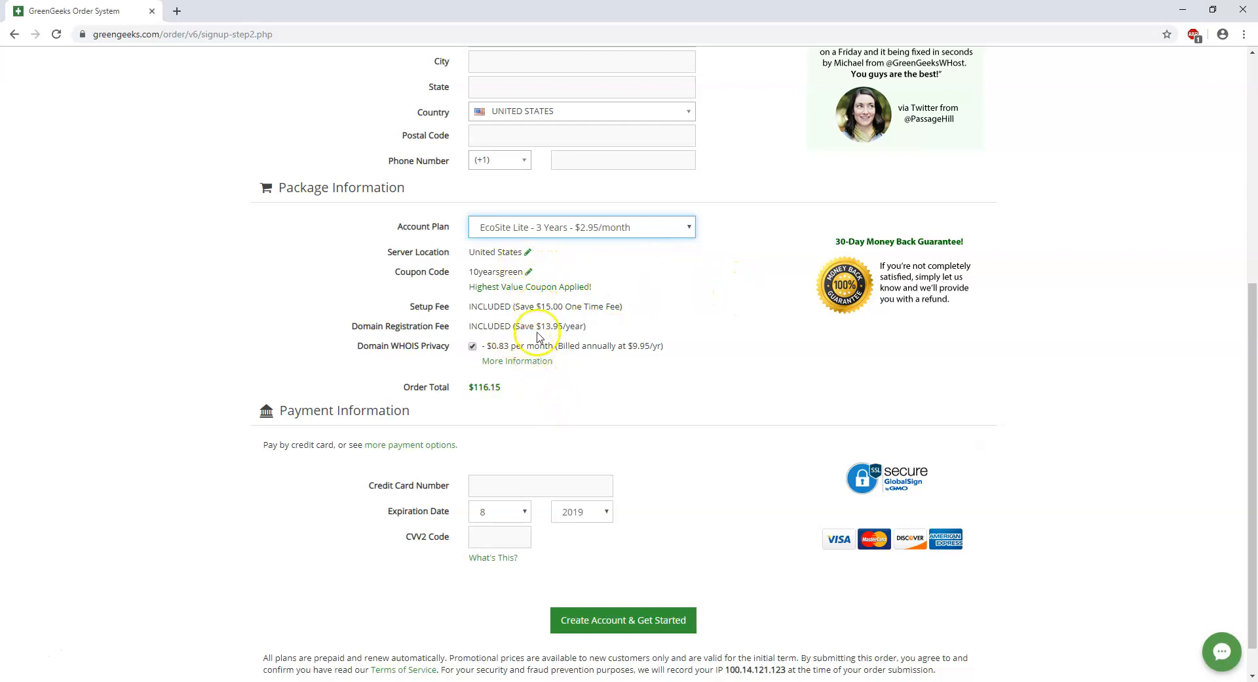
pyautogui.moveTo(658, 376)
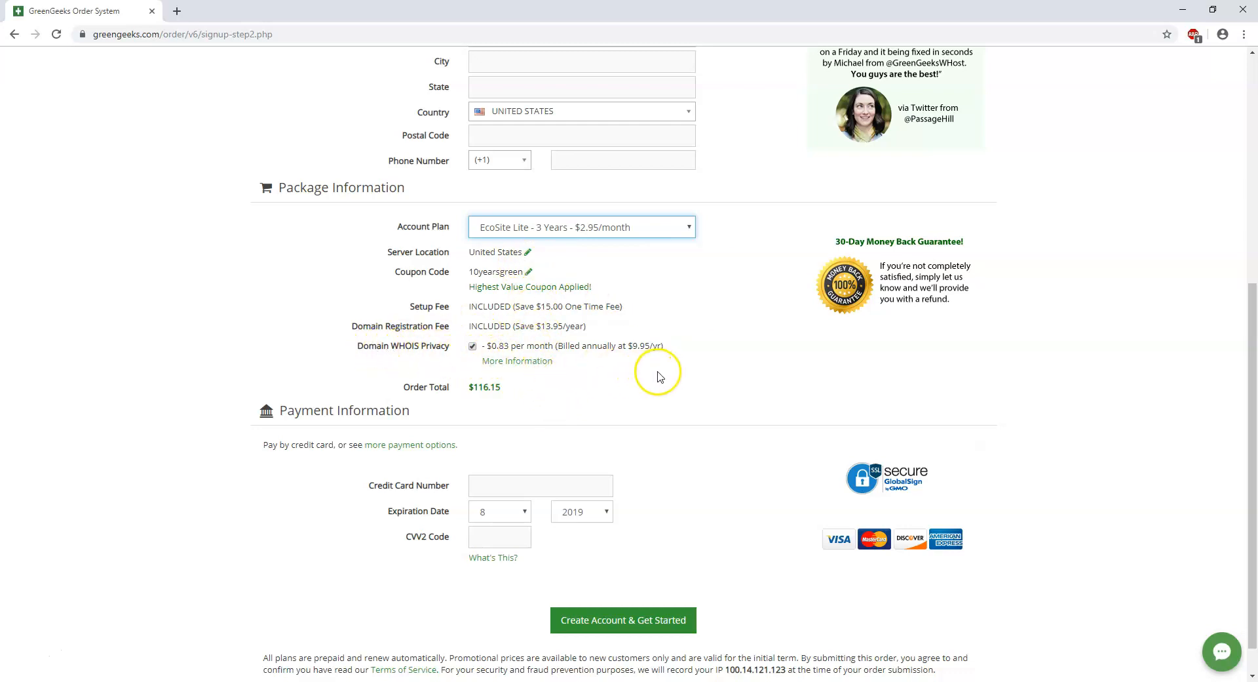
pyautogui.moveTo(660, 377)
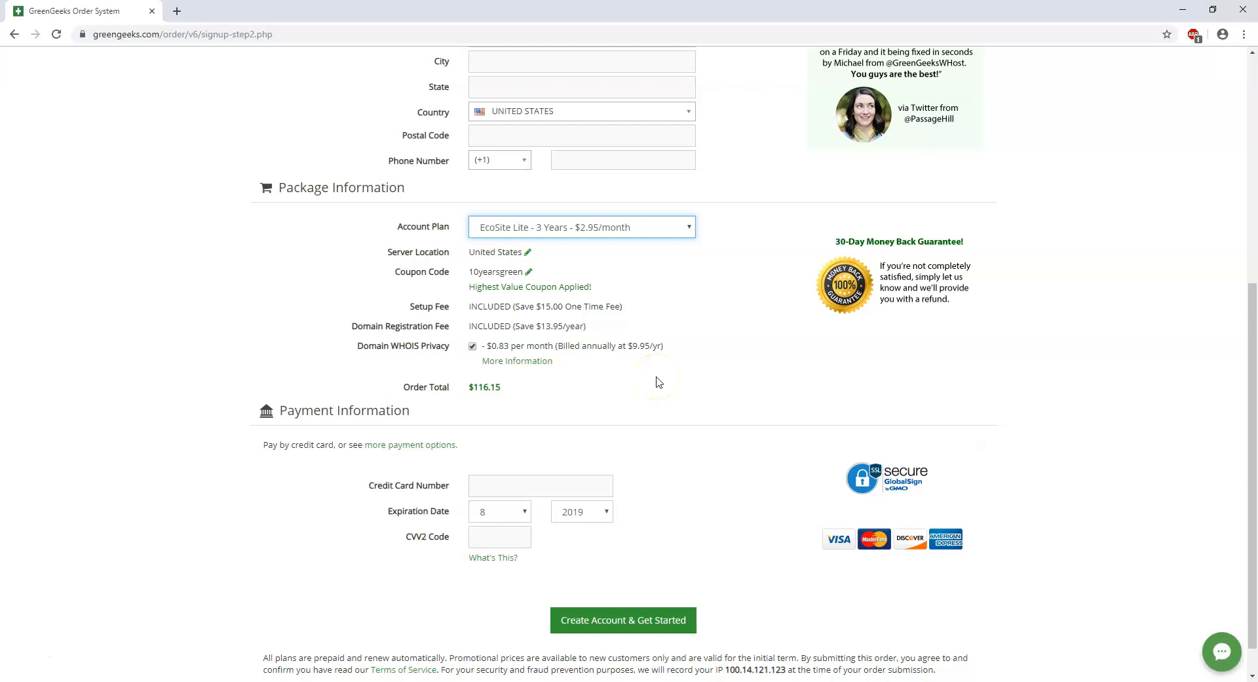
pyautogui.moveTo(643, 391)
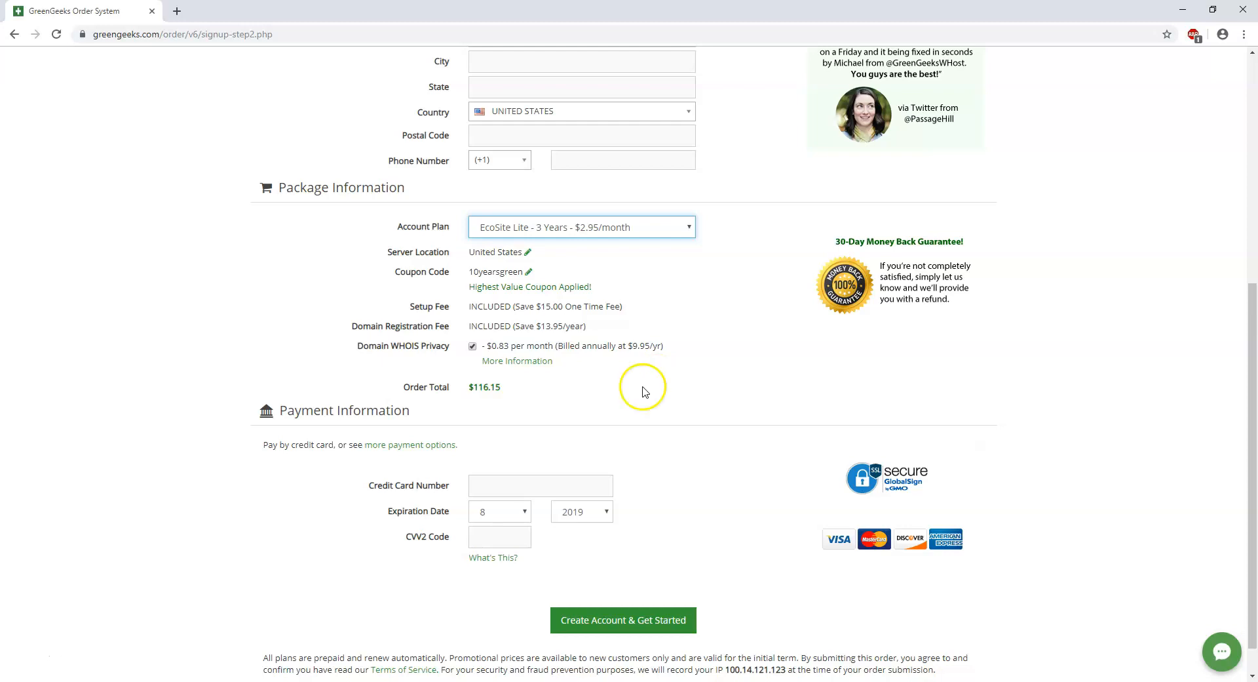
pyautogui.moveTo(481, 401)
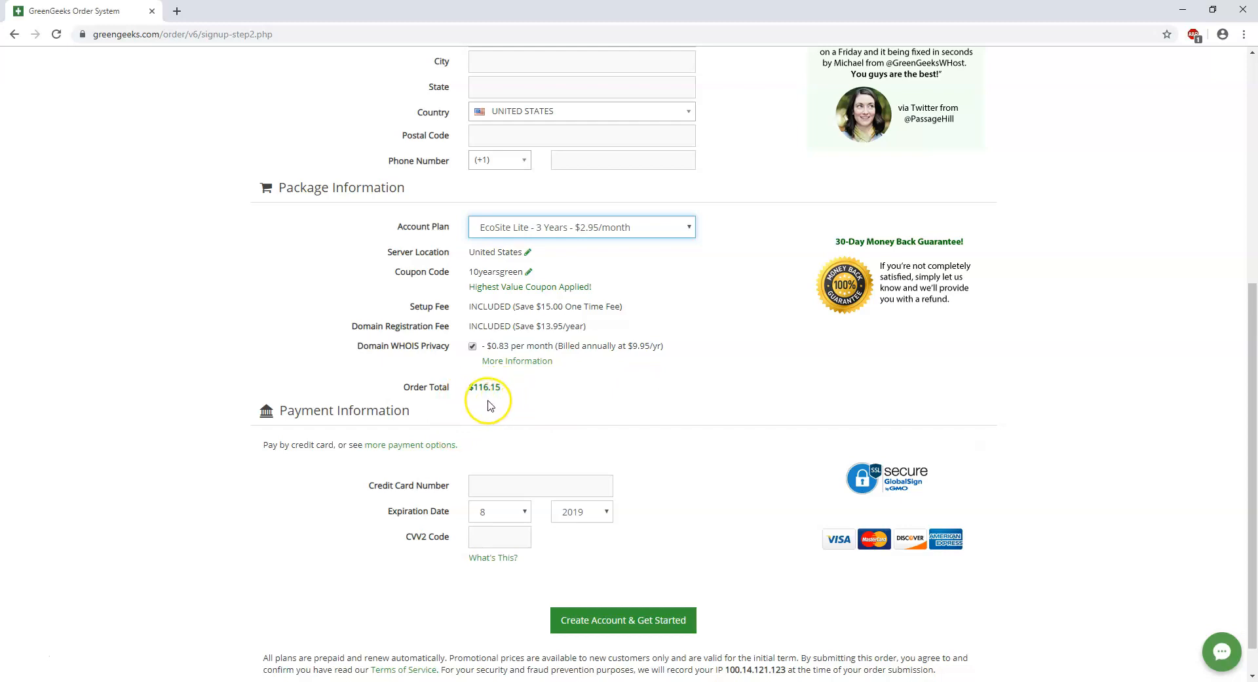
pyautogui.moveTo(740, 291)
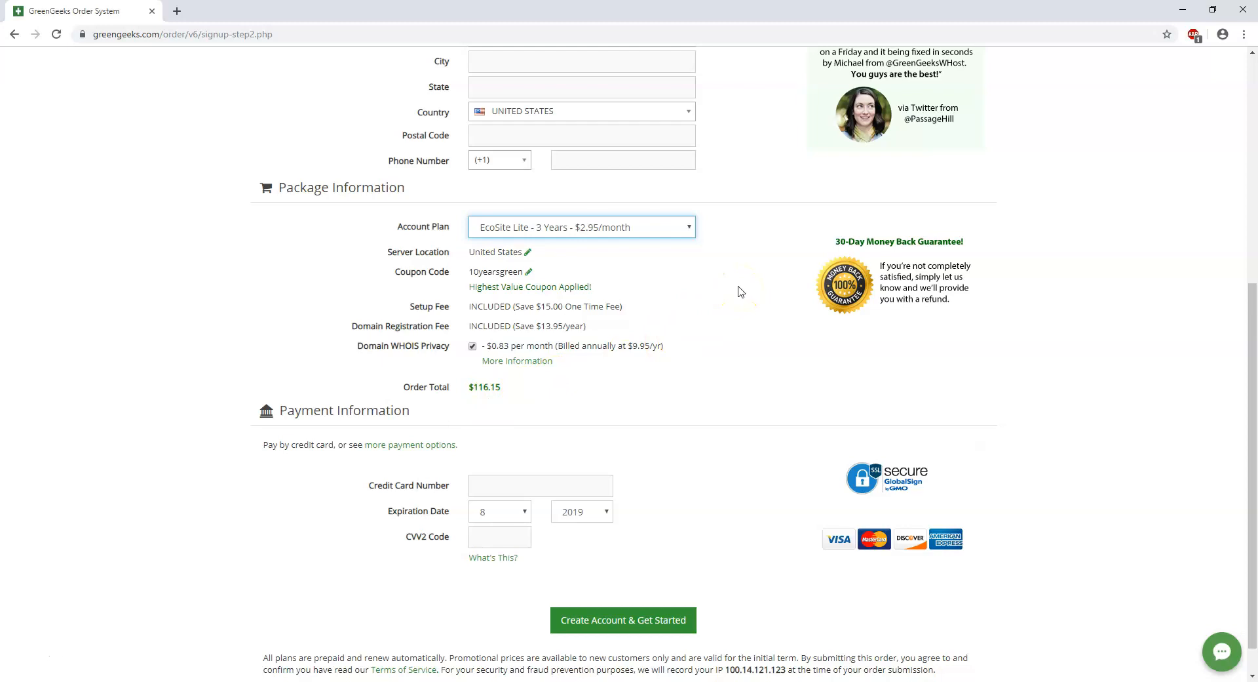
pyautogui.moveTo(692, 288)
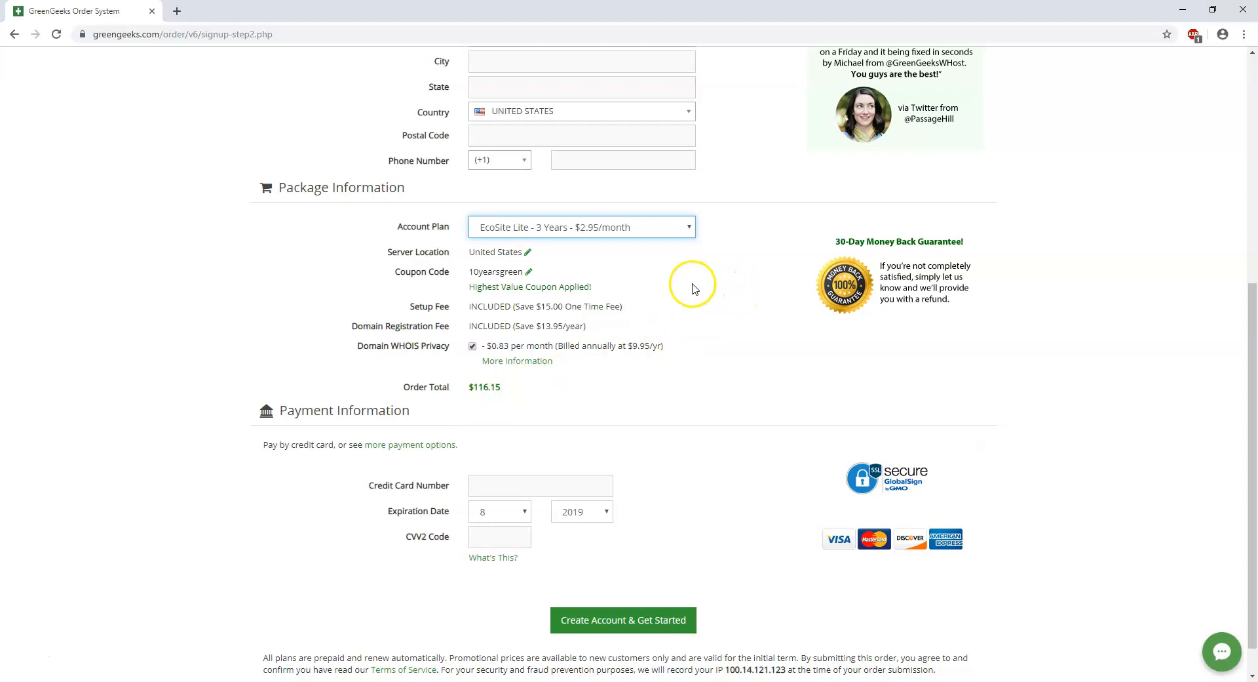
pyautogui.click(581, 227)
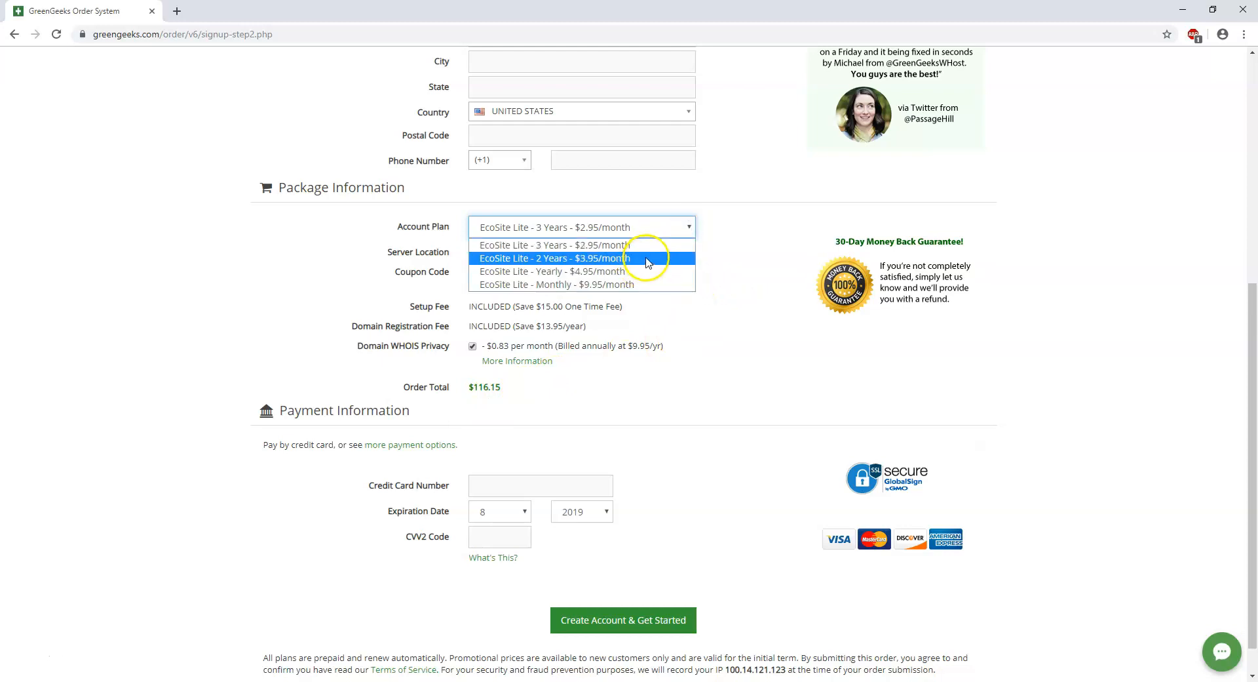
pyautogui.click(551, 257)
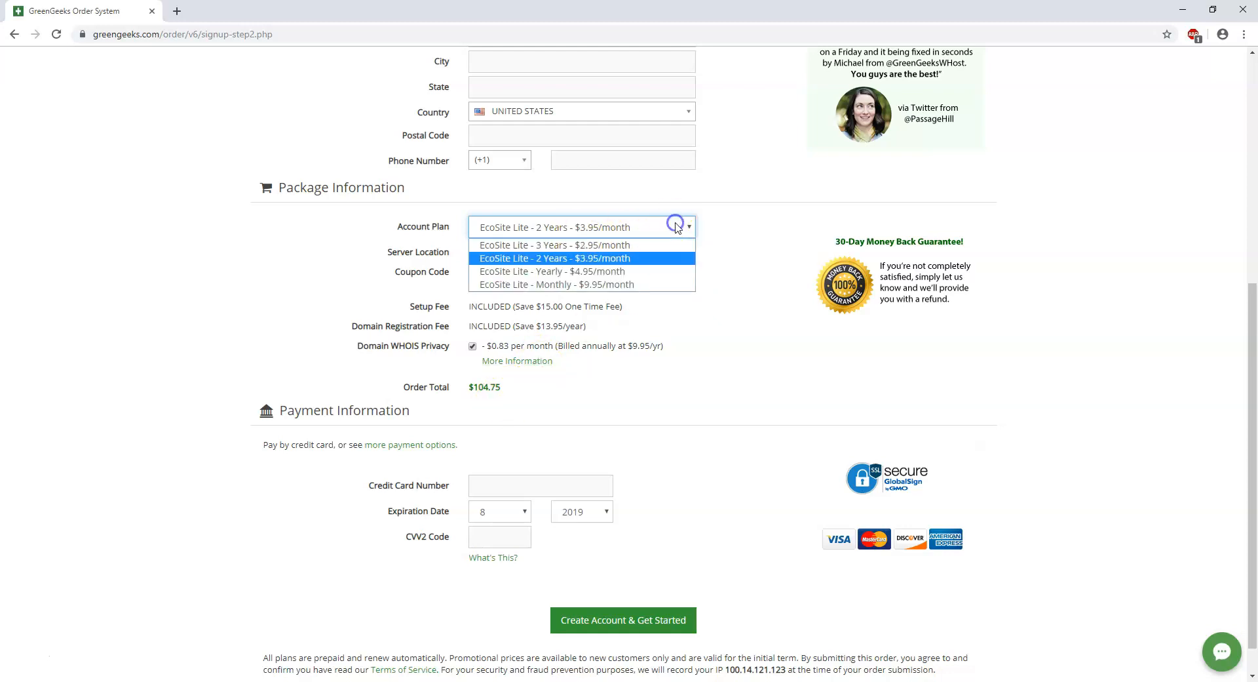
pyautogui.click(554, 245)
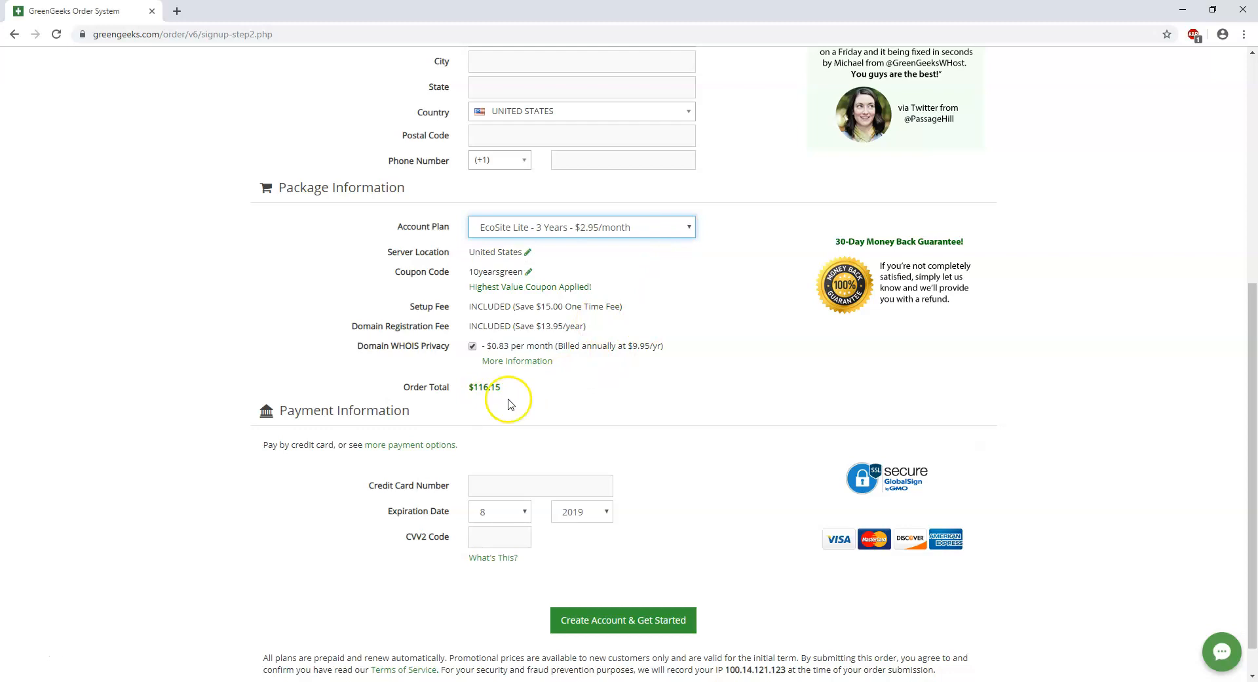
pyautogui.click(582, 226)
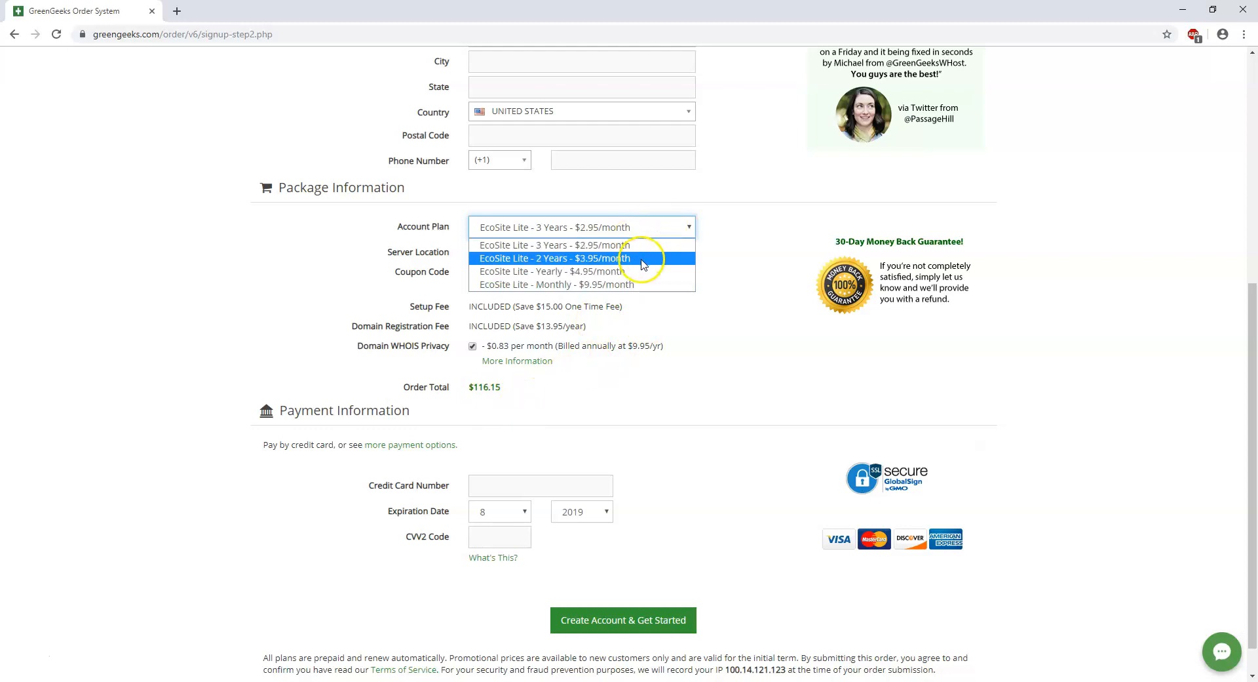
pyautogui.click(552, 271)
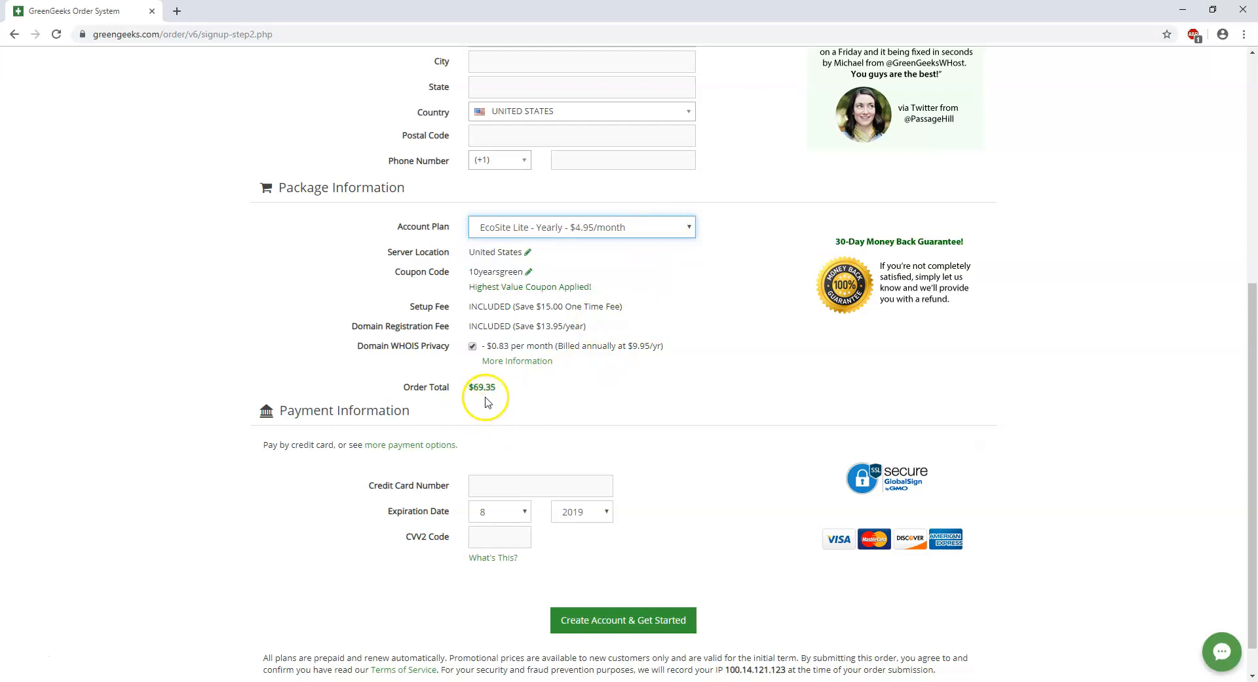
pyautogui.moveTo(687, 235)
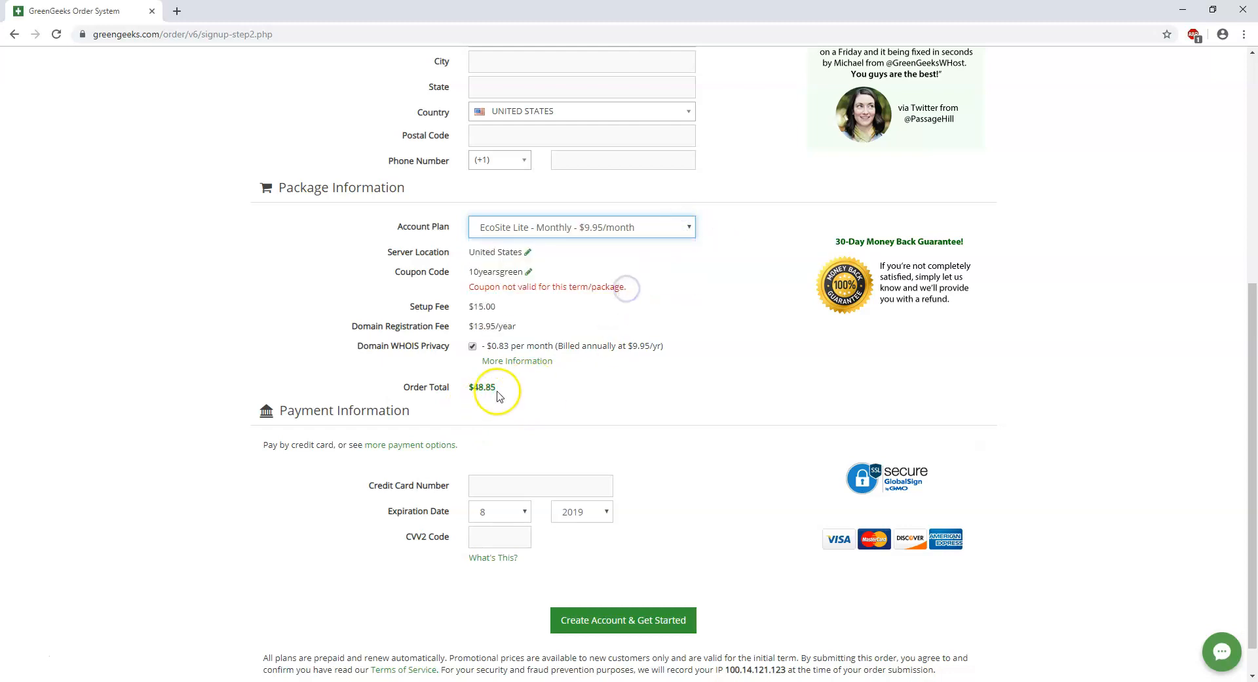
pyautogui.moveTo(665, 233)
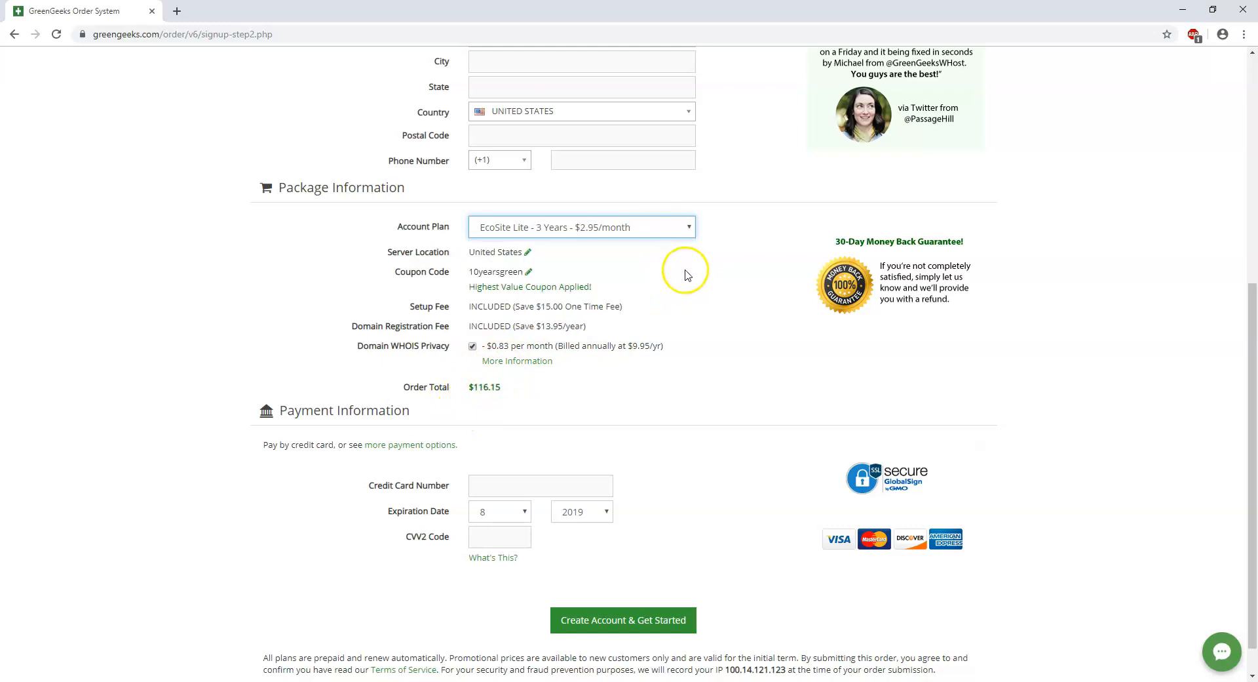
pyautogui.moveTo(487, 415)
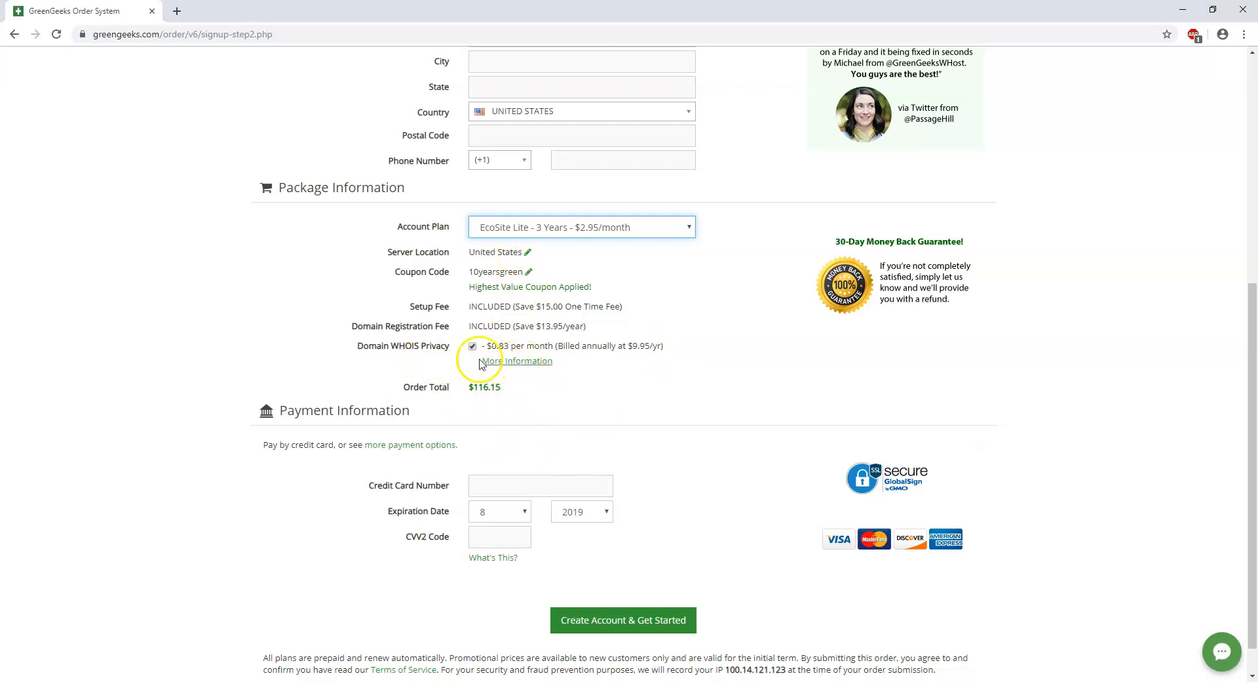
pyautogui.moveTo(662, 421)
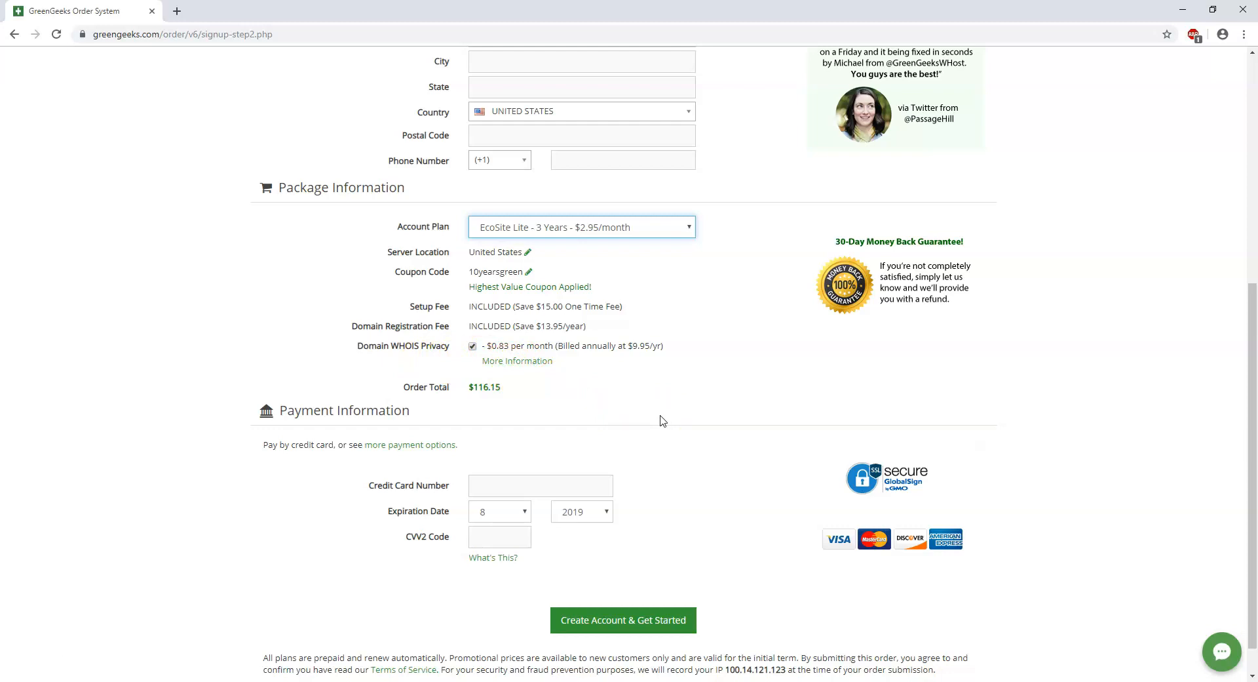
pyautogui.moveTo(609, 540)
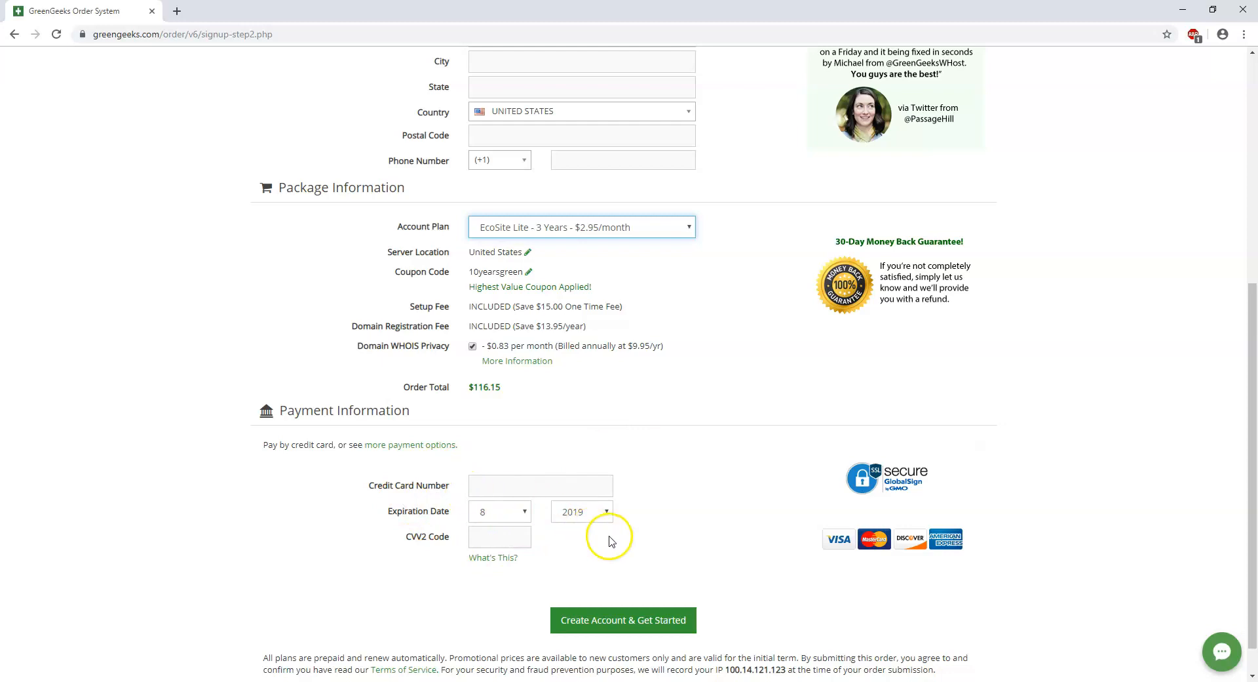
pyautogui.moveTo(720, 482)
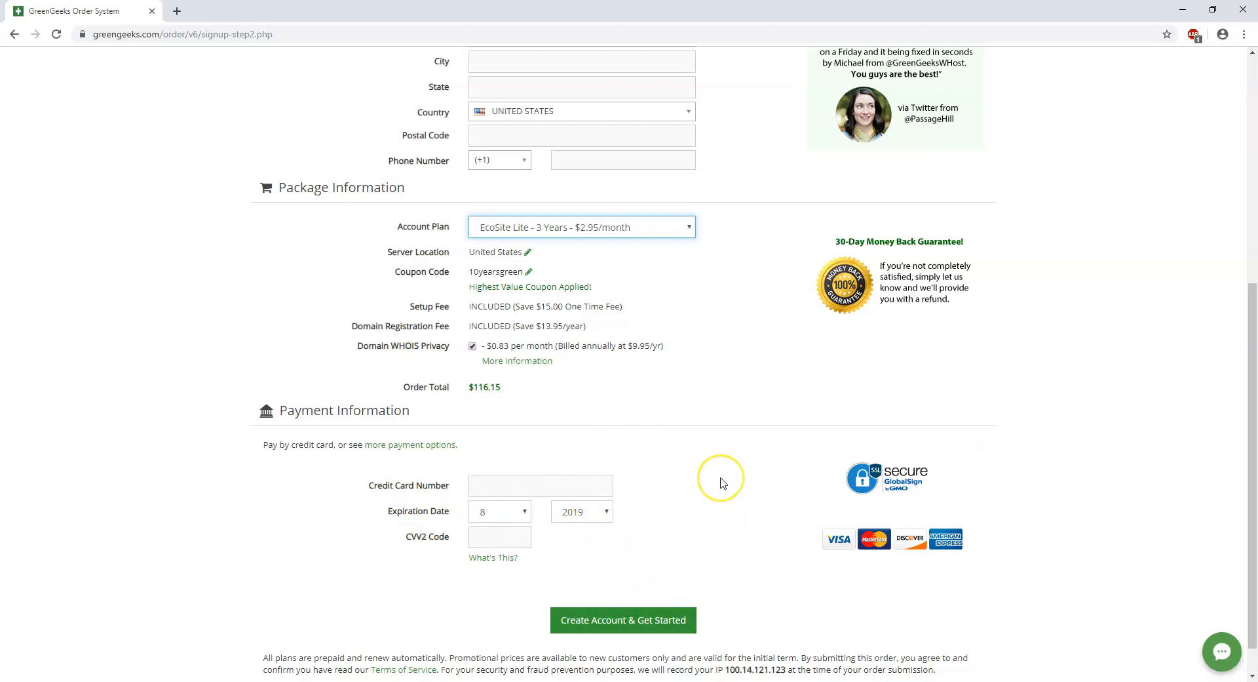
pyautogui.moveTo(721, 479)
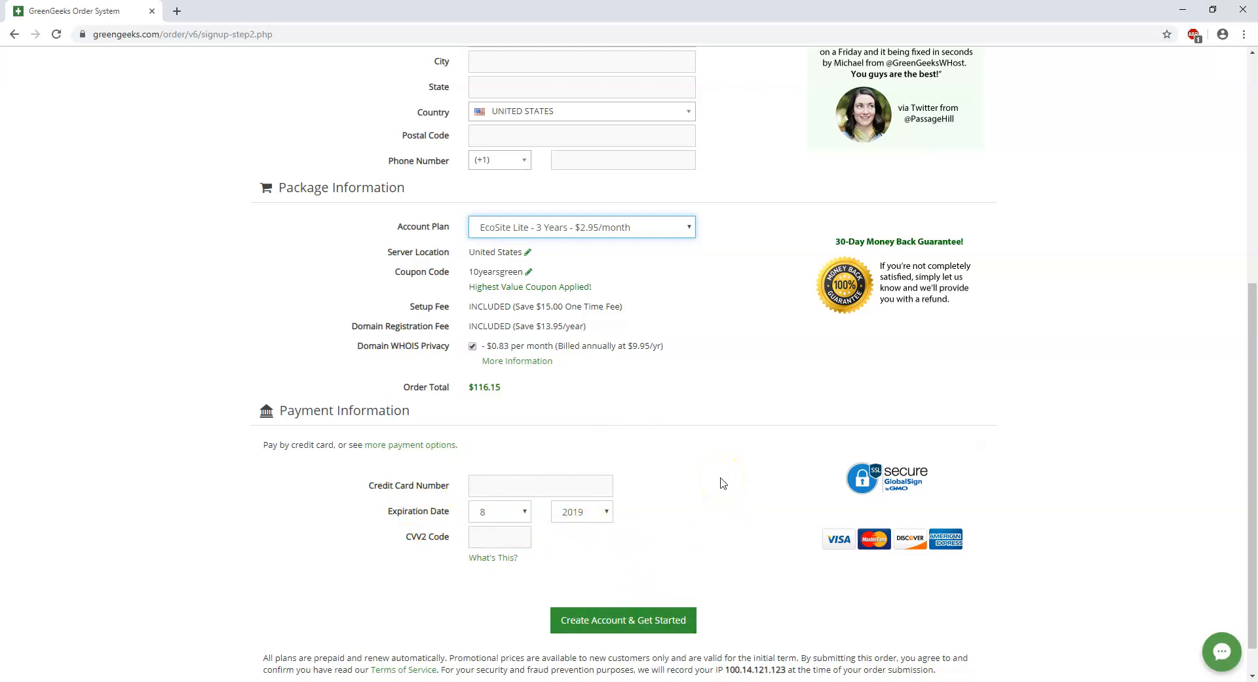